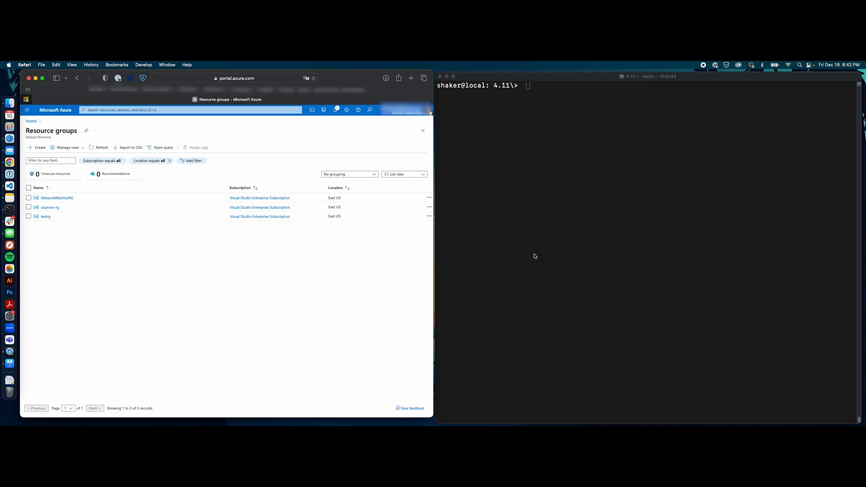
pyautogui.moveTo(318, 338)
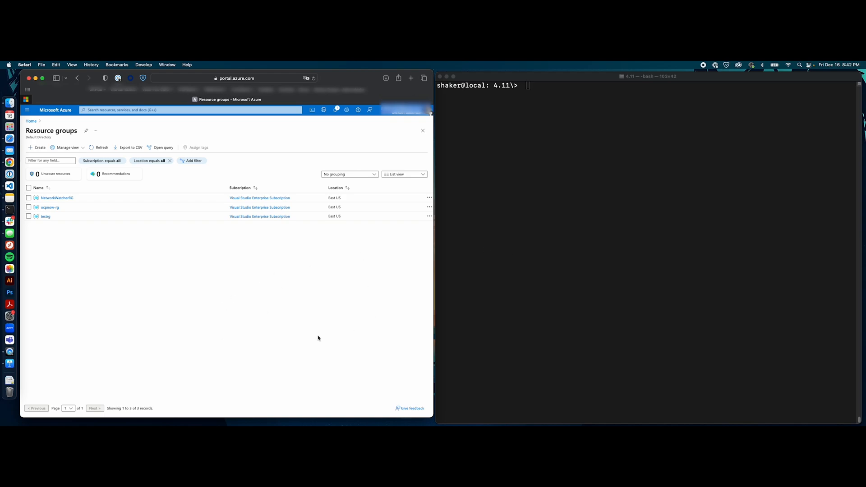
pyautogui.moveTo(590, 237)
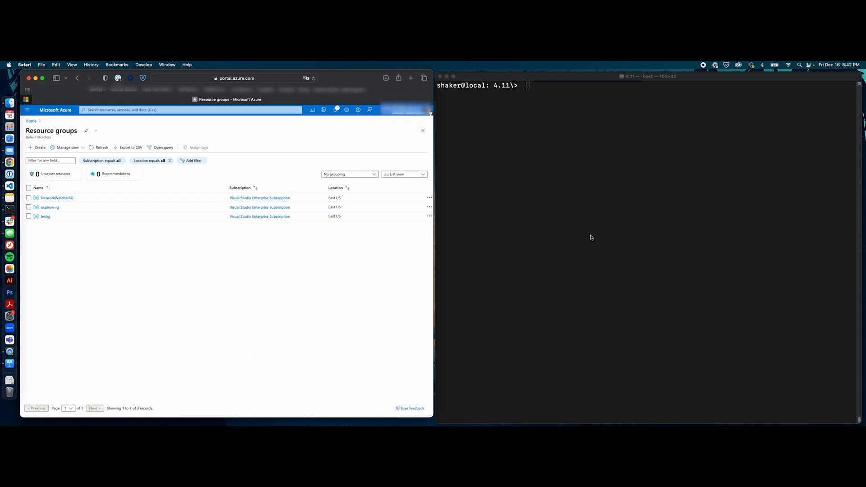
pyautogui.moveTo(662, 238)
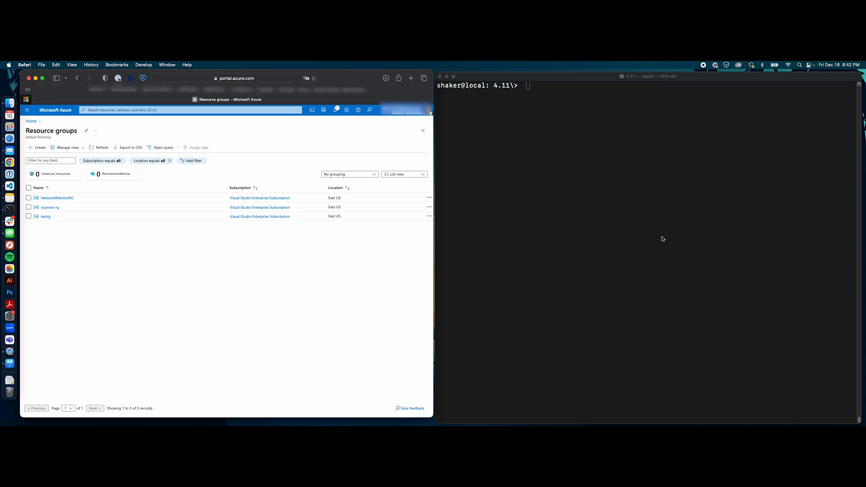
pyautogui.moveTo(269, 274)
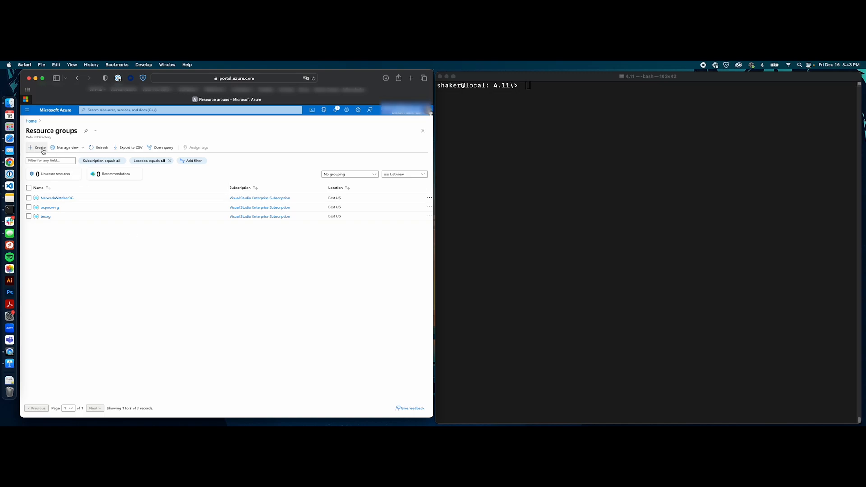
# Step: From Home, start creating a resource and search the Marketplace for "github"
pyautogui.click(31, 120)
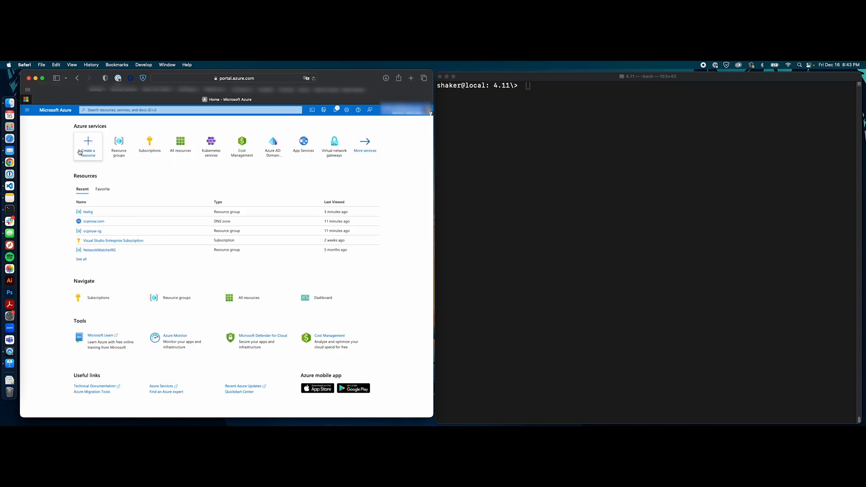
pyautogui.click(87, 144)
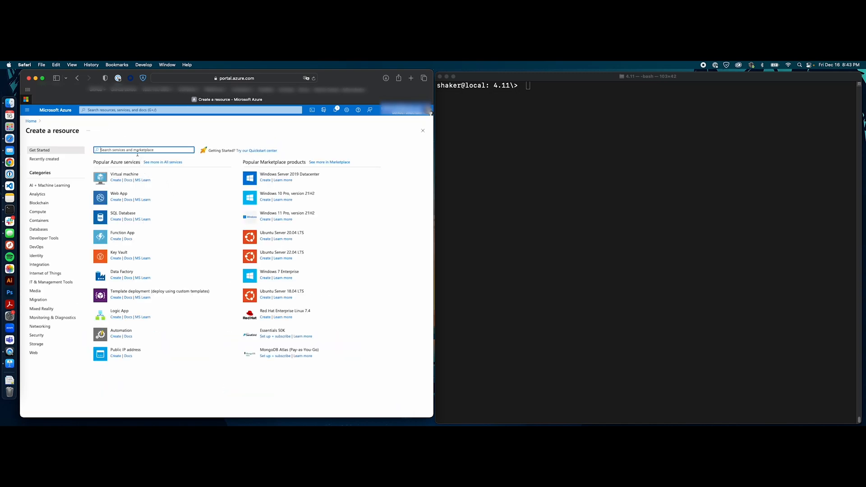
pyautogui.write('github')
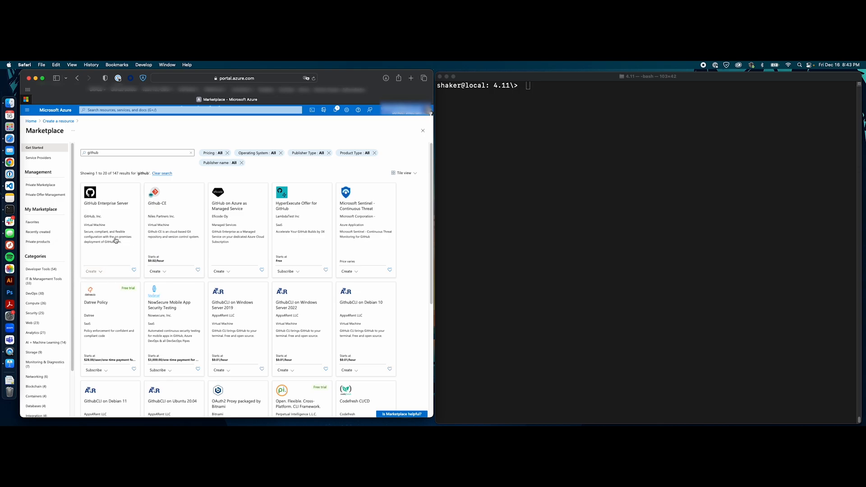
# Step: Create a GitHub Enterprise Server VM named ghestest1 in new resource group ghestest-rg
pyautogui.click(92, 271)
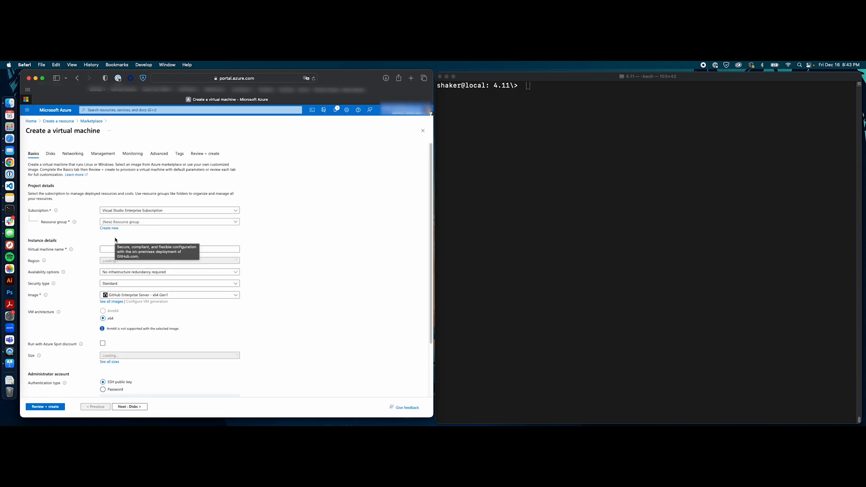
pyautogui.click(109, 228)
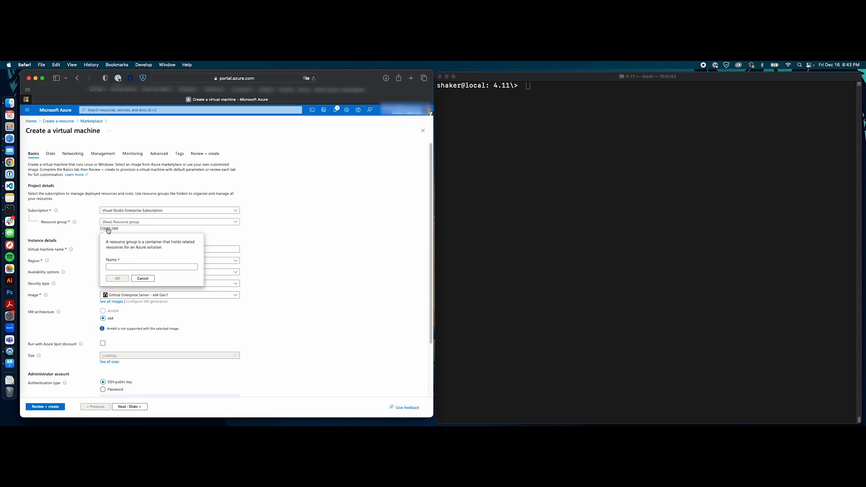
pyautogui.write('ghes-')
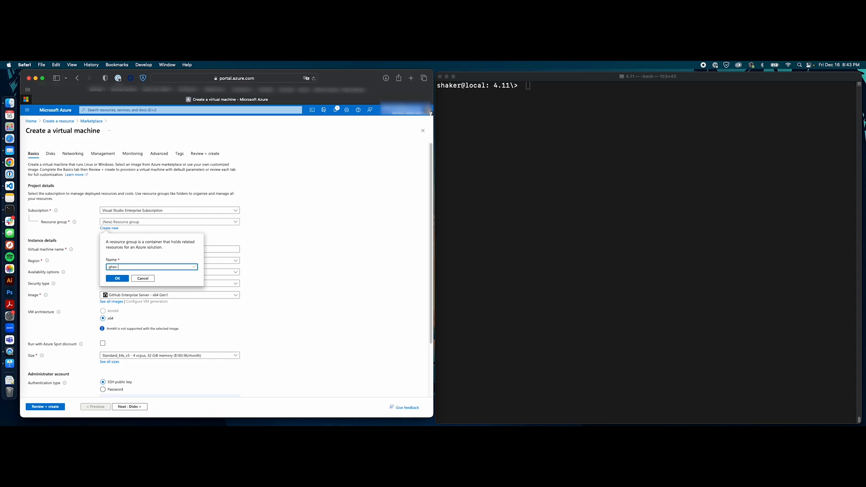
pyautogui.write('ghestest-rg')
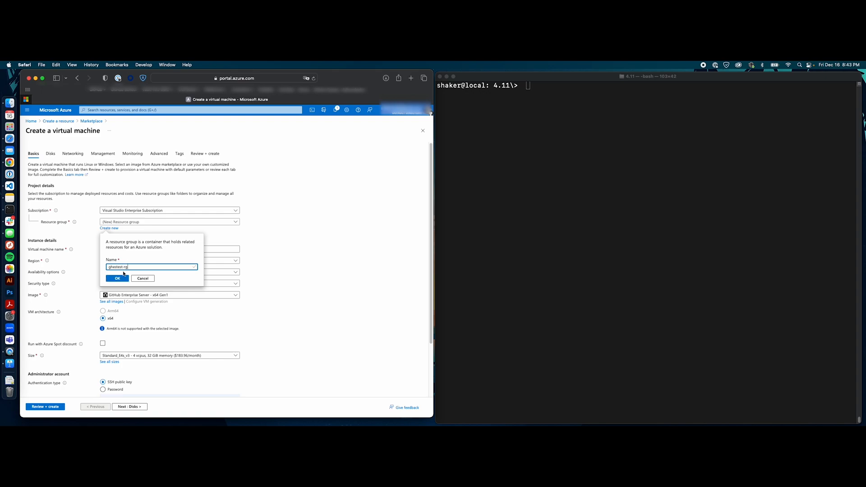
pyautogui.click(117, 277)
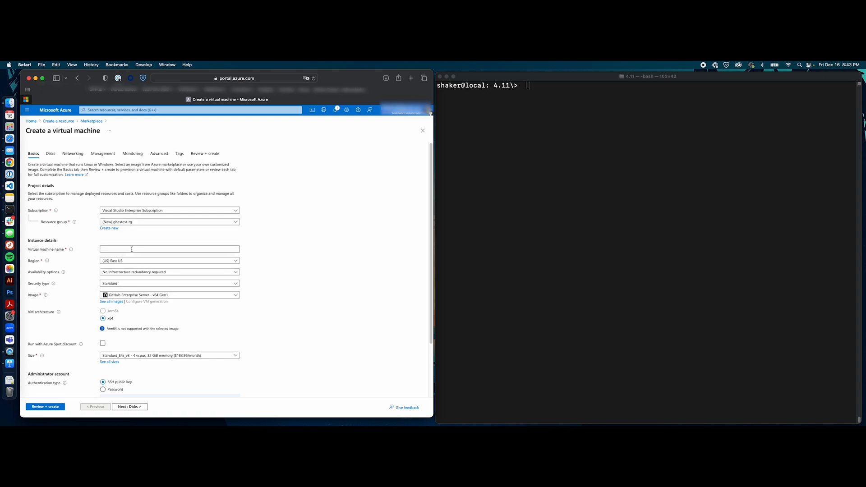
pyautogui.write('ghes1')
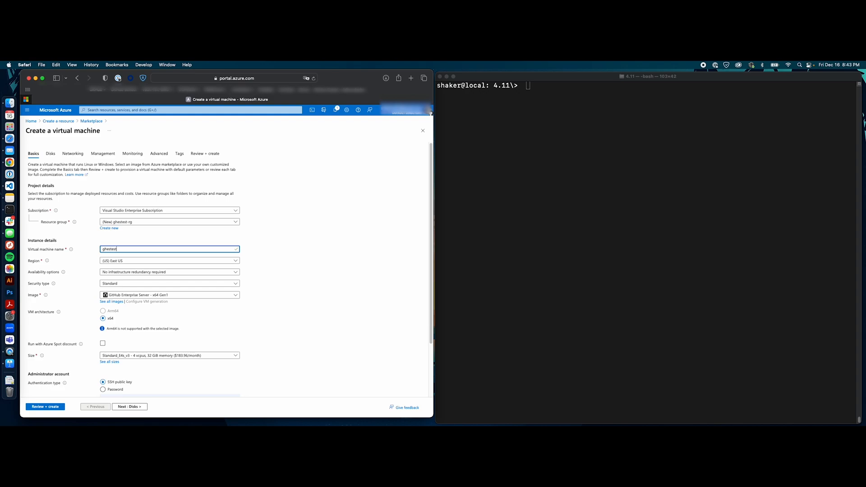
pyautogui.write('1')
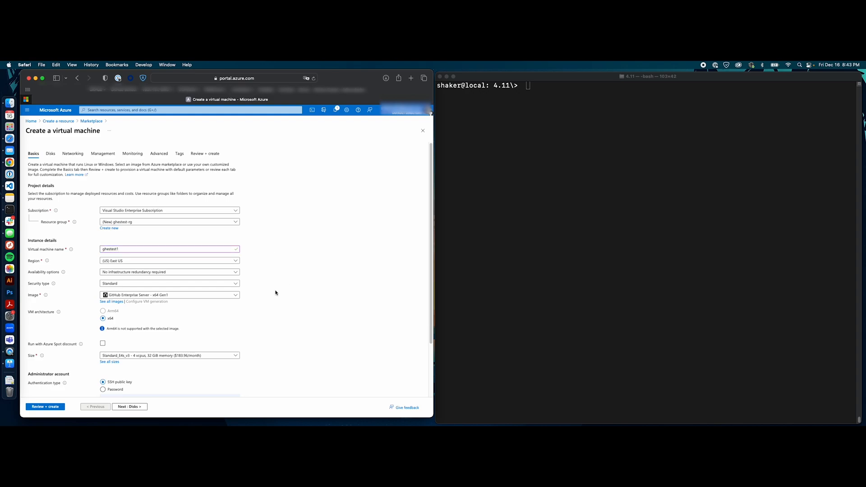
# Step: Set the SSH key source to Use existing public key and paste the key
pyautogui.scroll(-3)
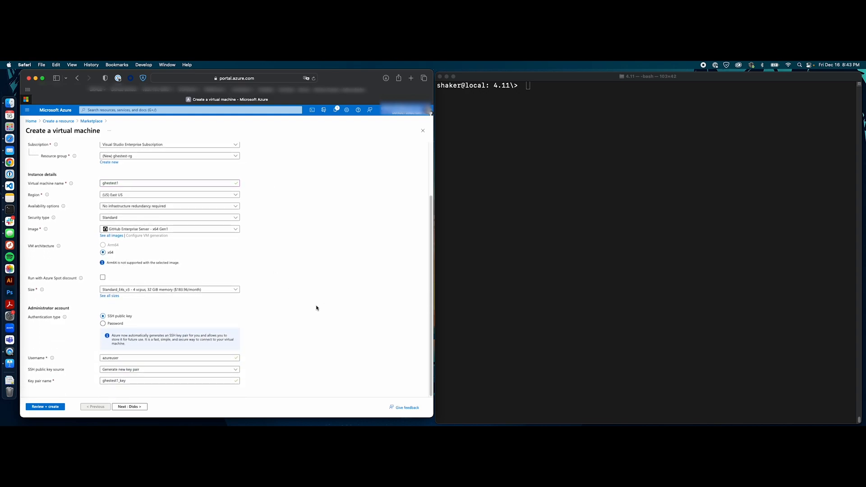
pyautogui.moveTo(250, 311)
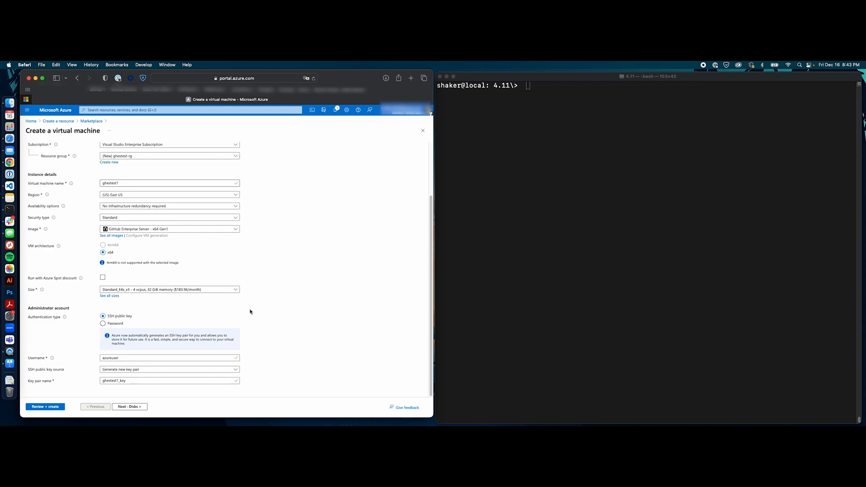
pyautogui.click(169, 369)
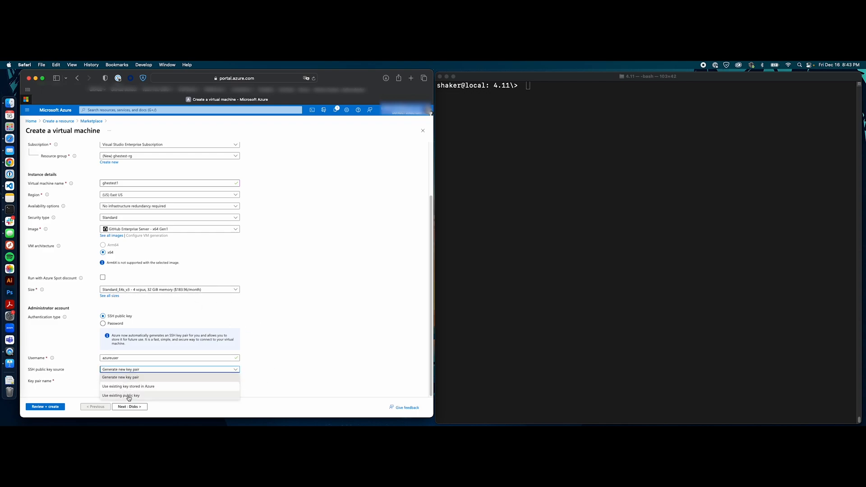
pyautogui.moveTo(137, 394)
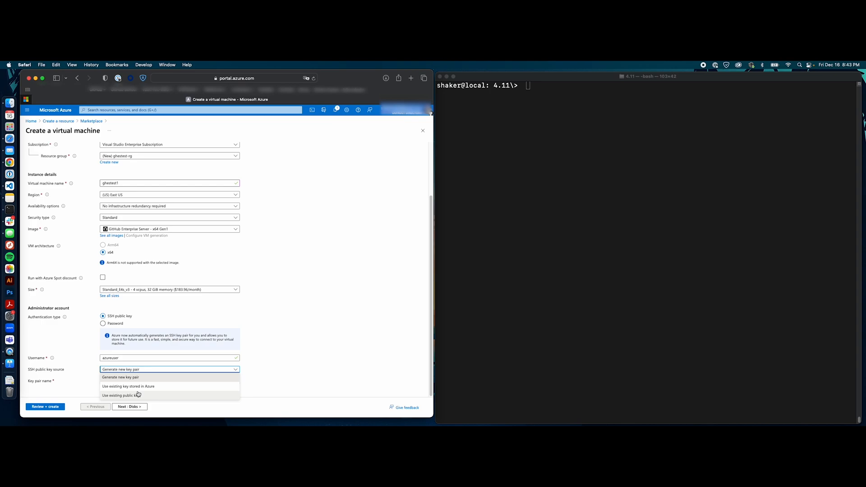
pyautogui.click(133, 395)
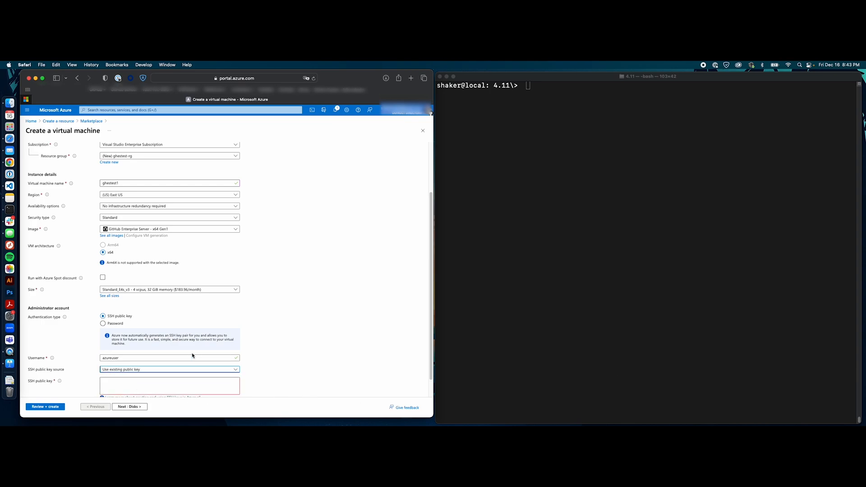
pyautogui.click(170, 385)
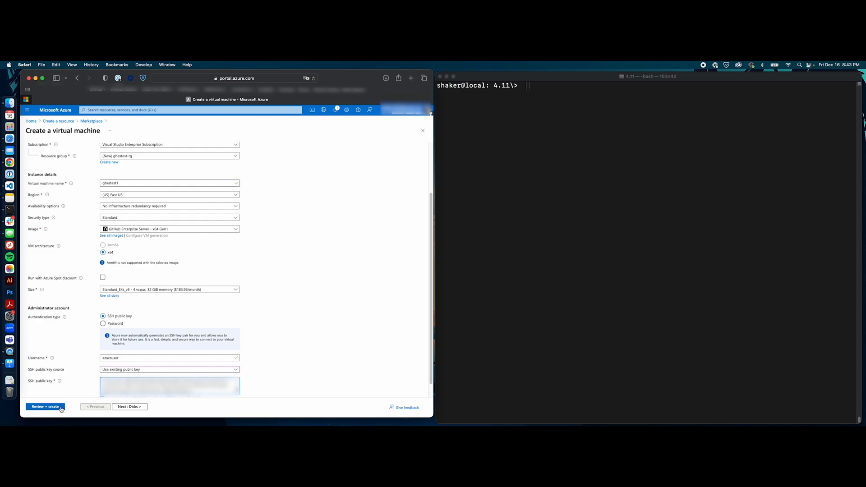
pyautogui.moveTo(129, 406)
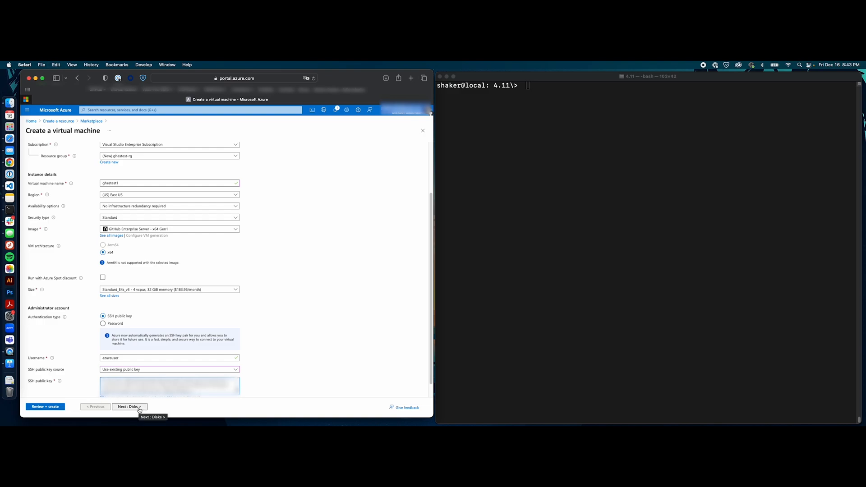
# Step: Attach a new data disk ghestest1_datadisk with read/write host caching
pyautogui.click(129, 407)
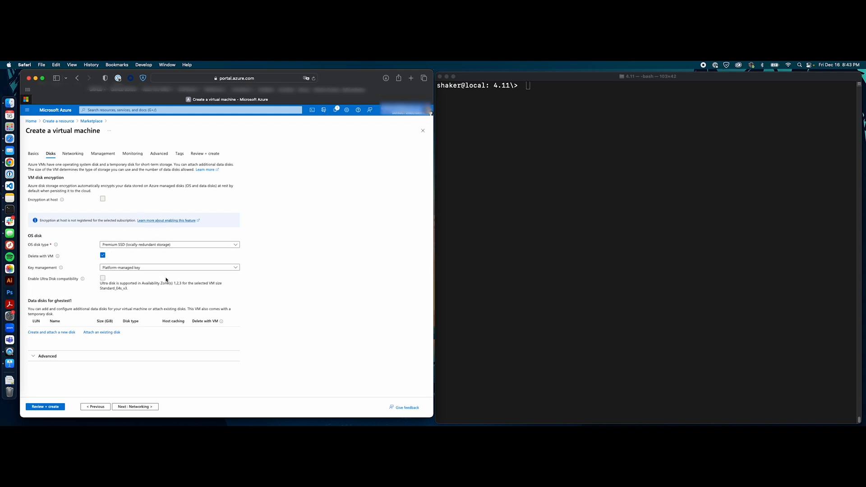
pyautogui.moveTo(203, 280)
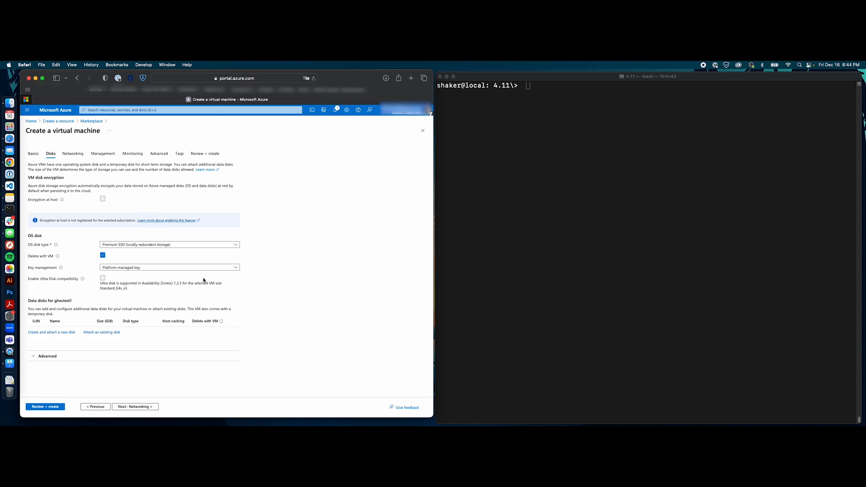
pyautogui.moveTo(149, 336)
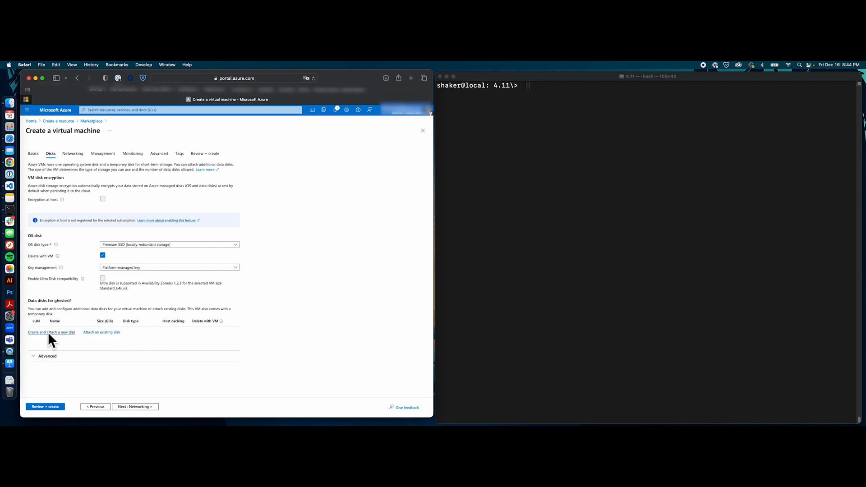
pyautogui.click(50, 332)
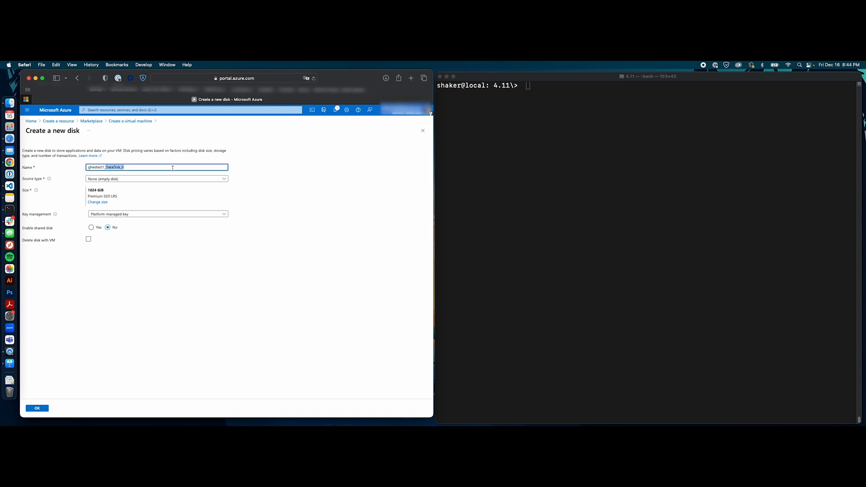
pyautogui.write('ghestest1_data')
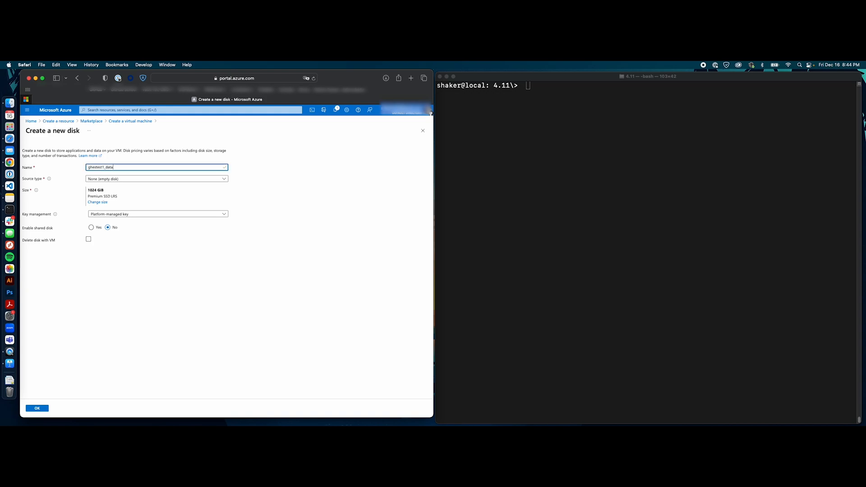
pyautogui.write('disk')
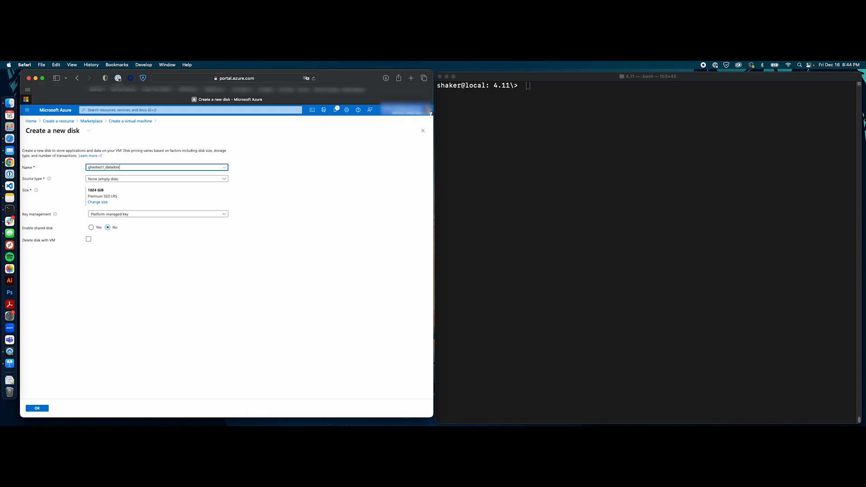
pyautogui.click(37, 408)
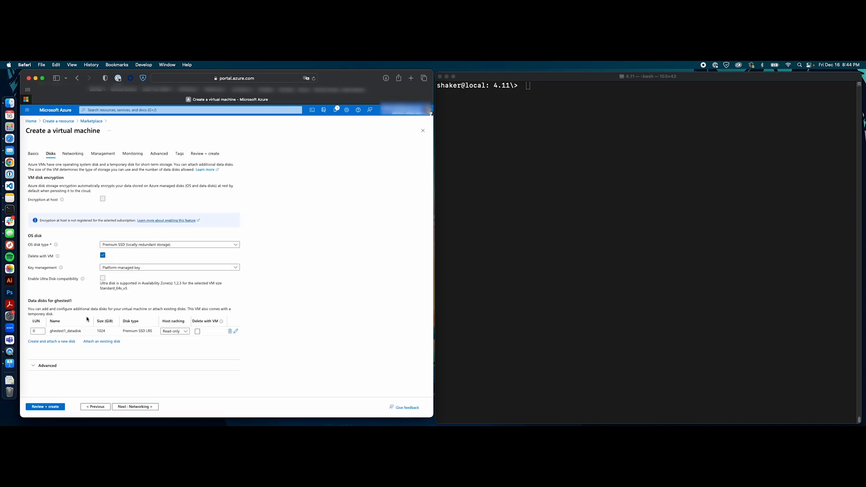
pyautogui.click(174, 331)
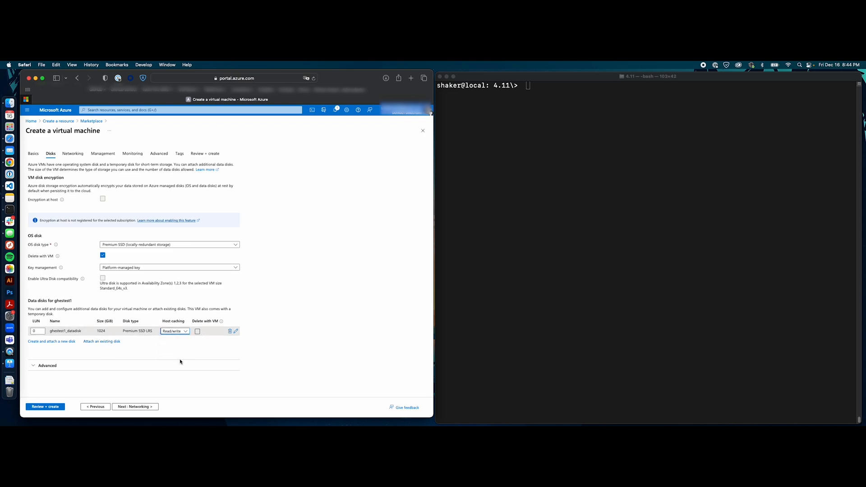
pyautogui.click(134, 407)
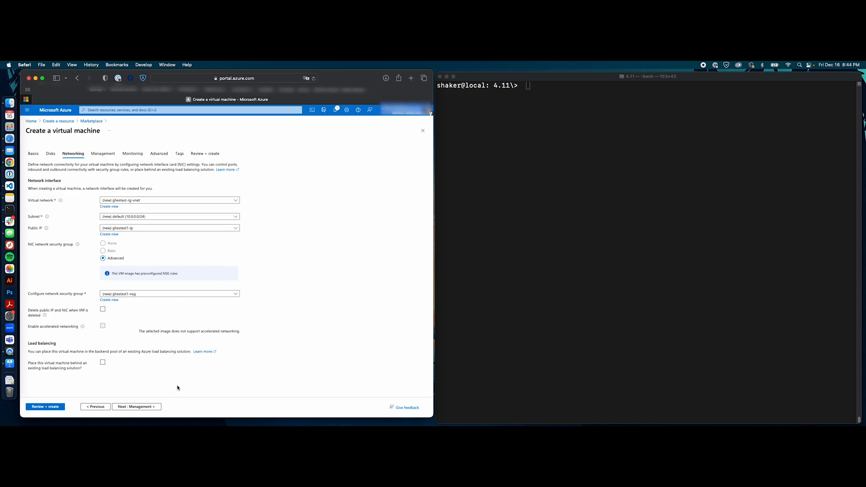
# Step: Review the VM settings, pass validation and start the ghestest1 deployment
pyautogui.click(206, 153)
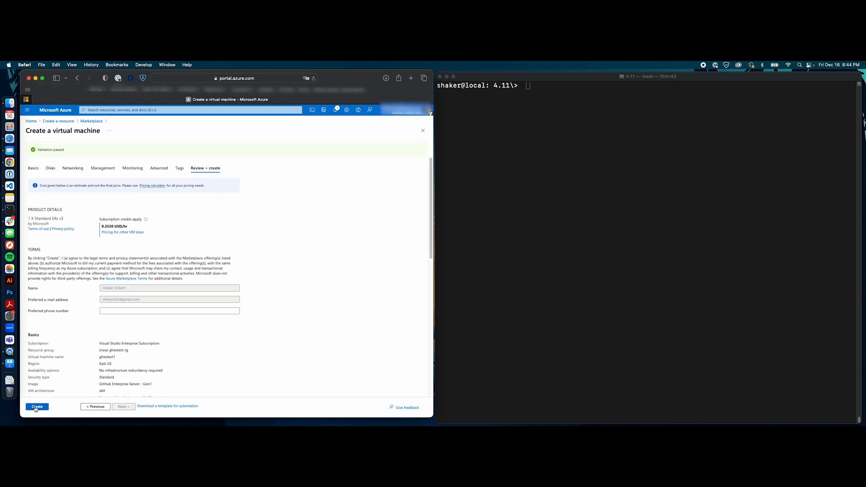
pyautogui.click(36, 407)
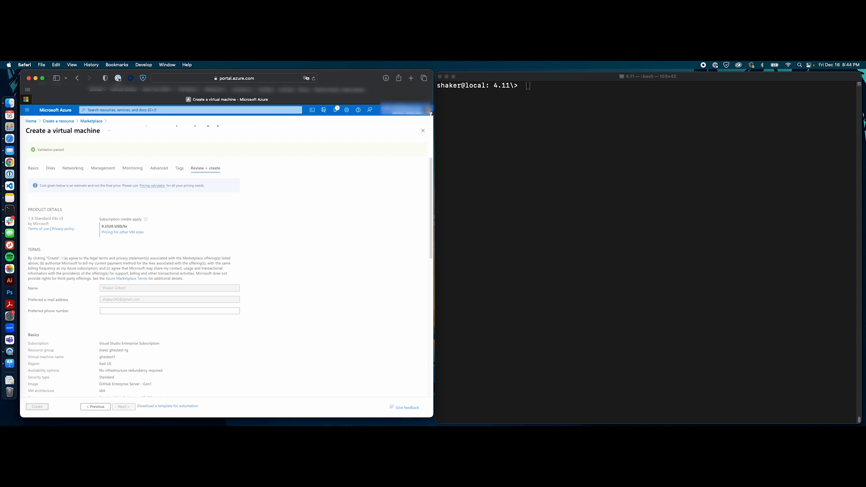
pyautogui.click(36, 407)
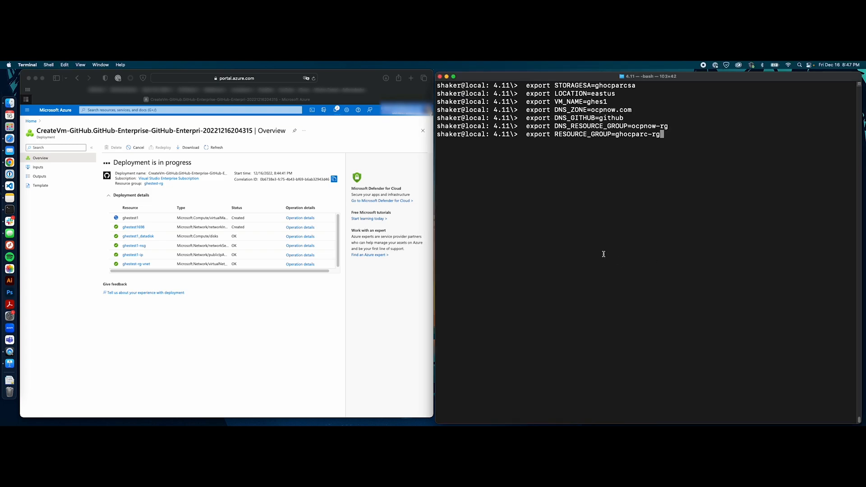
# Step: Run the export commands defining storage, location, VM name, DNS zone and resource group variables
pyautogui.press('Return')
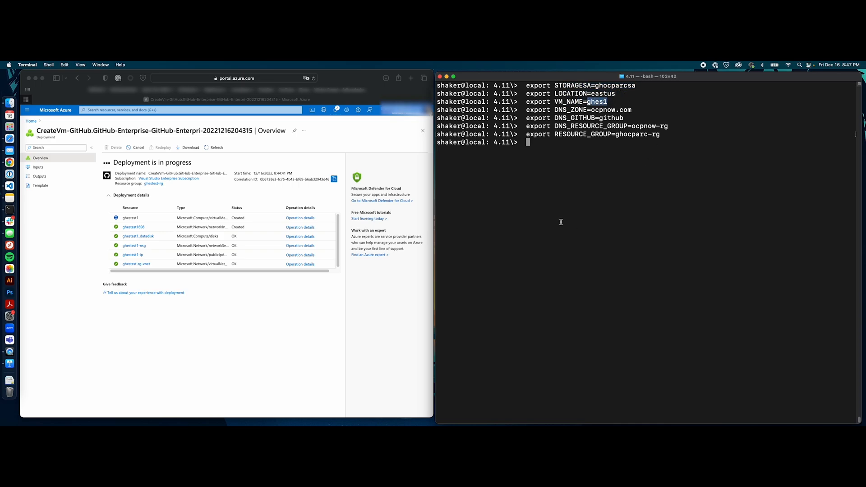
pyautogui.moveTo(128, 238)
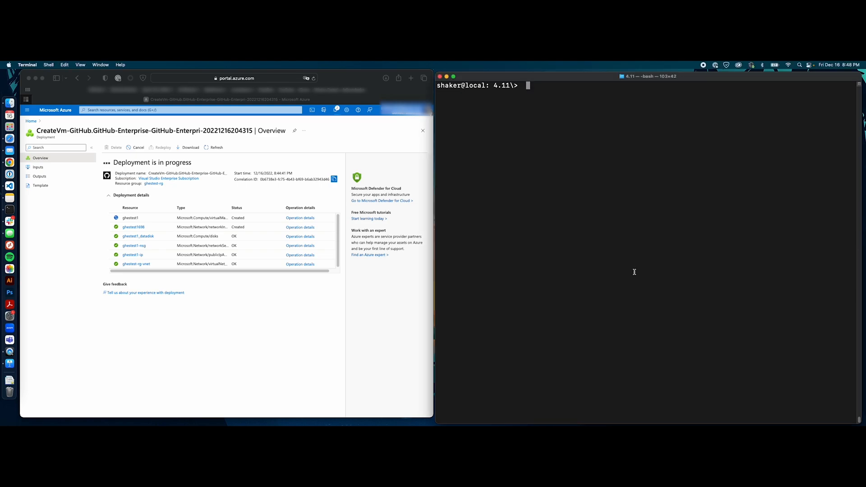
# Step: Create ghocparc-rg and launch the ghes1 VM, size Standard_E8s_v3, from the GitHub-Enterprise 3.7.2 image
pyautogui.press('Return')
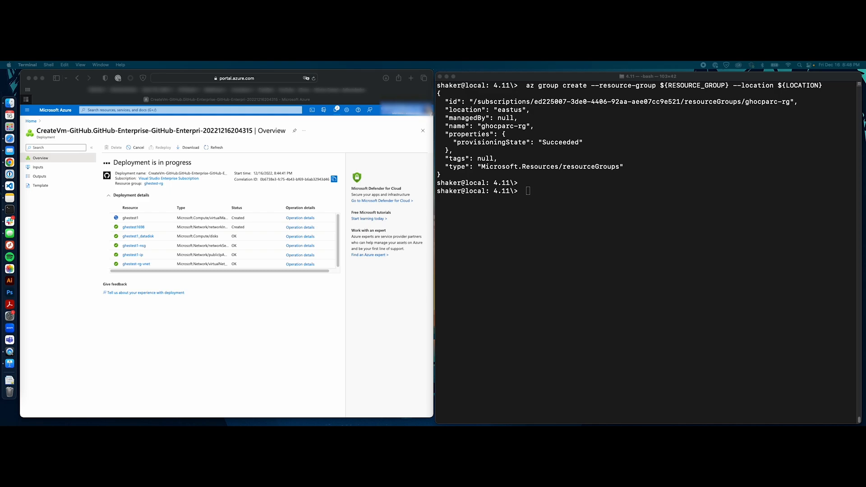
pyautogui.write('az vm create -n ${VM_NAME} -g ${RESOURCE_GROUP} --size Standard_E8s_v3 -l ${LOCATION}')
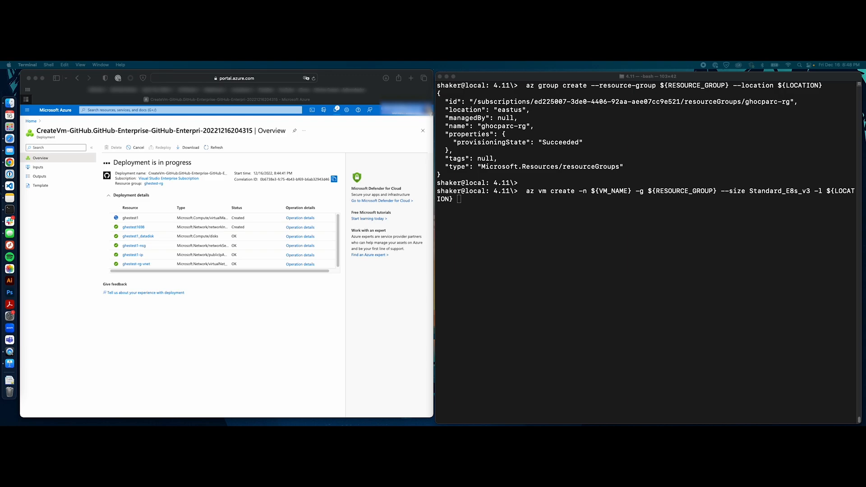
pyautogui.write('--image GitHub:GitHub-Enterprise:GitHub-Enterprise:3.7.2 --storage-sku Premium_LRS --public-ip-sku Standard')
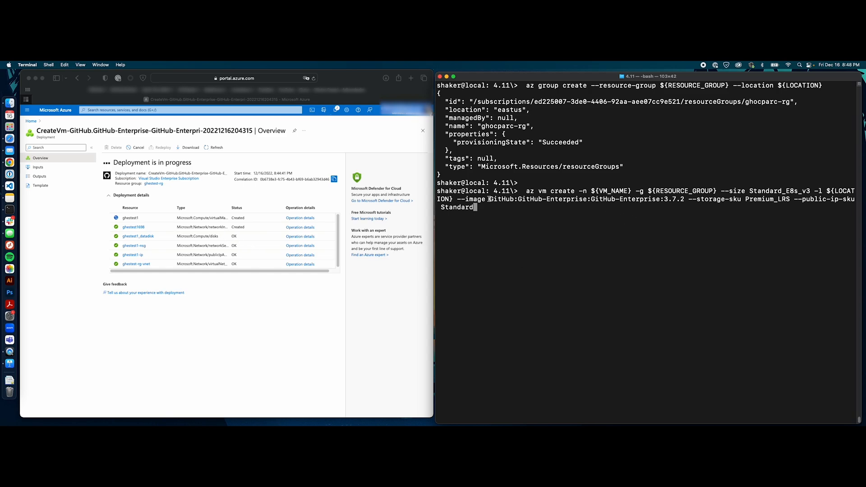
pyautogui.doubleClick(585, 198)
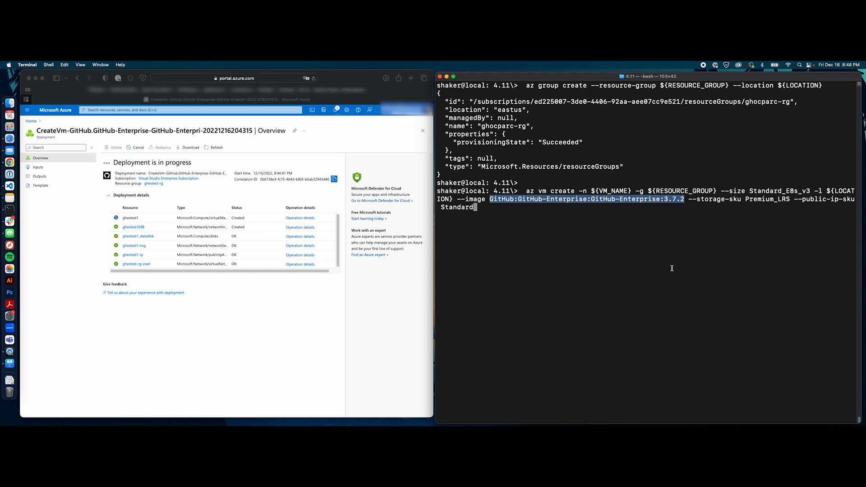
pyautogui.moveTo(643, 272)
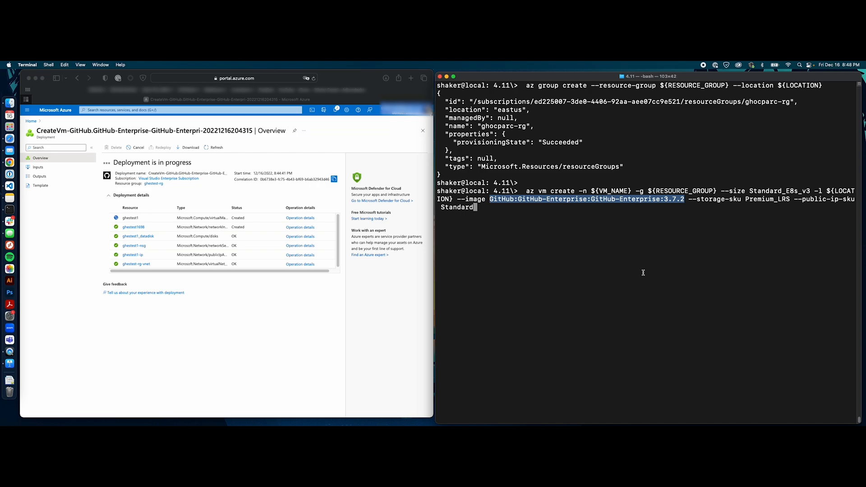
pyautogui.moveTo(678, 205)
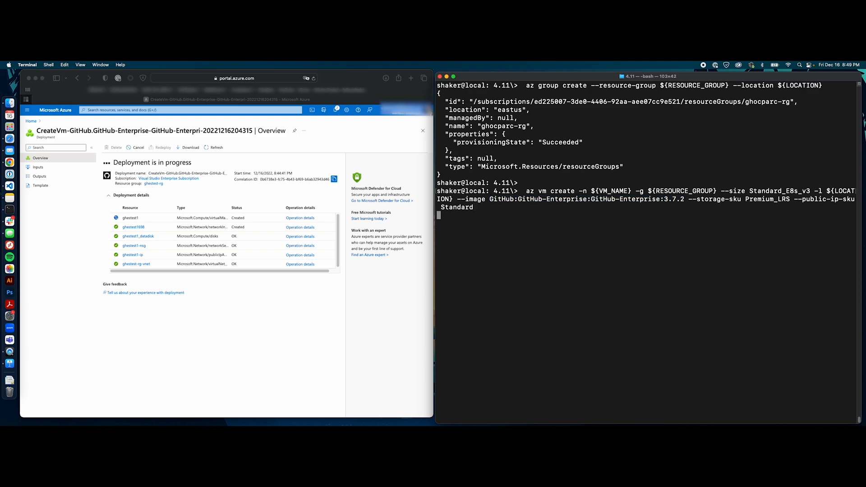
pyautogui.press('Return')
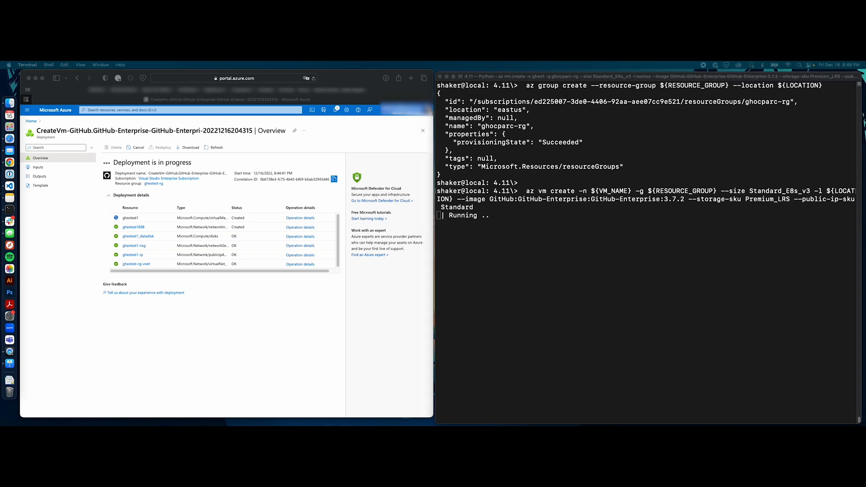
pyautogui.moveTo(722, 278)
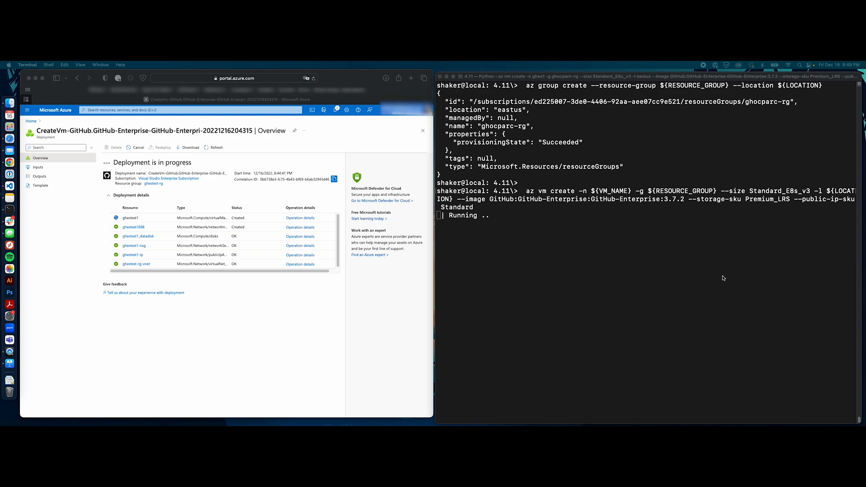
pyautogui.moveTo(691, 281)
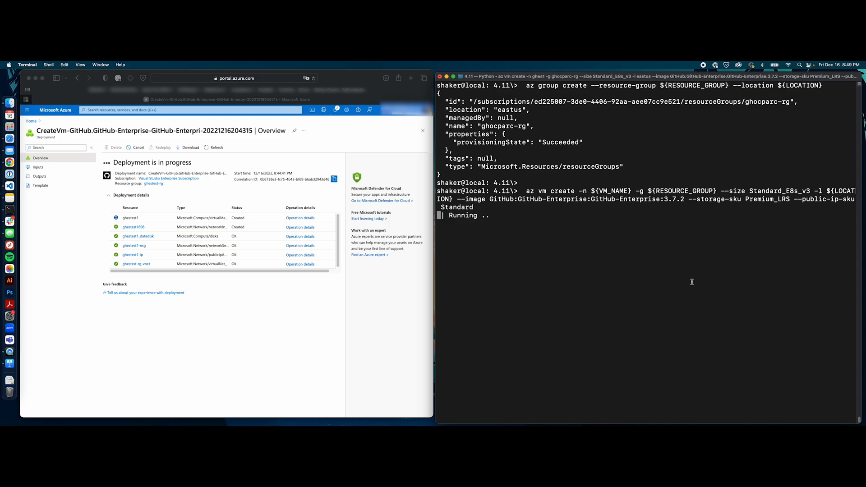
pyautogui.moveTo(604, 260)
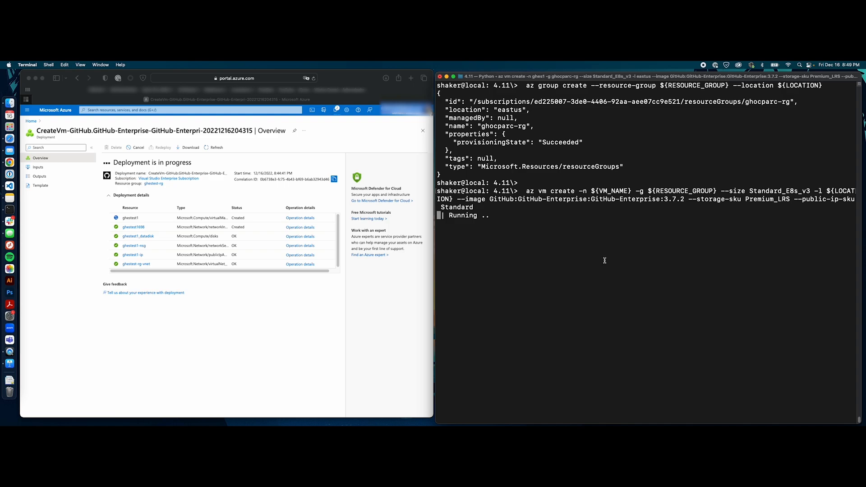
pyautogui.moveTo(635, 262)
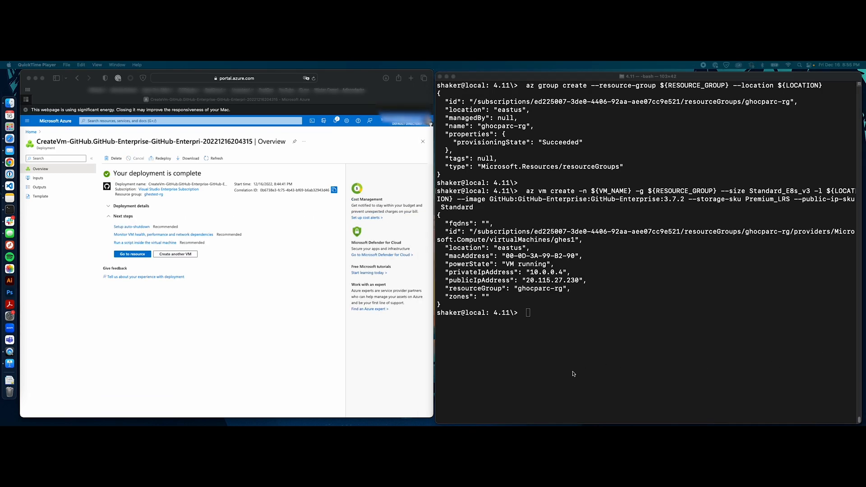
# Step: Attach the 1024 GB ghe-data.vhd disk to the VM and copy its public IP 20.115.27.230
pyautogui.rightClick(572, 373)
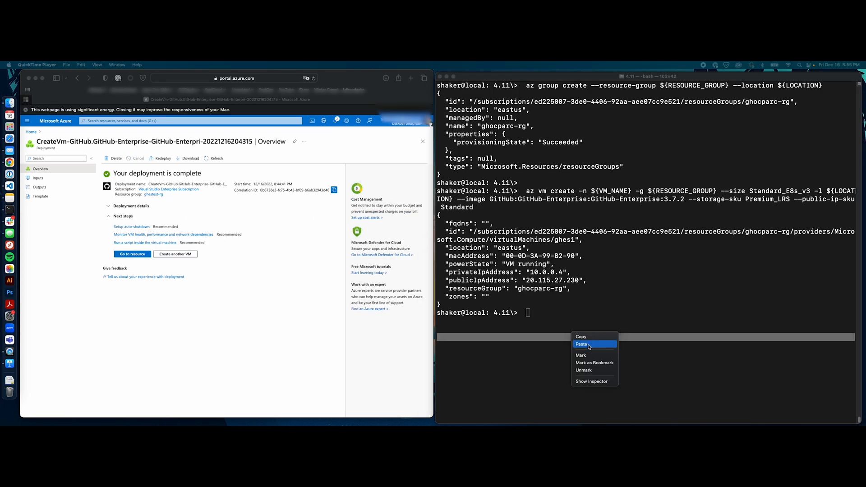
pyautogui.click(580, 344)
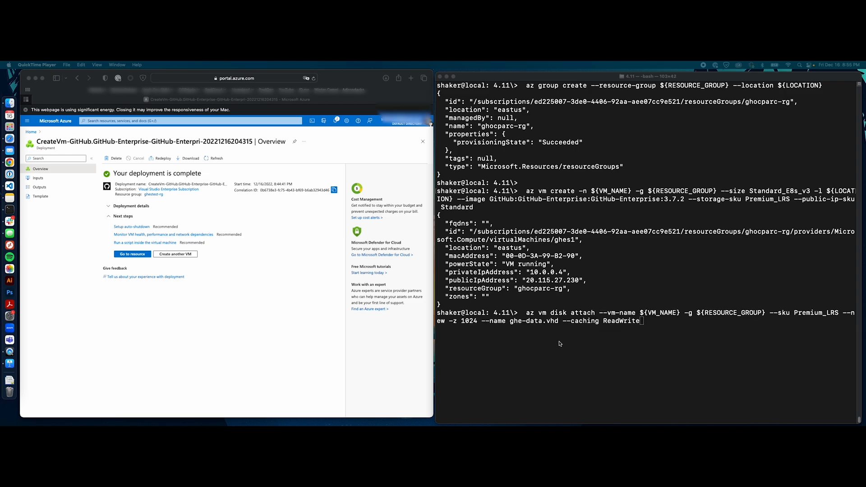
pyautogui.moveTo(626, 354)
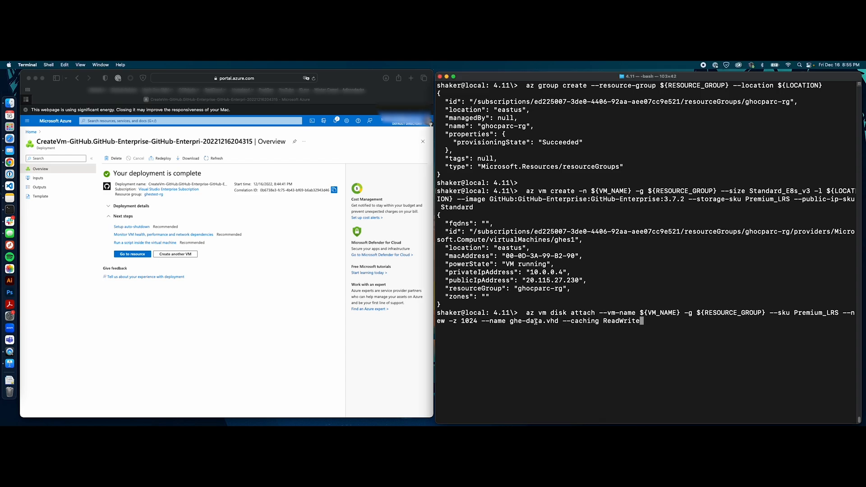
pyautogui.doubleClick(534, 321)
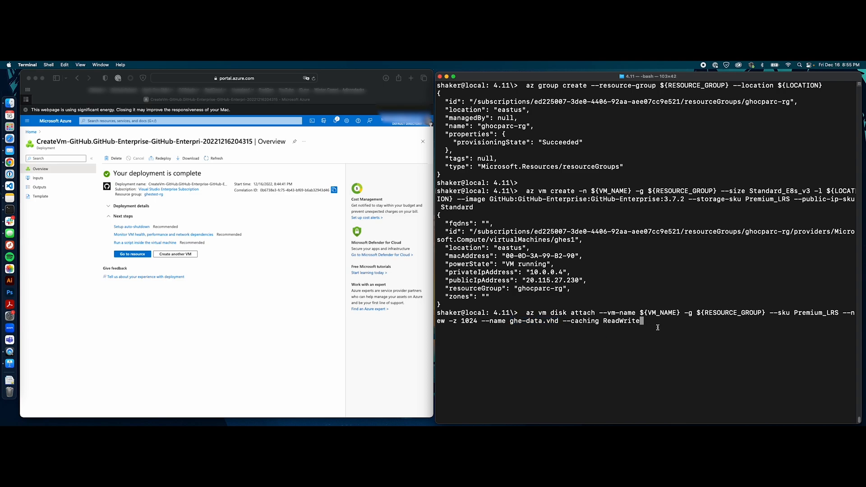
pyautogui.press('Return')
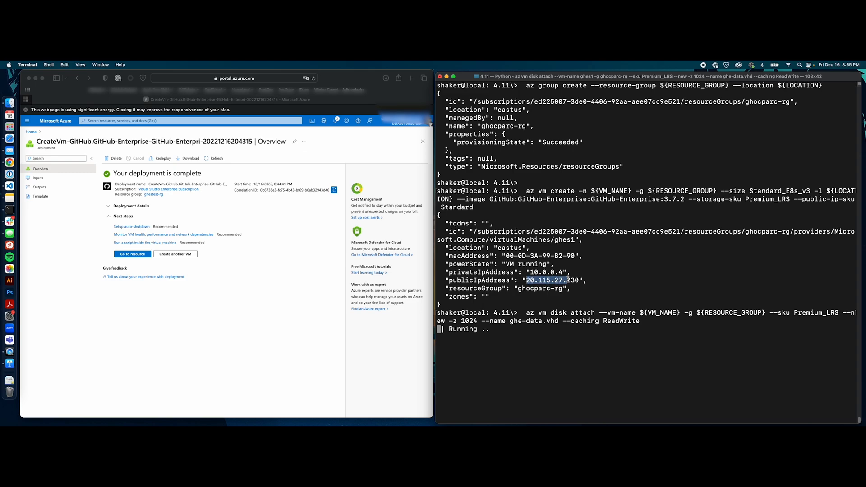
pyautogui.rightClick(557, 279)
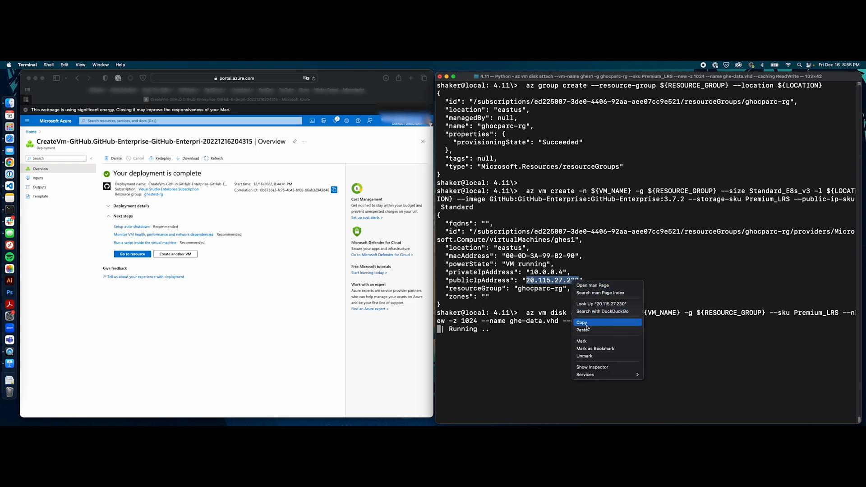
pyautogui.click(582, 323)
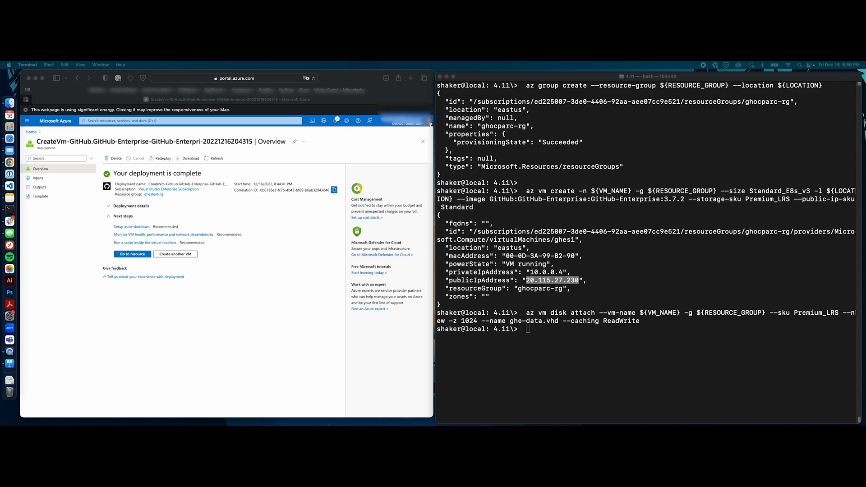
# Step: Add a DNS A record pointing *.github.ocpnow.com to 20.115.27.230
pyautogui.write('az network dns record-set a add-record --resource-group ${DNS_RESOURCE_GROUP} --zone-name ${DNS_ZONE} --record-set-name *.${DNS_GITHUB} --ipv4-address 20.115.27.230')
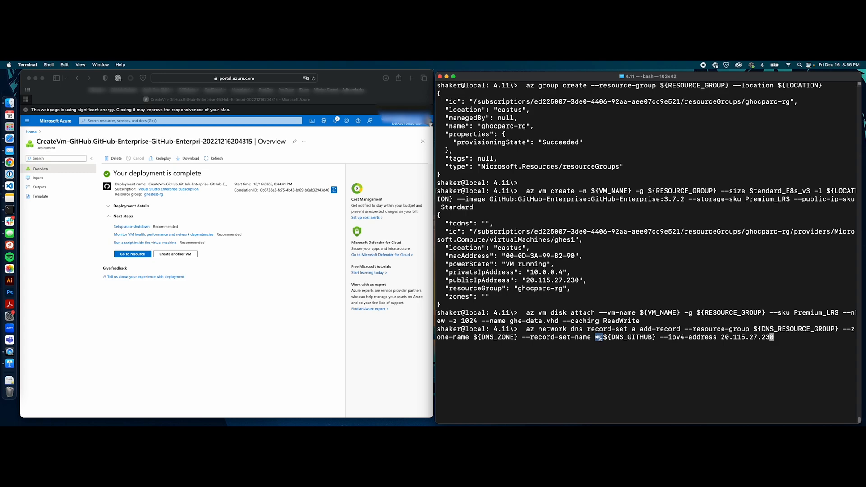
pyautogui.moveTo(638, 353)
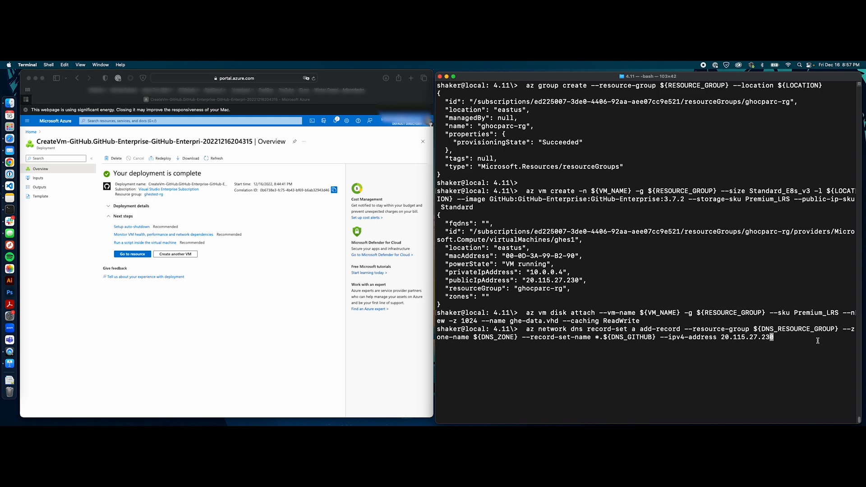
pyautogui.press('Return')
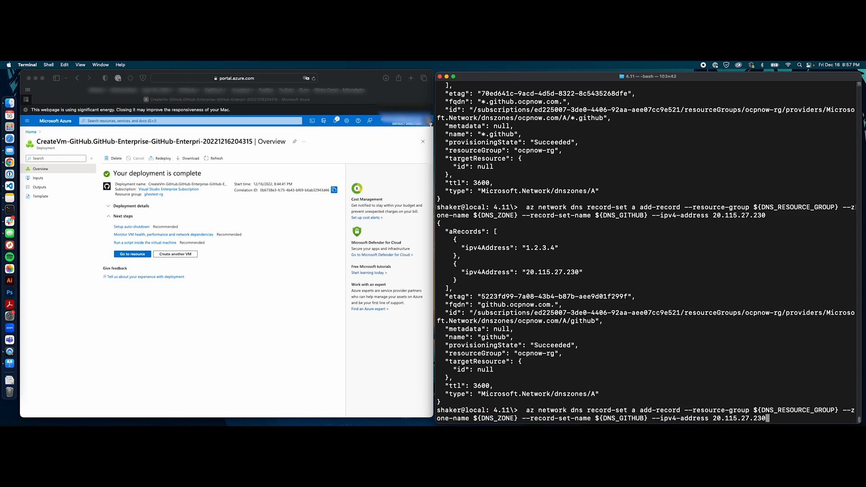
# Step: Remove the placeholder addresses 1.2.3.4 and 5.6.7.8 from the github and *.github records
pyautogui.press('Return')
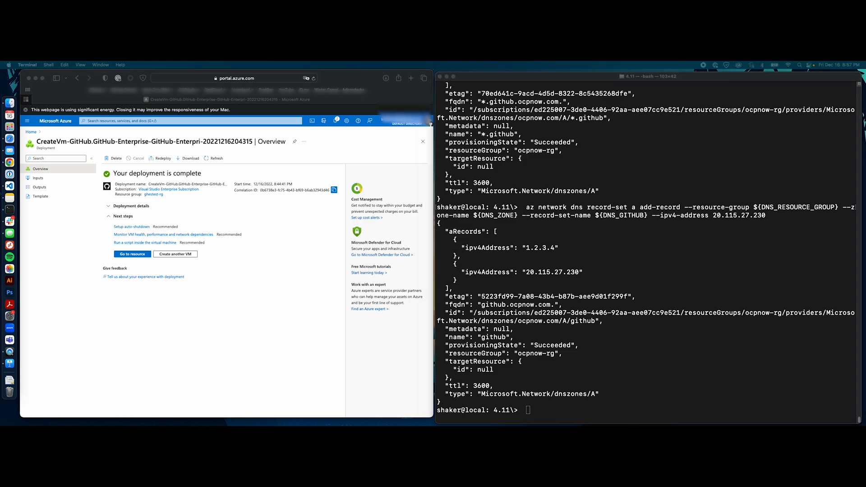
pyautogui.moveTo(616, 384)
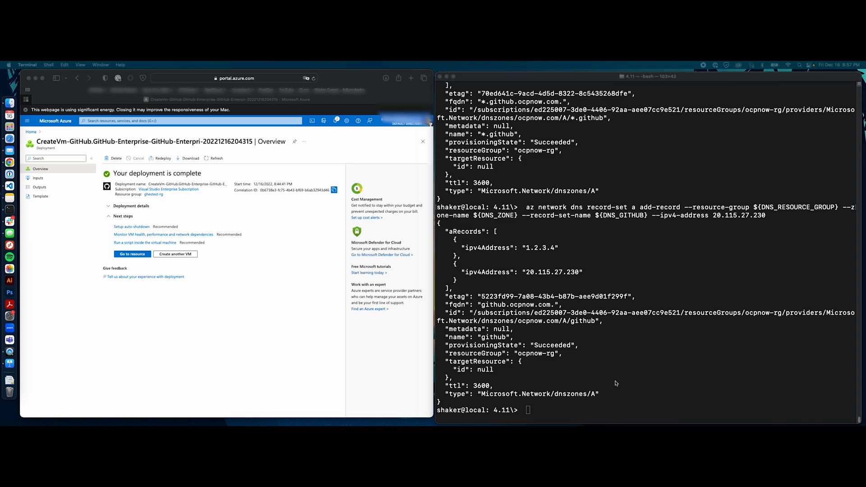
pyautogui.write('az network dns record-set a remove-record --resource-group ${DNS_RESOURCE_GROUP} --zone-name ${DNS_ZONE} --record-set-name *.${DNS_GITHUB} --ipv4-address 1.2.3.4')
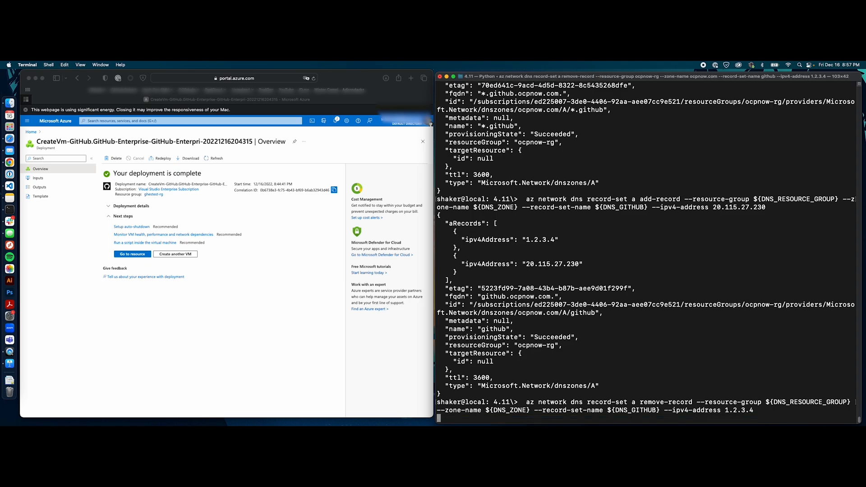
pyautogui.press('Return')
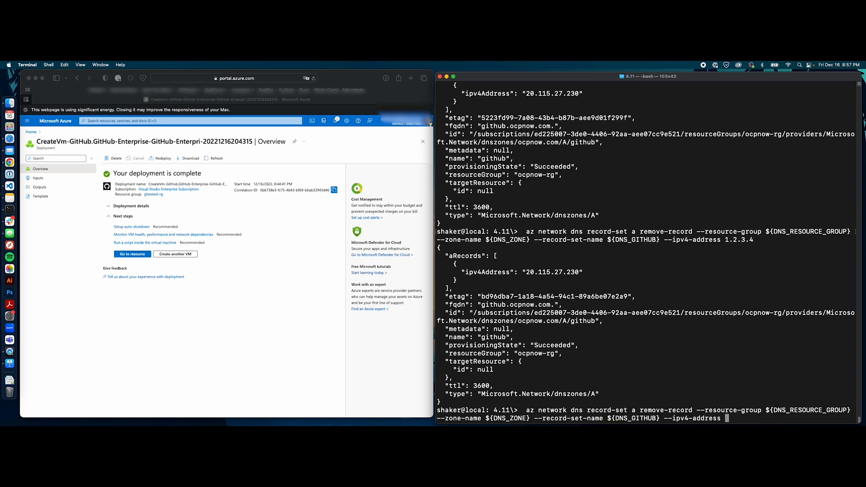
pyautogui.write('5.6.7.')
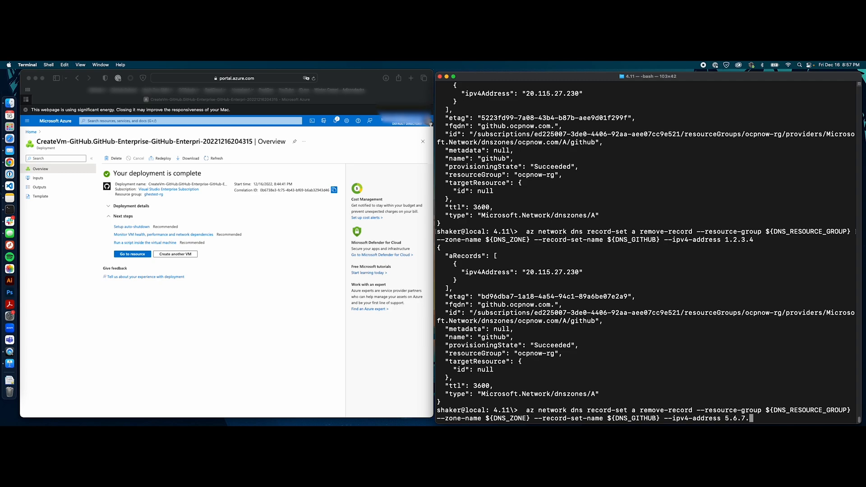
pyautogui.write('8')
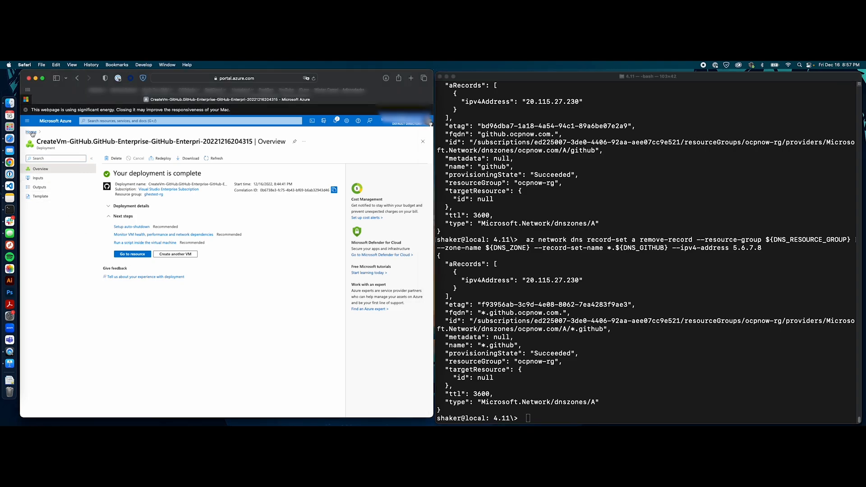
# Step: In the ocpnow.com DNS zone, set the github record's TTL to 5 minutes and save
pyautogui.click(32, 132)
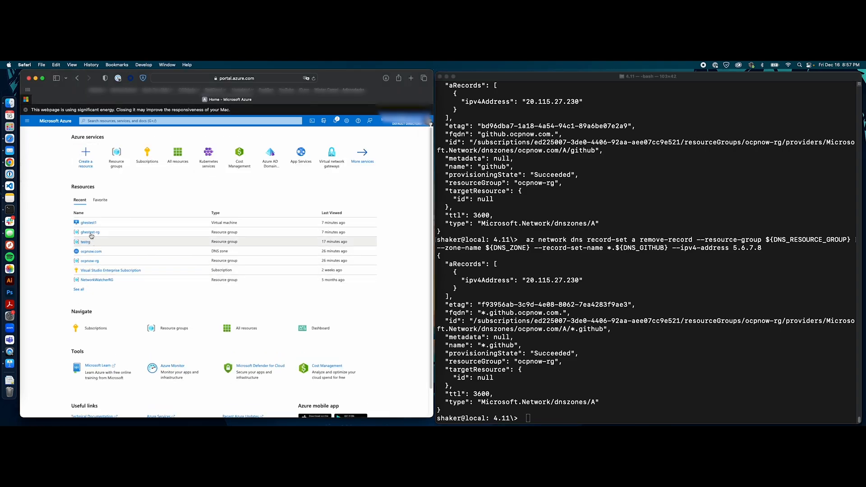
pyautogui.click(90, 251)
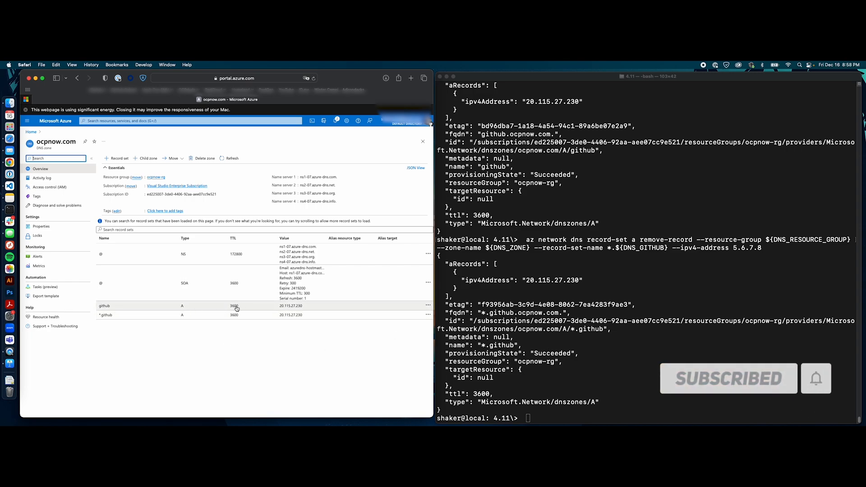
pyautogui.click(104, 306)
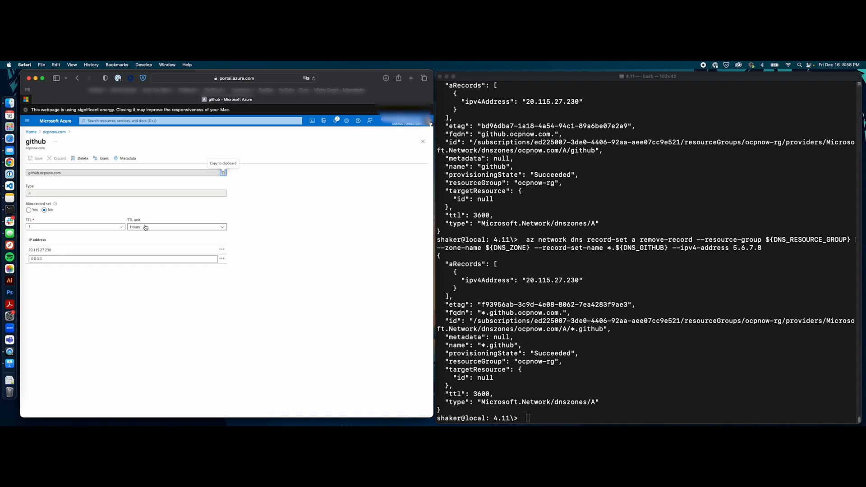
pyautogui.click(175, 227)
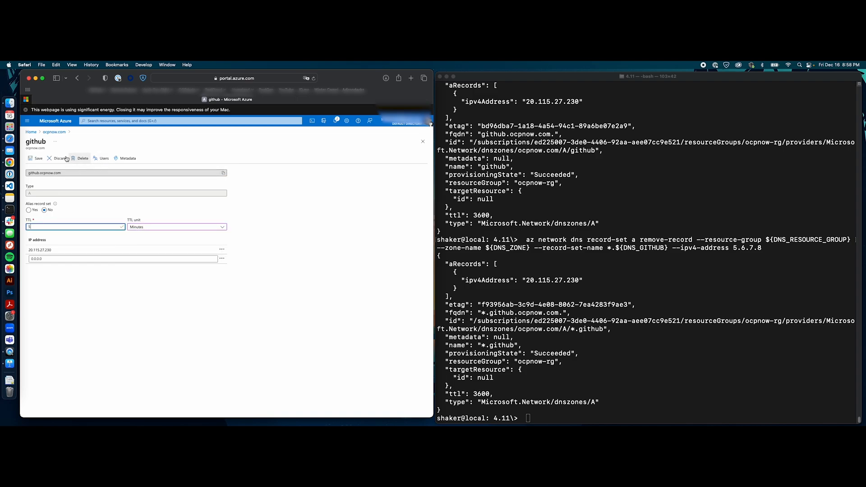
pyautogui.click(38, 158)
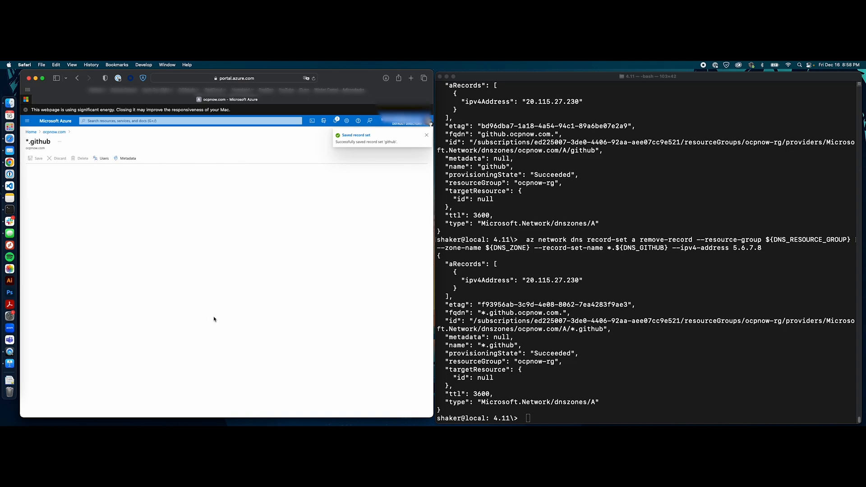
# Step: Set the *.github record's TTL to 5 minutes, save, and return to the zone's record list
pyautogui.click(177, 227)
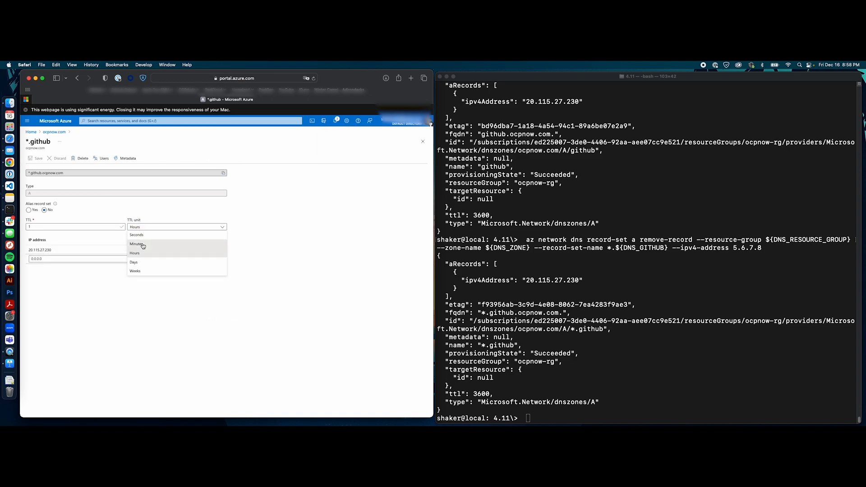
pyautogui.click(136, 245)
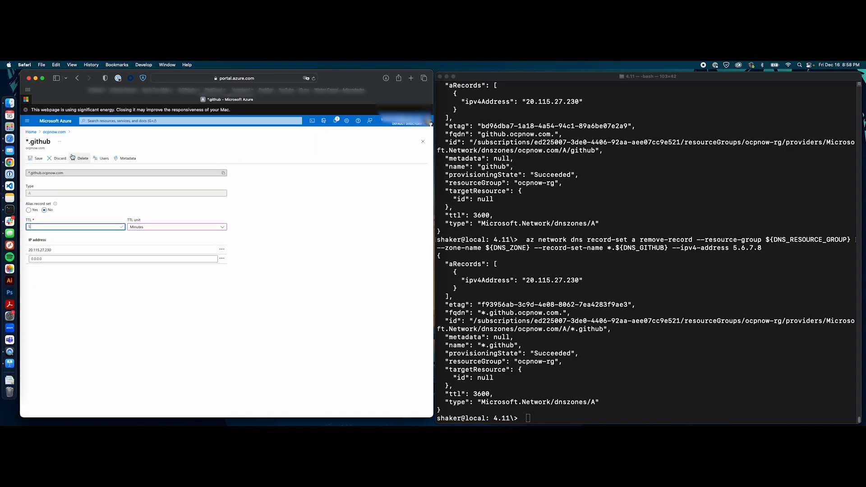
pyautogui.click(38, 159)
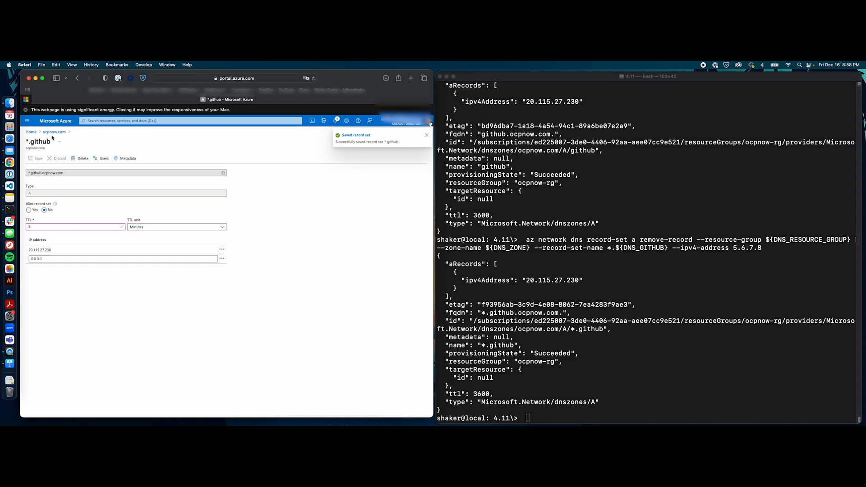
pyautogui.click(54, 132)
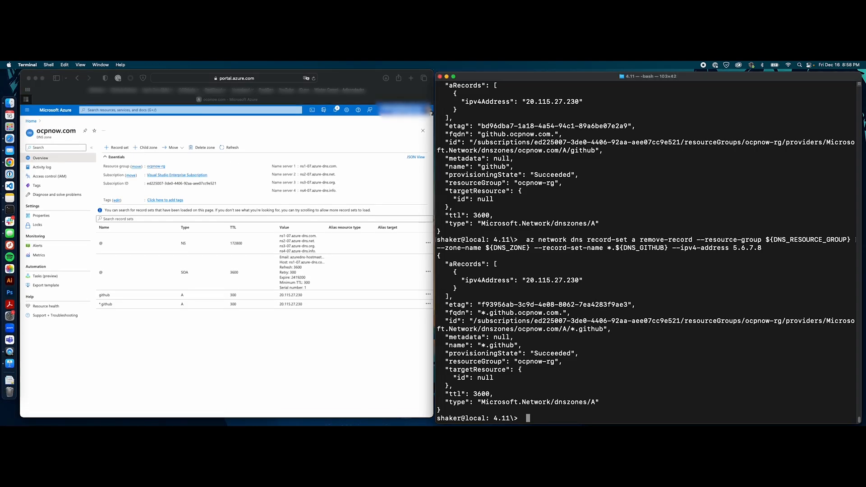
# Step: Clear the Terminal screen back to an empty prompt
pyautogui.write('cle')
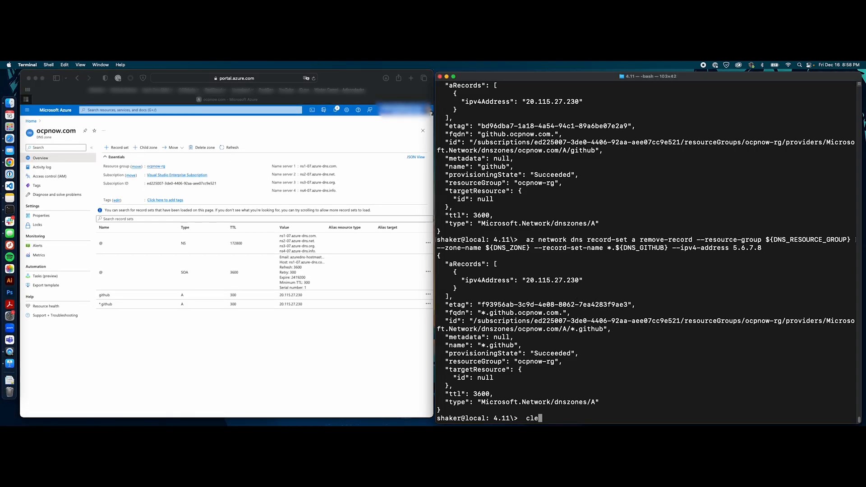
pyautogui.press('Return')
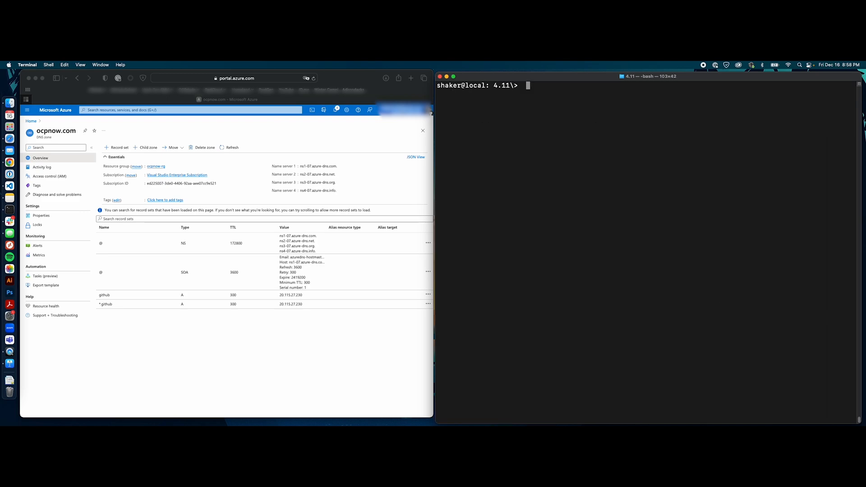
pyautogui.moveTo(219, 330)
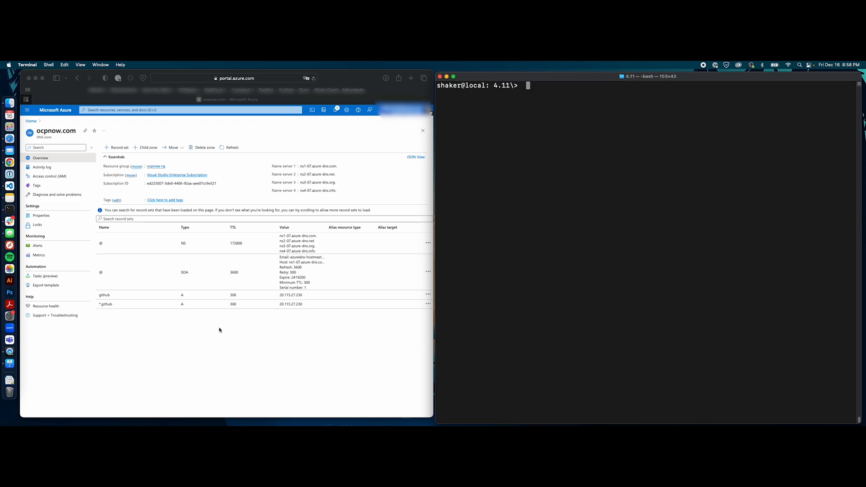
pyautogui.moveTo(417, 330)
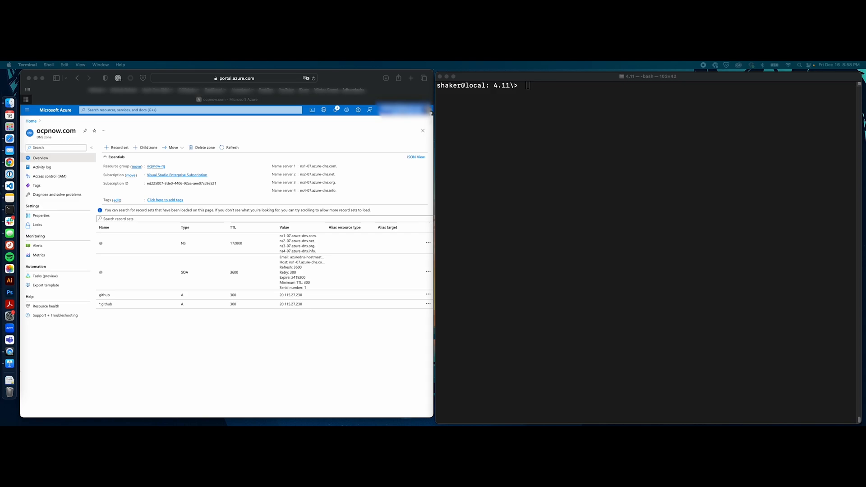
pyautogui.moveTo(611, 279)
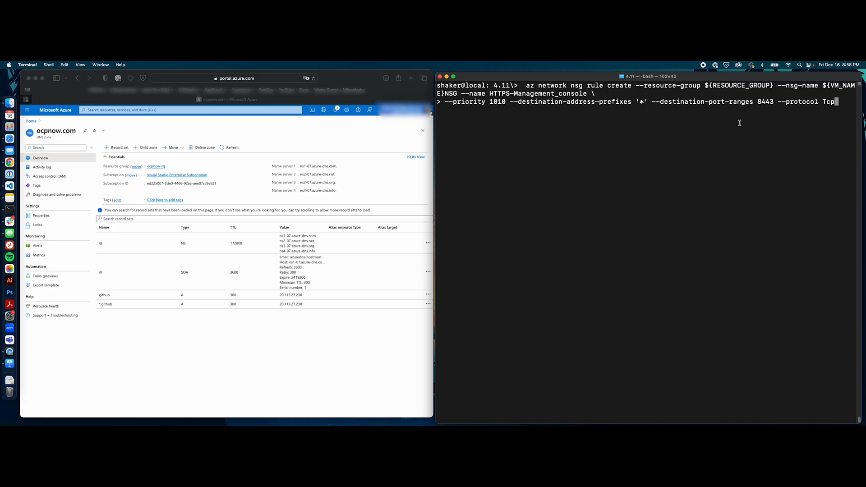
# Step: Create the NSG inbound rules for TCP ports 8443, 122, 443, 9418 and 80 with increasing priorities
pyautogui.press('Return')
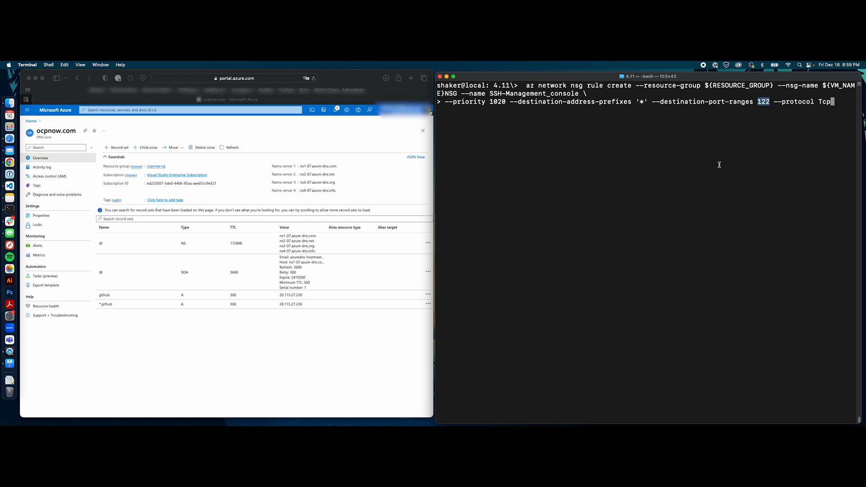
pyautogui.press('Return')
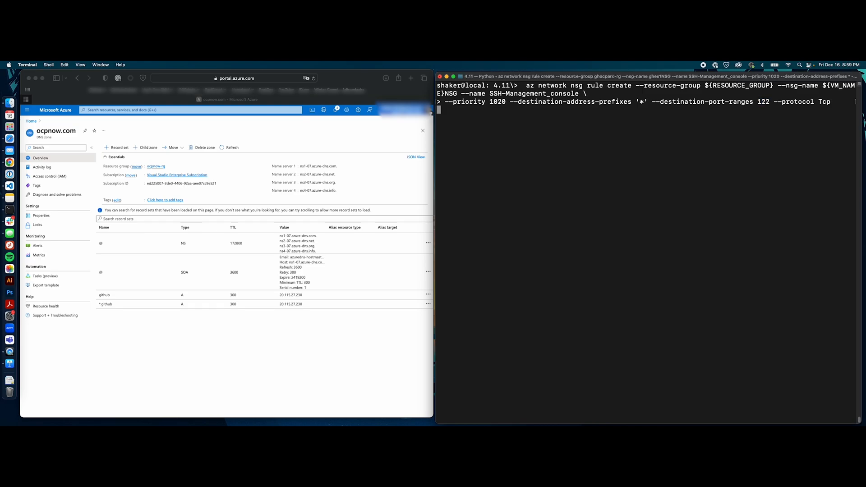
pyautogui.press('Return')
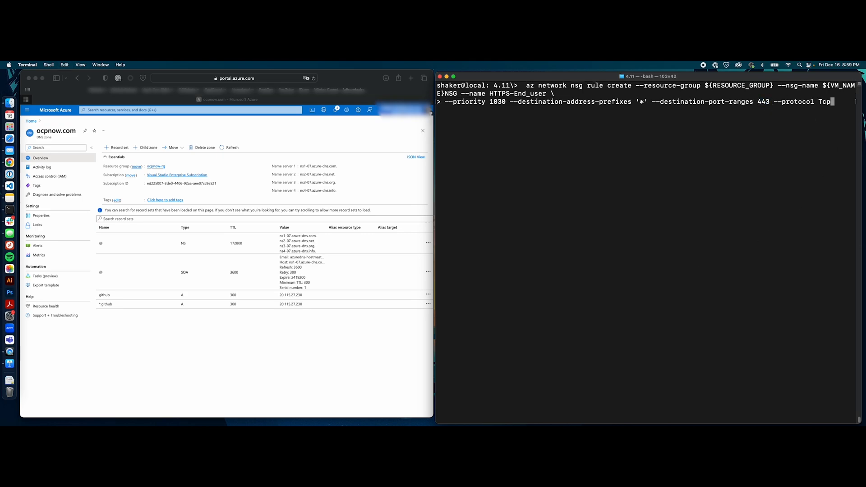
pyautogui.press('Return')
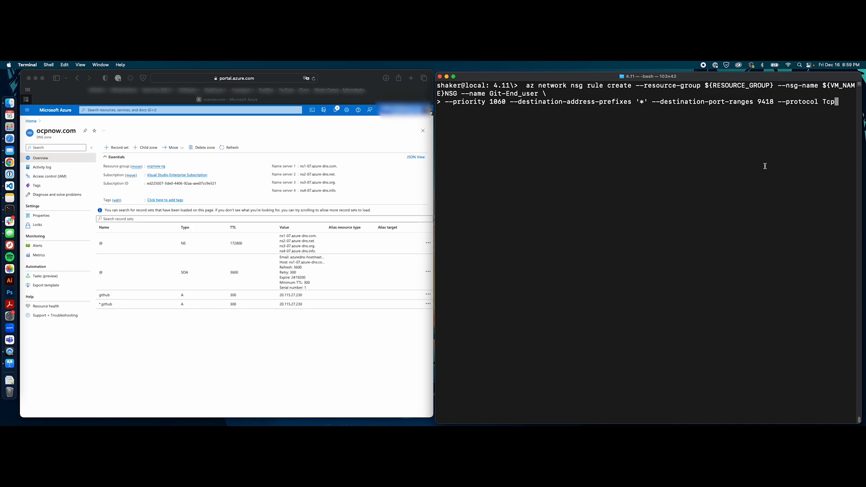
pyautogui.moveTo(757, 134)
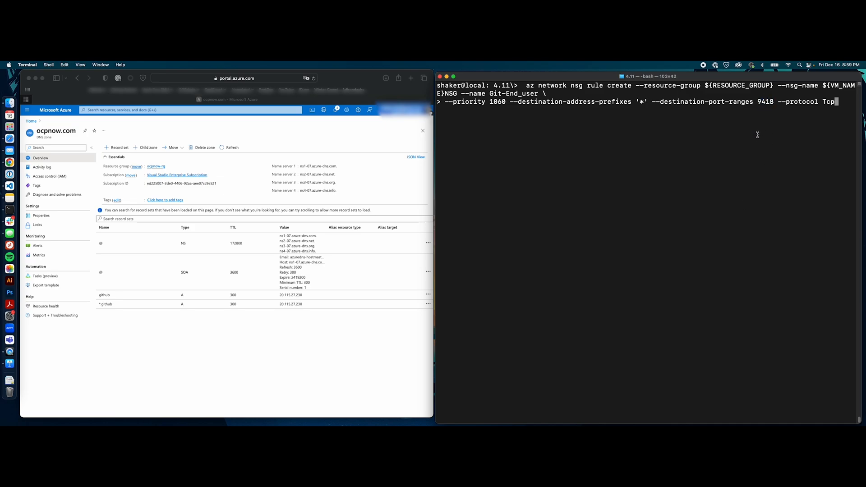
pyautogui.press('Return')
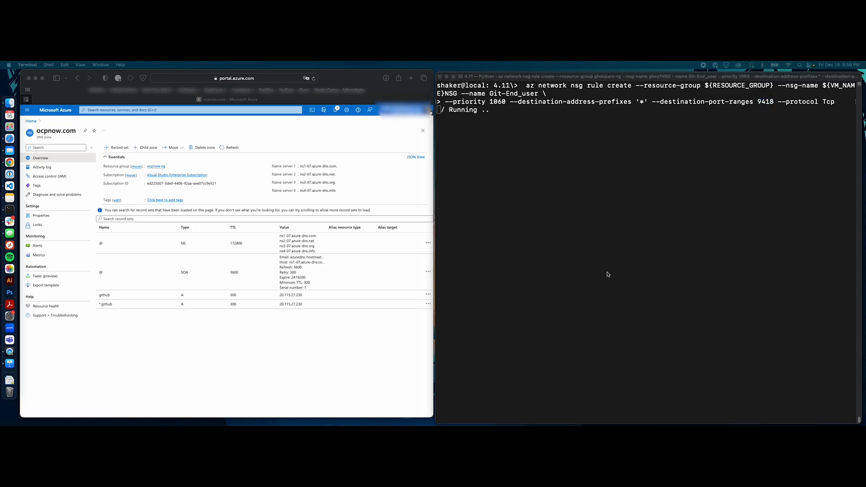
pyautogui.moveTo(607, 272)
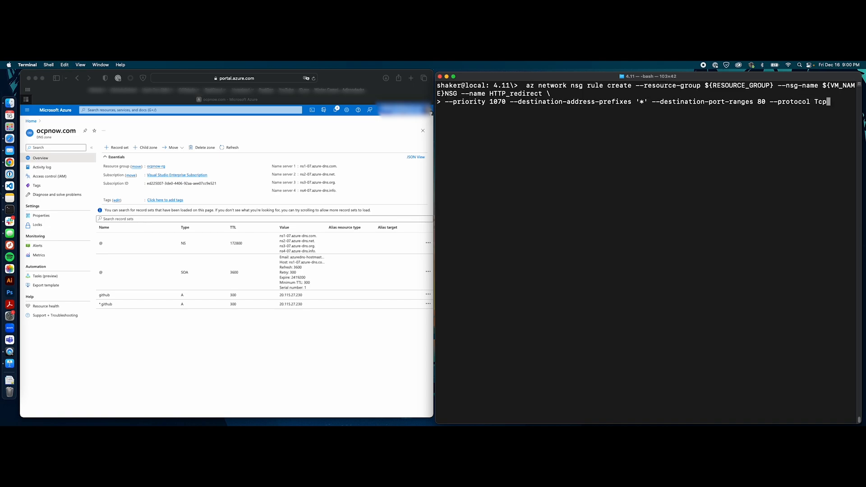
pyautogui.press('Return')
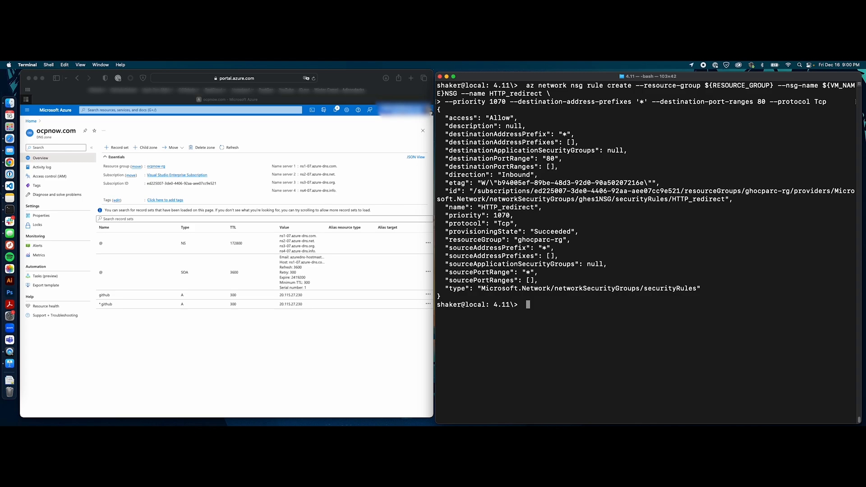
# Step: Clear the Terminal screen after the HTTP_redirect rule is created
pyautogui.write('cl')
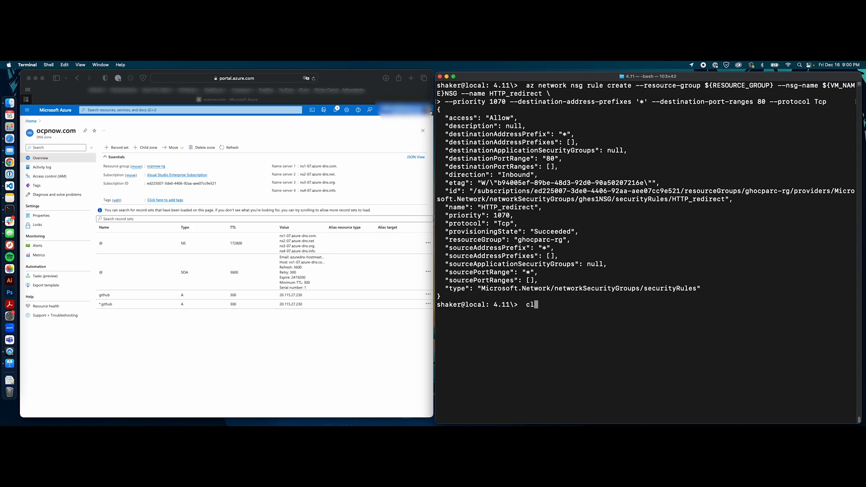
pyautogui.press('Return')
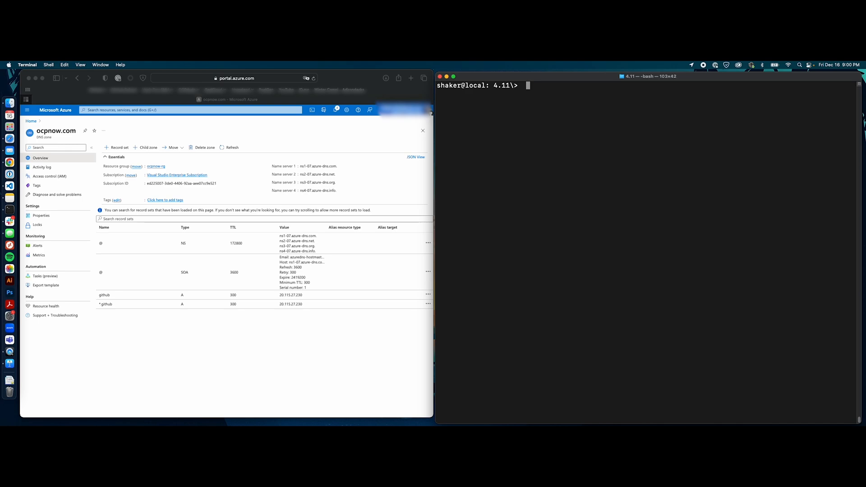
# Step: From the portal home, reach the ghes1NSG group listing the five new inbound rules
pyautogui.click(260, 298)
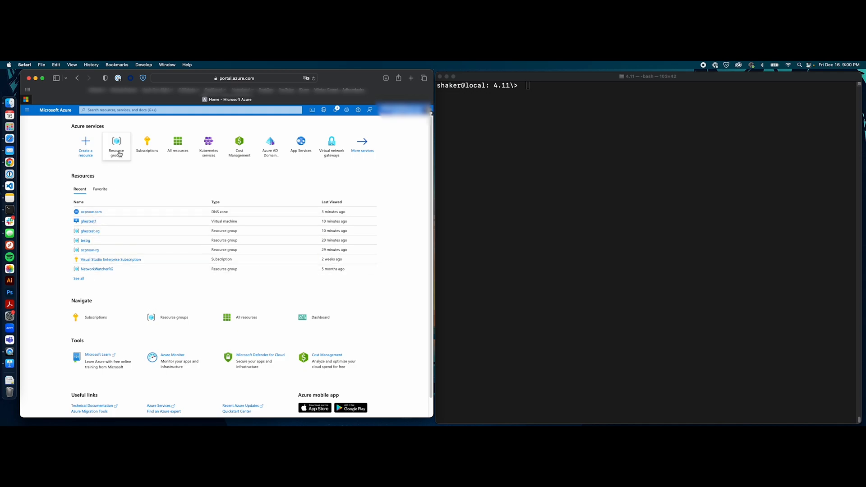
pyautogui.click(116, 143)
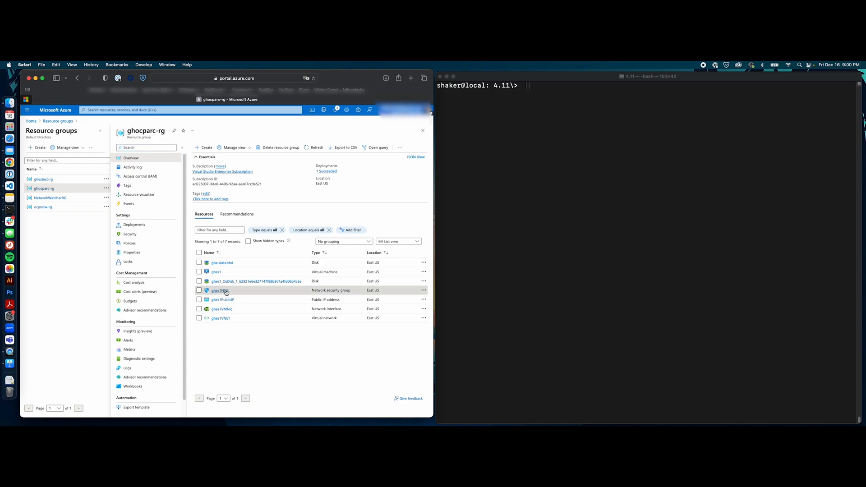
pyautogui.click(220, 290)
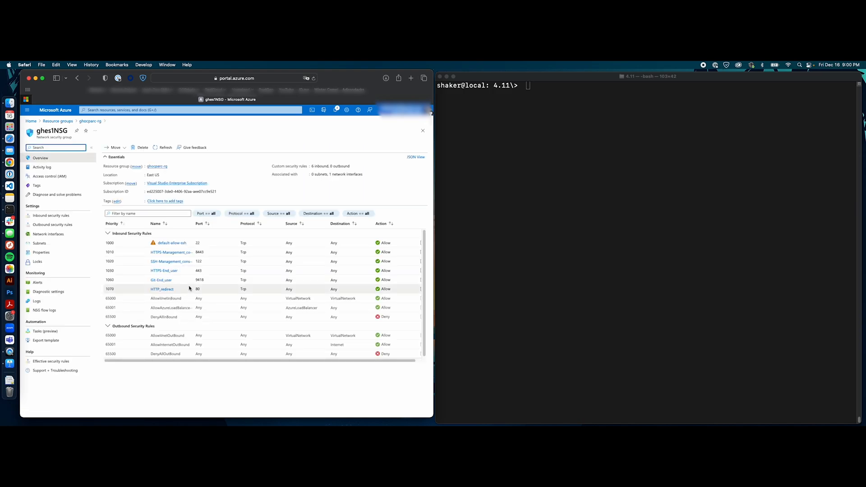
pyautogui.moveTo(332, 232)
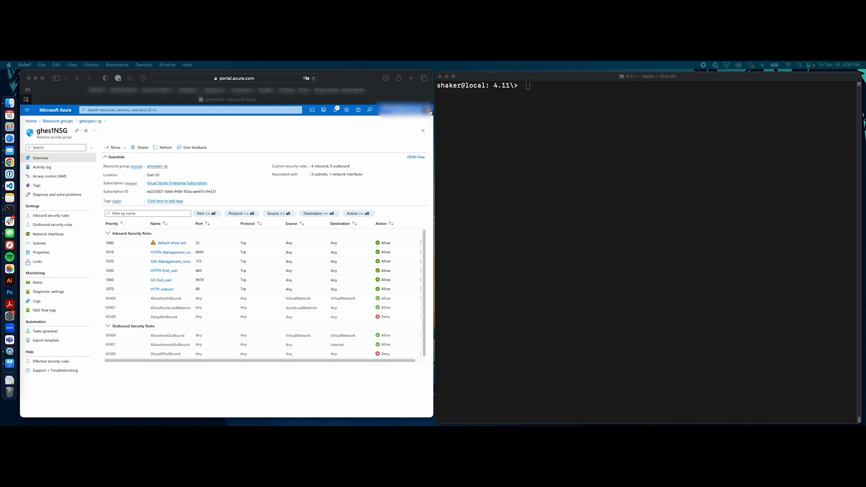
# Step: Export STORAGESA=ghocparcsa and create the ghocparcsa storage account in the resource group
pyautogui.write('export STORAGESA=ghocparcsa')
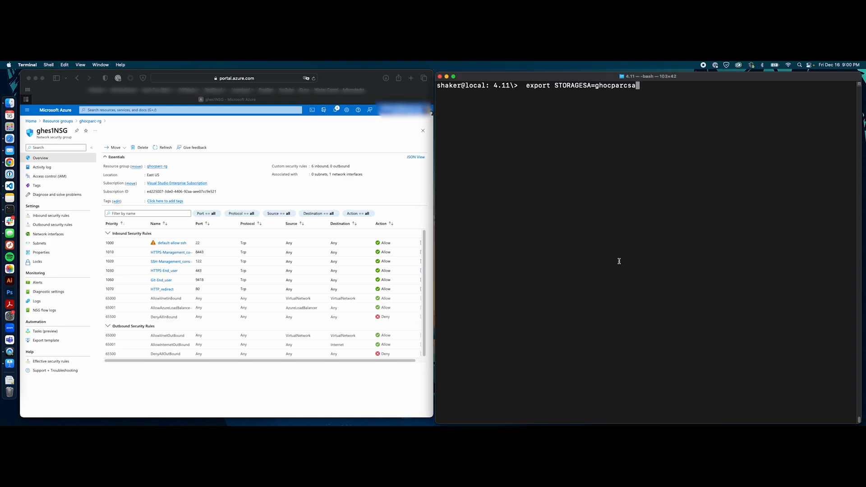
pyautogui.press('Return')
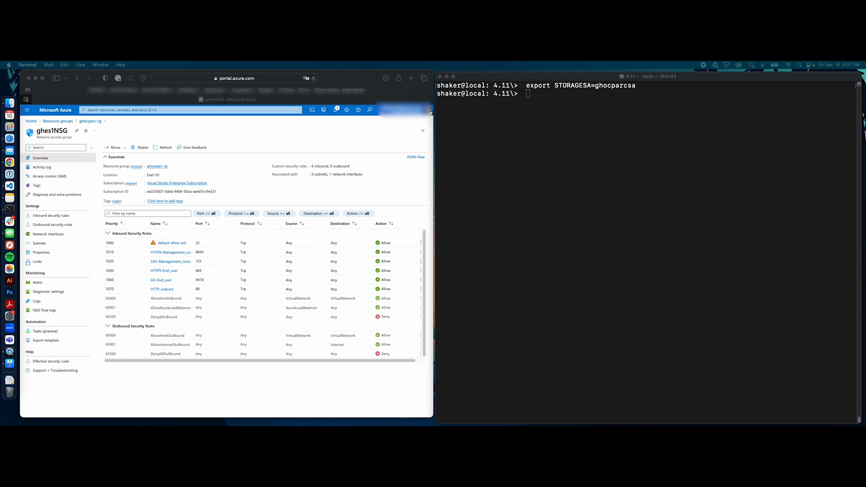
pyautogui.write('az storage account create --name ${STORAGESA} --resource-group ${RESOURCE_GROUP} --location ${LOCATION} --sku Standard_LRS --encryption-services blob')
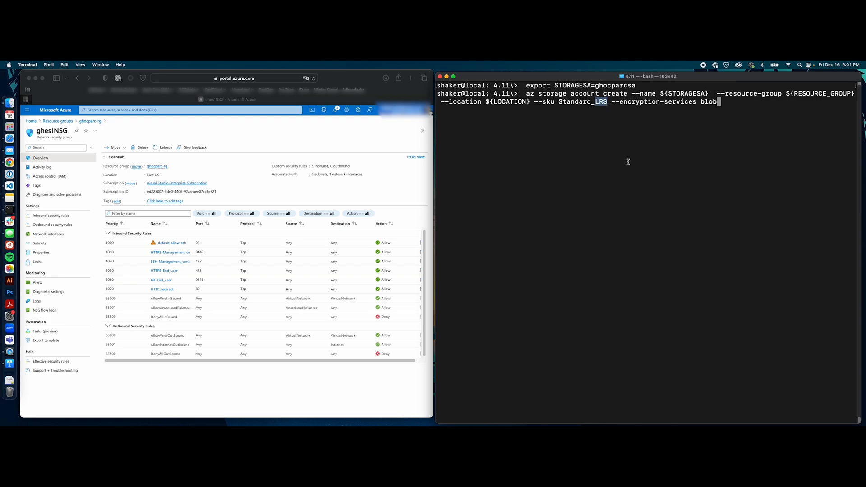
pyautogui.press('Return')
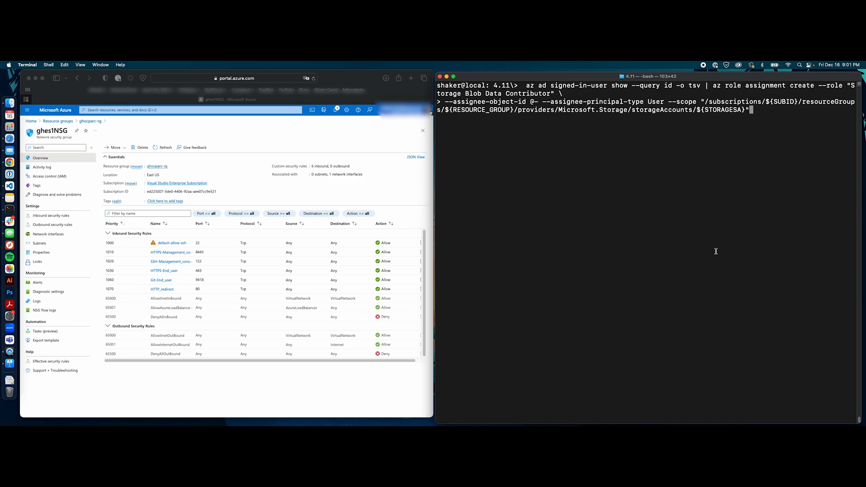
pyautogui.moveTo(585, 99)
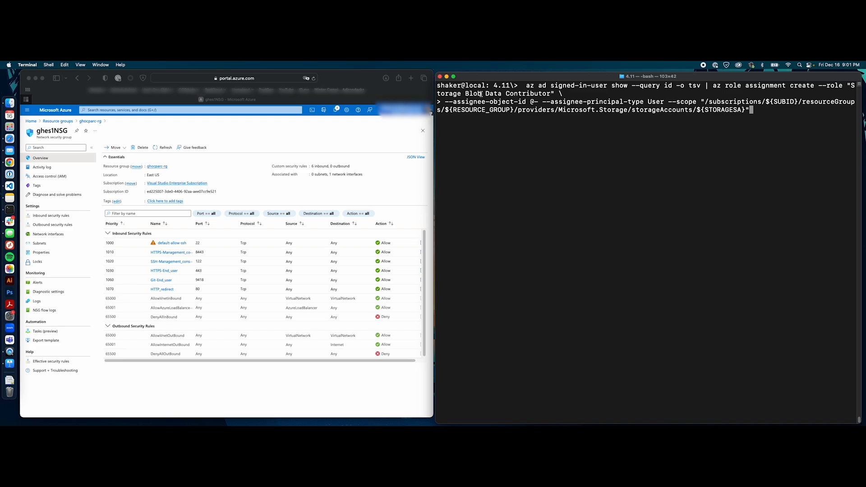
# Step: Assign Storage Blob Data Contributor on ghocparcsa, create the ghactions container, then clear the screen
pyautogui.press('Return')
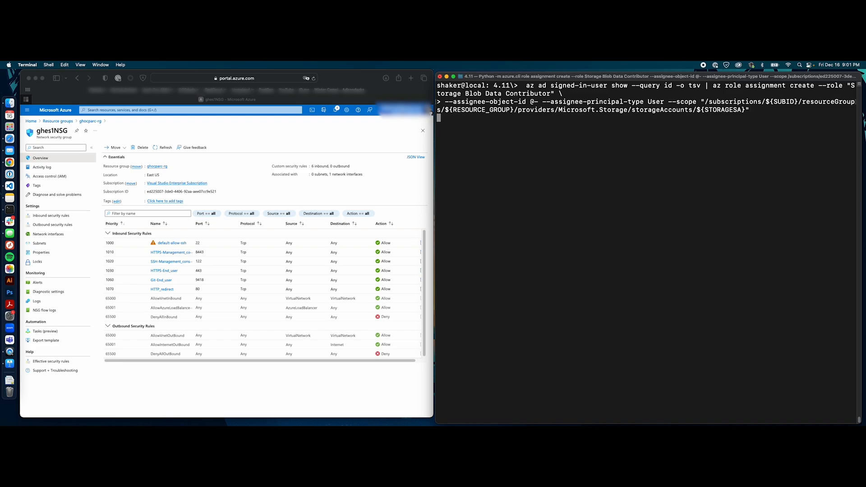
pyautogui.press('Return')
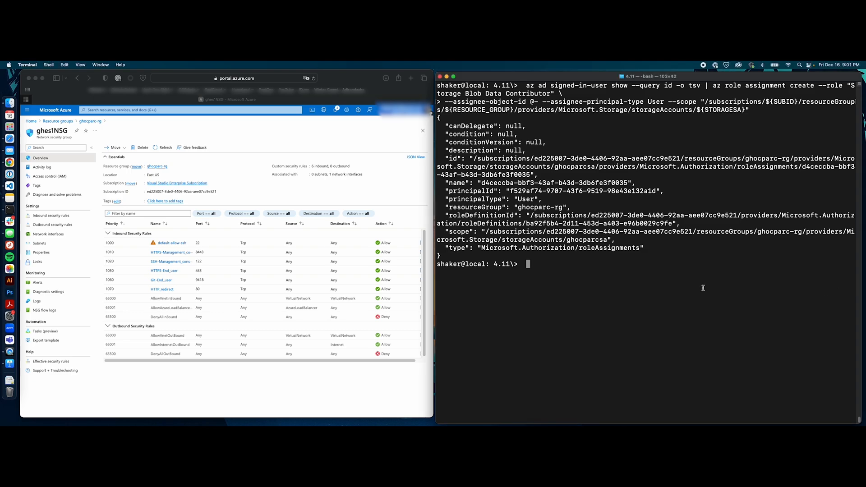
pyautogui.write('az storage container create --account-name ${STORAGESA} --name ghactions --auth-mode login')
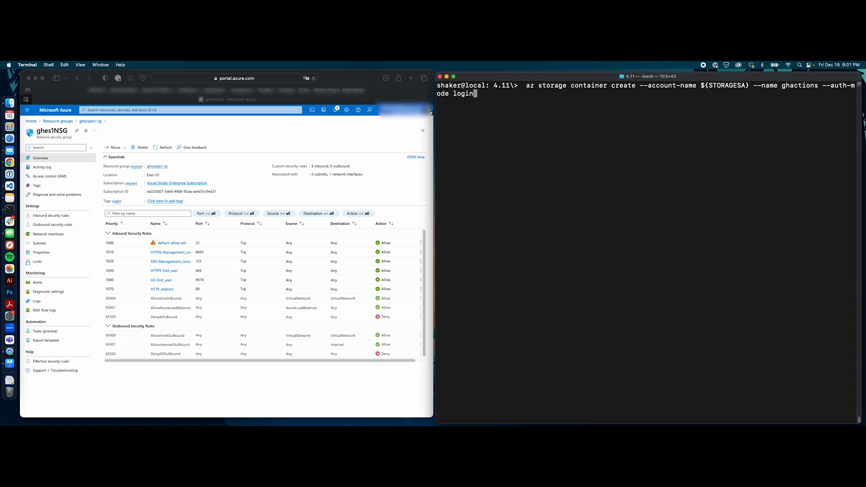
pyautogui.press('Return')
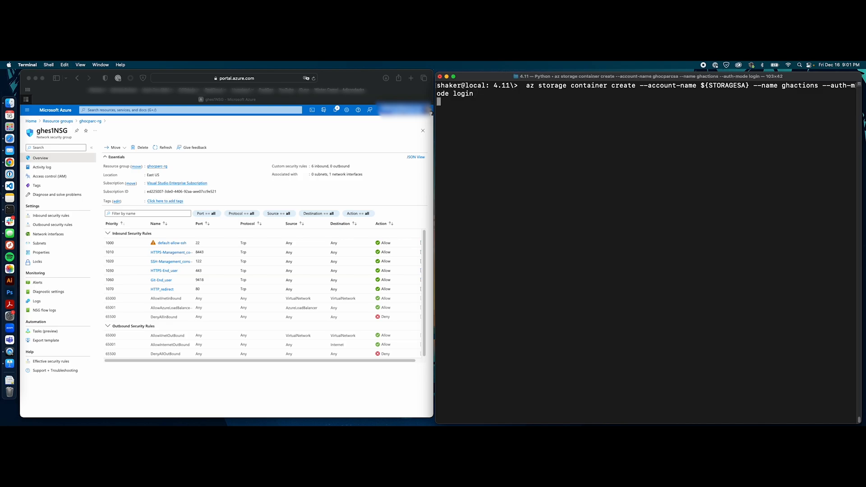
pyautogui.press('Return')
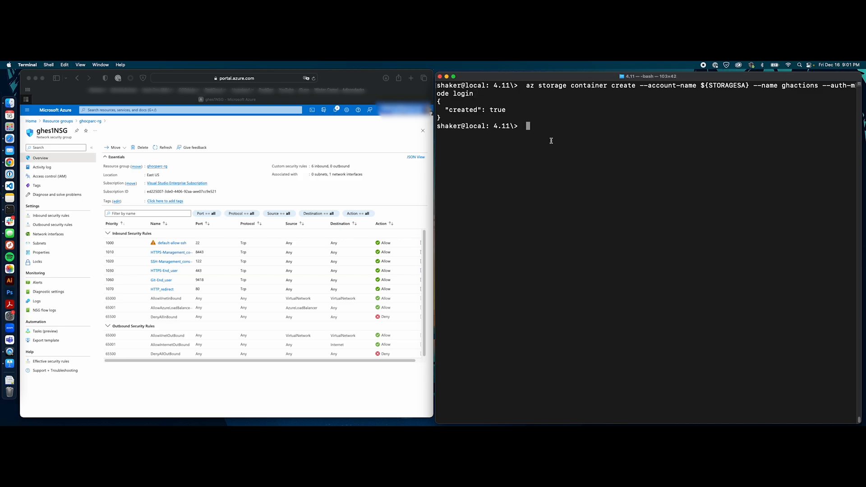
pyautogui.moveTo(605, 217)
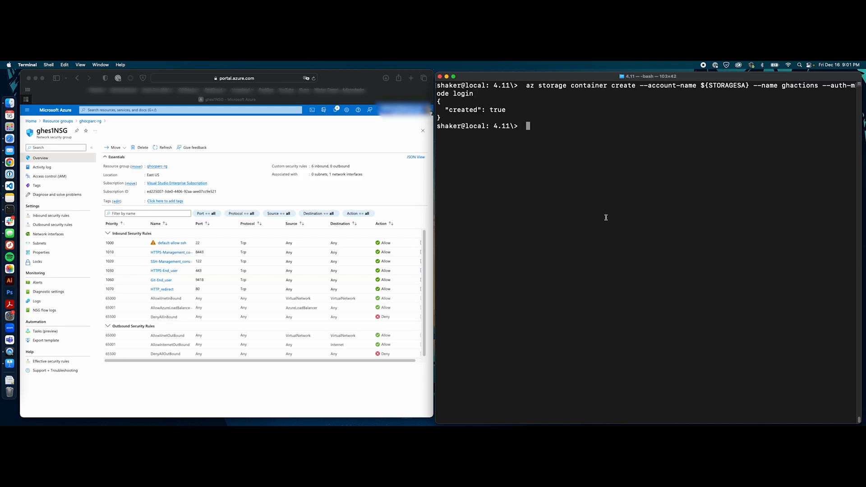
pyautogui.write('cle')
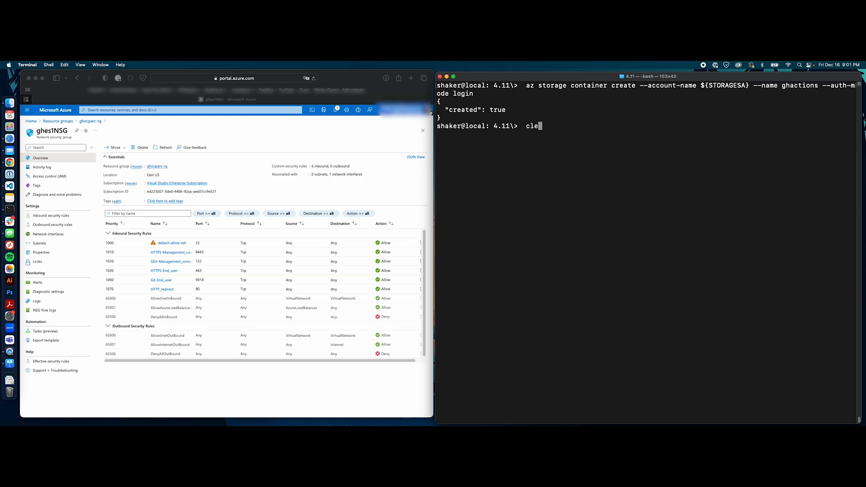
pyautogui.press('Return')
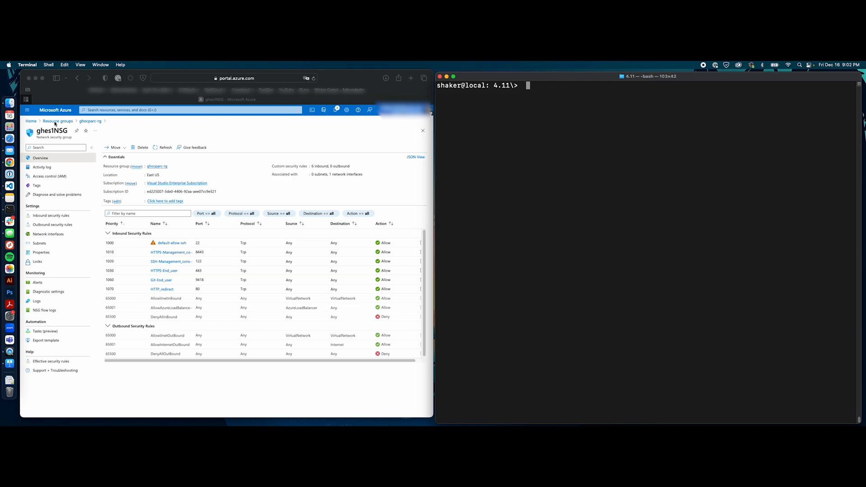
# Step: View the ghocparcsa storage account's containers to confirm ghactions exists
pyautogui.click(58, 120)
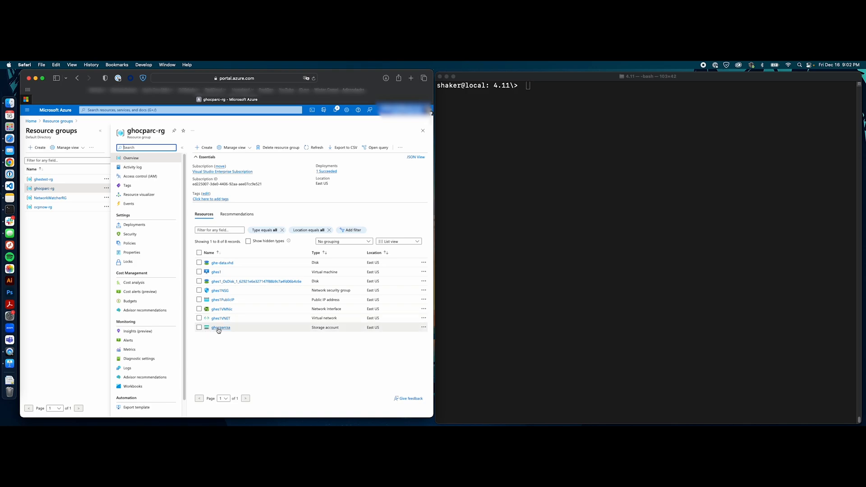
pyautogui.click(220, 327)
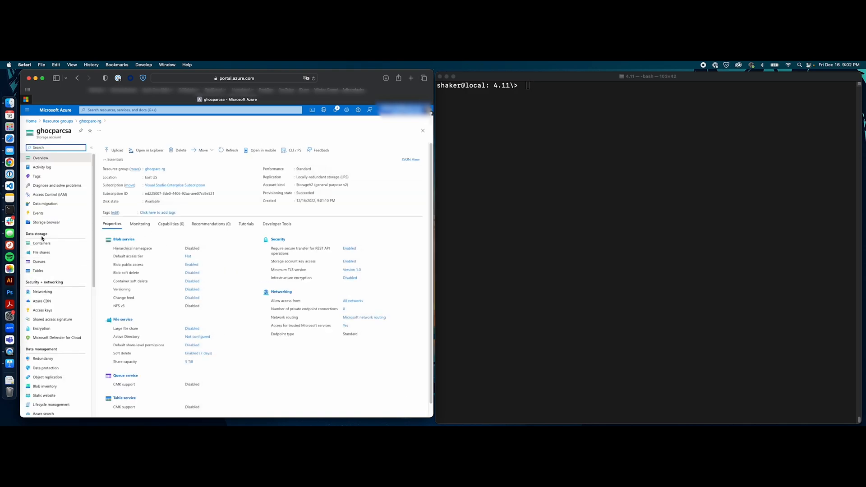
pyautogui.click(41, 242)
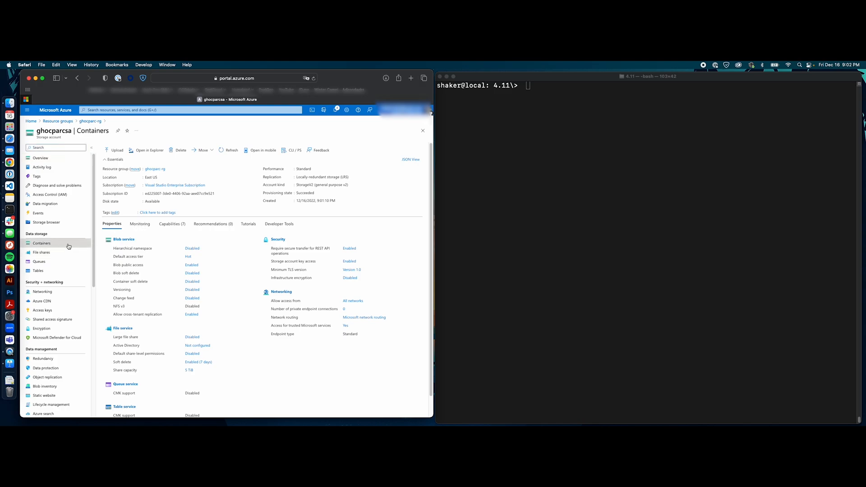
# Step: Review the ghocparcsa access keys, then return to the resource groups list
pyautogui.click(41, 242)
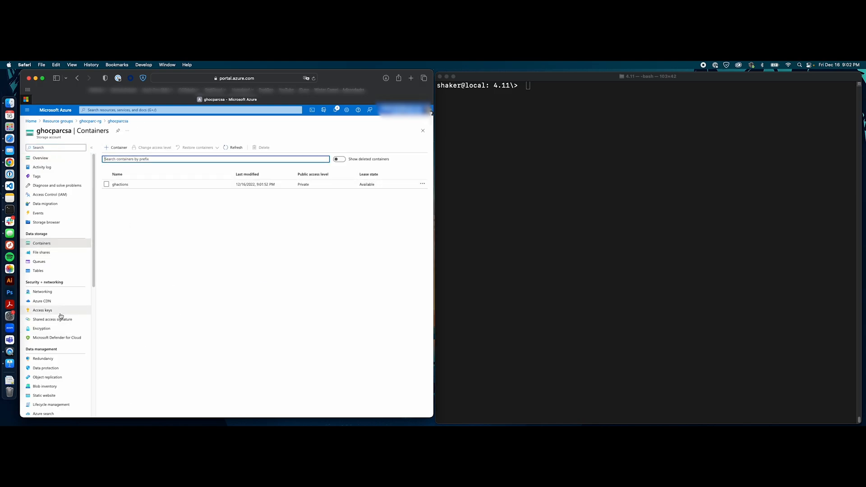
pyautogui.click(42, 309)
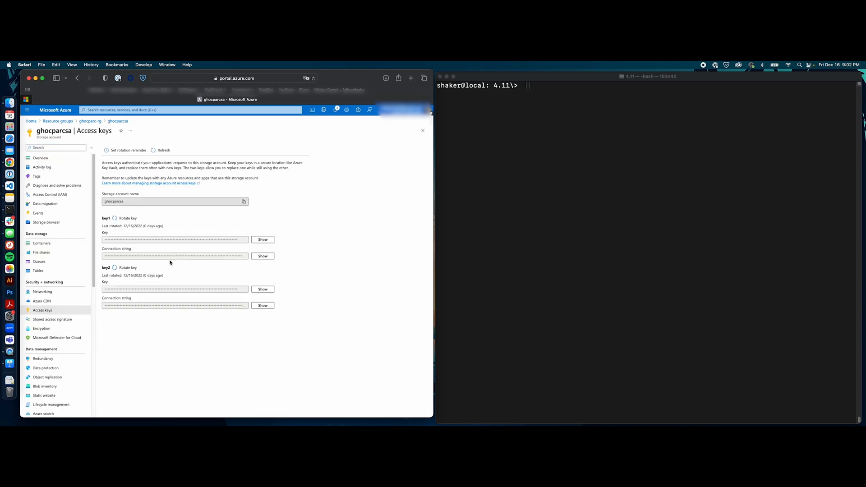
pyautogui.moveTo(322, 179)
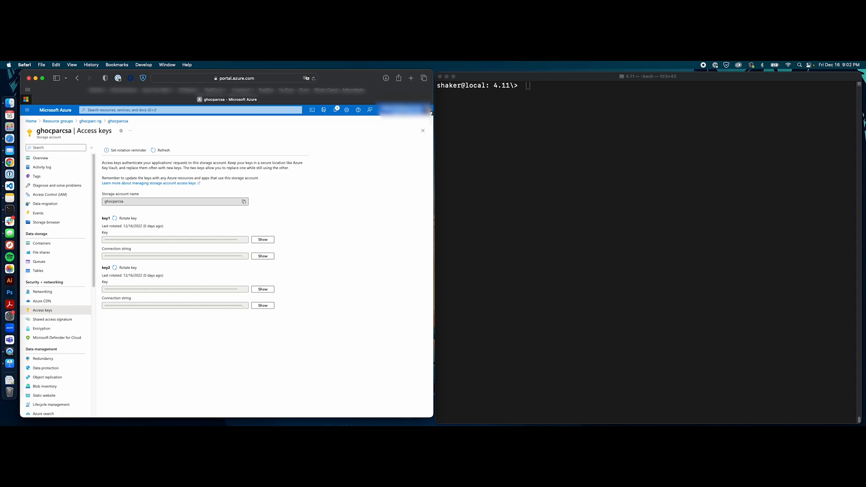
pyautogui.moveTo(526, 242)
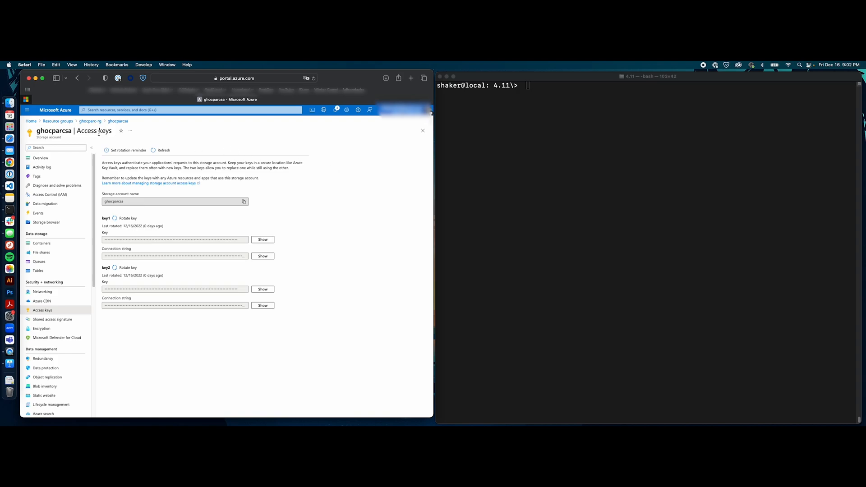
pyautogui.click(58, 121)
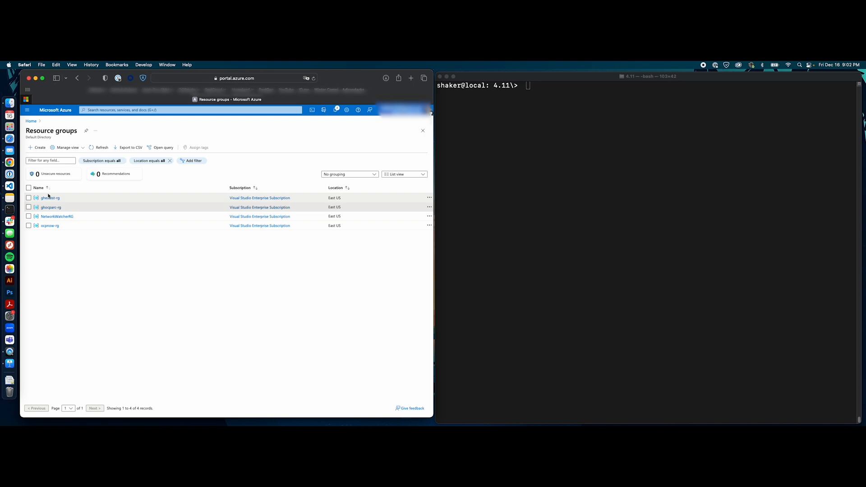
# Step: Find the ghestest1-ip public IP in ghestest-rg and copy its address
pyautogui.click(50, 197)
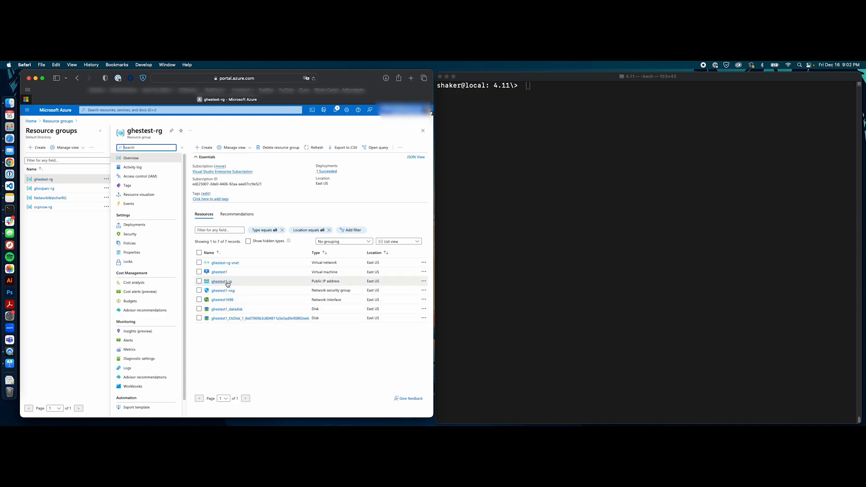
pyautogui.click(222, 281)
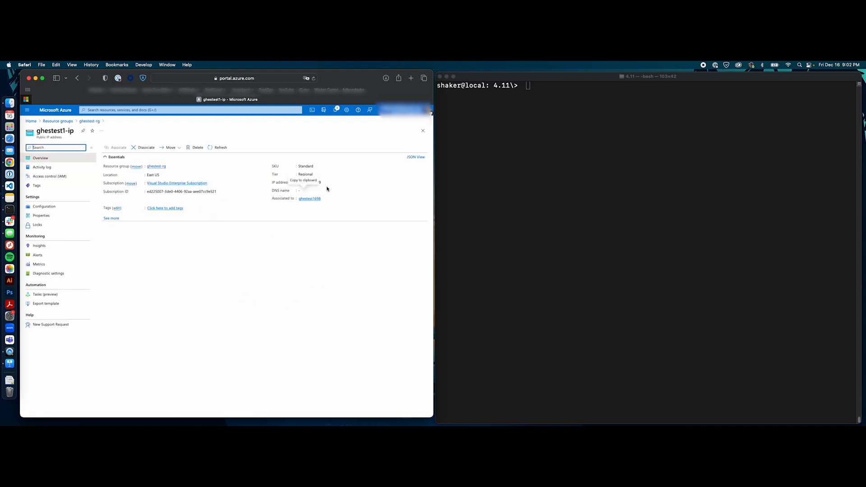
pyautogui.click(323, 181)
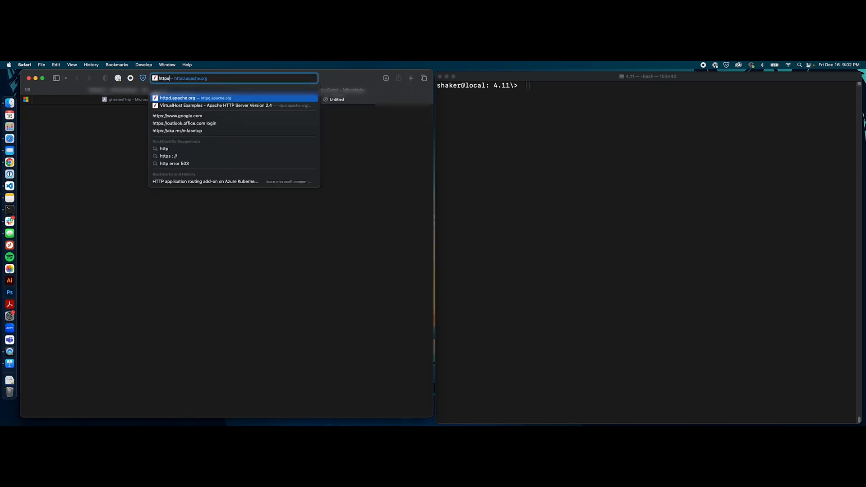
# Step: Load the copied IP in Safari and proceed past the certificate warning to the install page
pyautogui.press('Return')
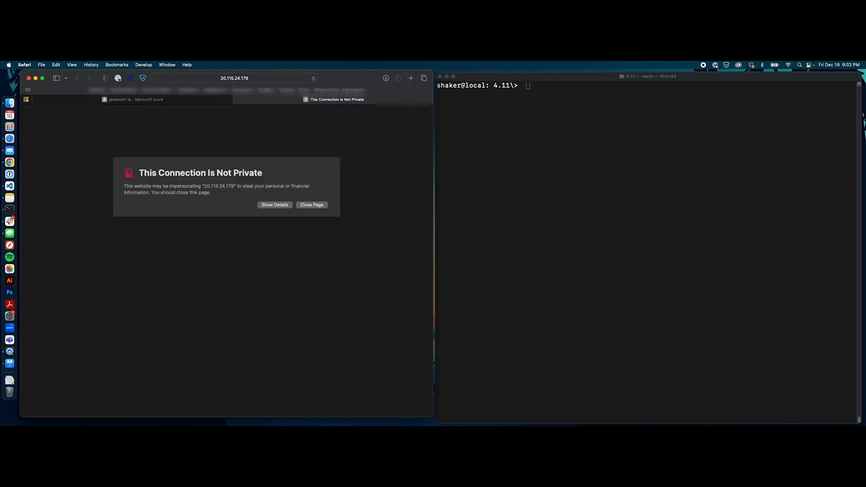
pyautogui.click(274, 205)
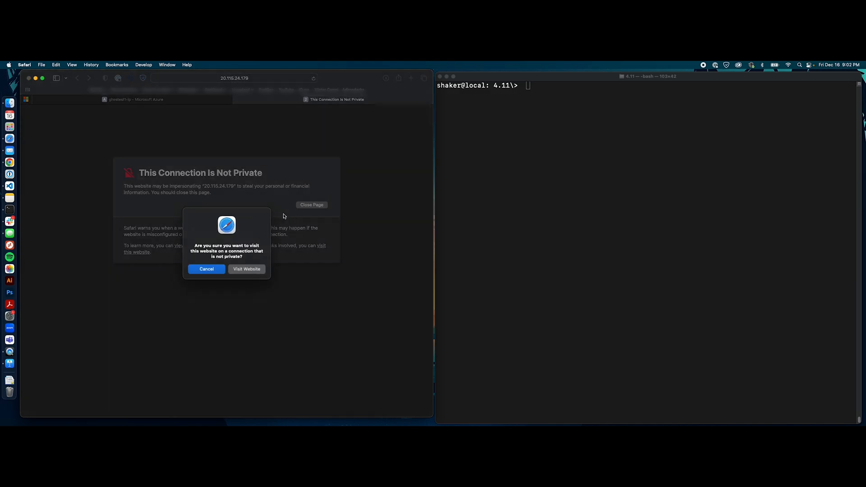
pyautogui.click(206, 269)
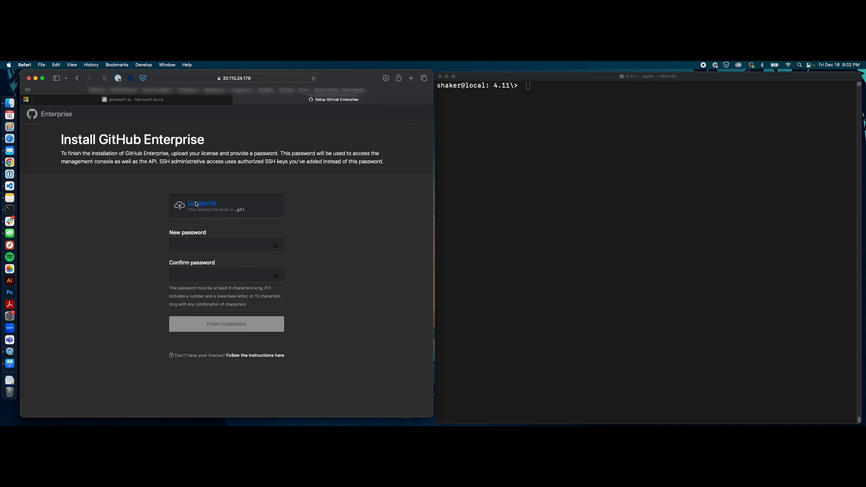
pyautogui.moveTo(178, 288)
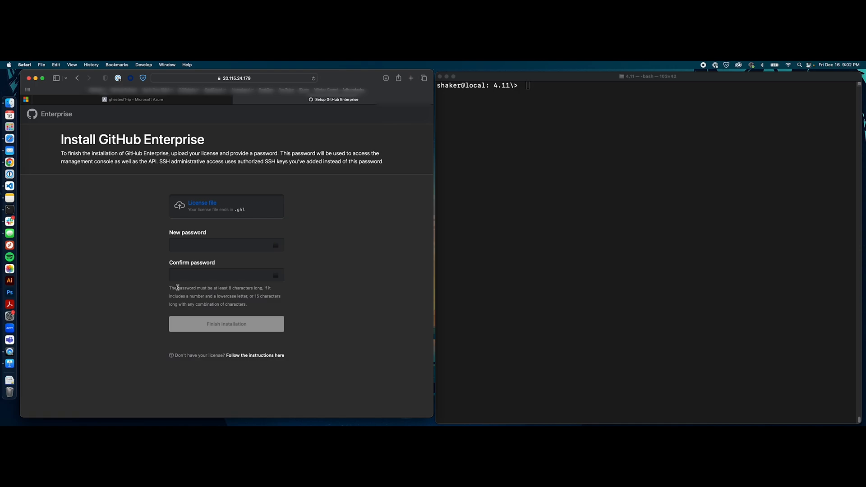
pyautogui.moveTo(364, 319)
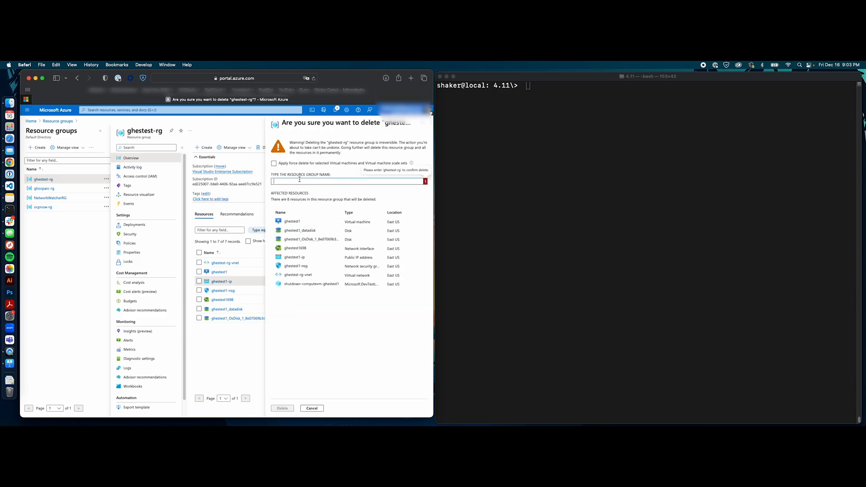
# Step: Confirm deletion of ghestest-rg, then view the ghocparc-rg resource group's resources
pyautogui.write('ghestest-rg')
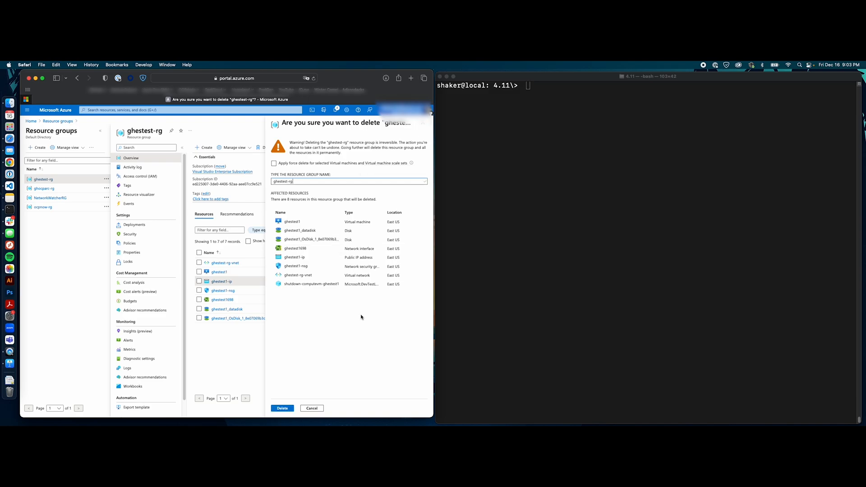
pyautogui.click(283, 408)
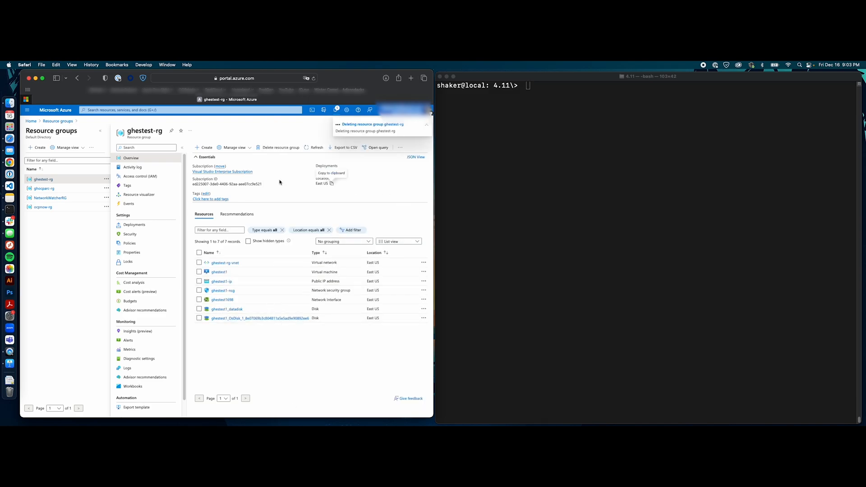
pyautogui.click(44, 188)
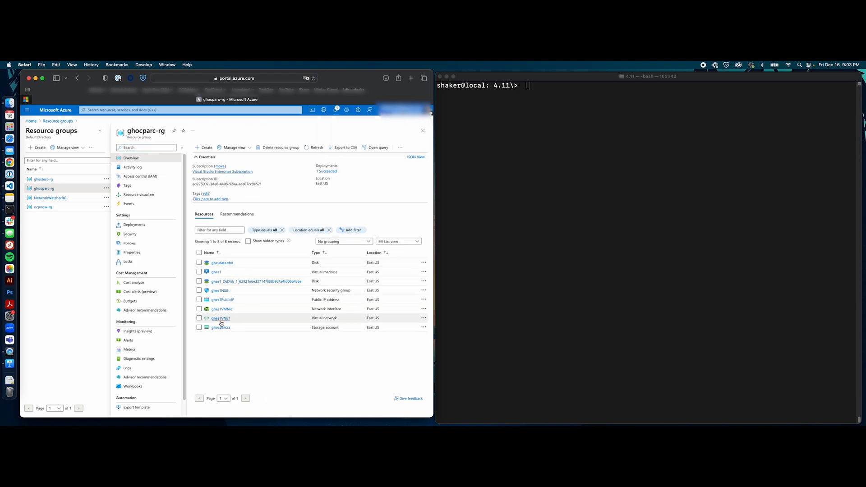
# Step: Glance at ghes1VNET, then view ghes1PublicIP showing address 20.115.27.230
pyautogui.click(220, 318)
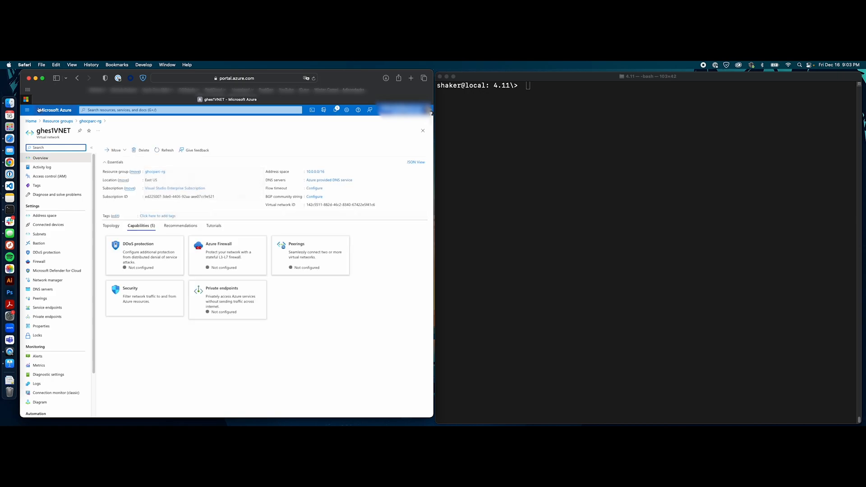
pyautogui.click(90, 121)
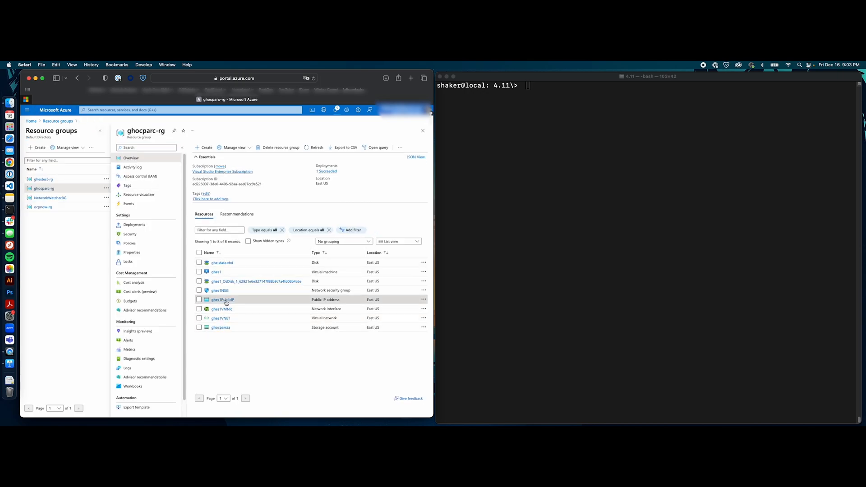
pyautogui.click(221, 300)
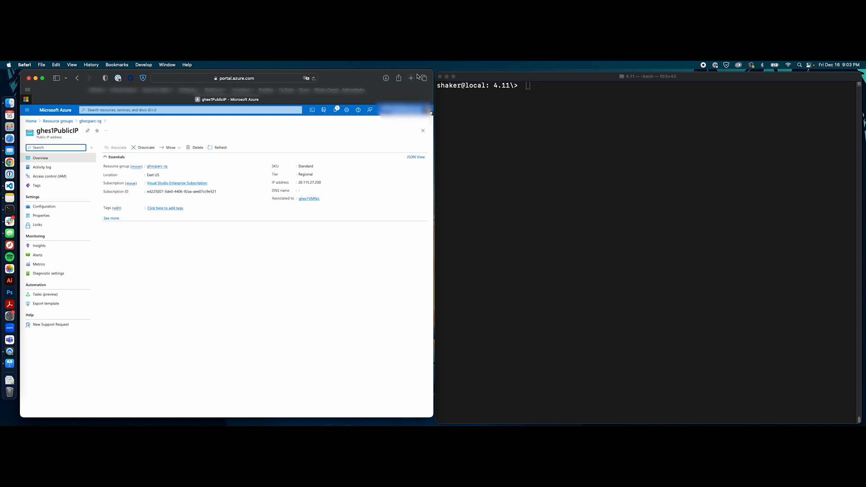
# Step: In a new Safari tab, try loading the github.ocpnow.com address
pyautogui.click(411, 77)
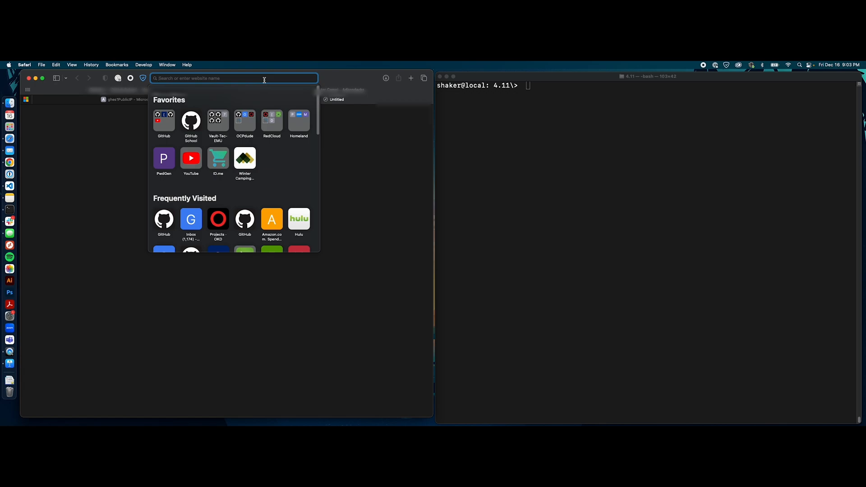
pyautogui.write('ht')
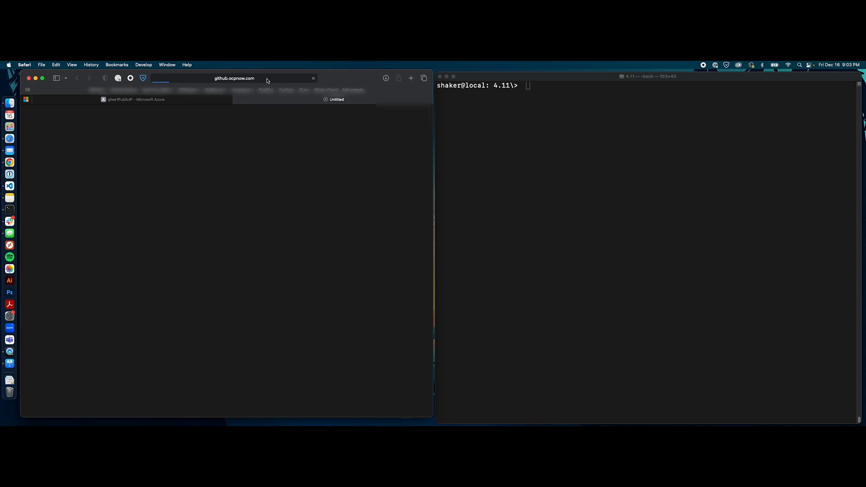
pyautogui.click(234, 77)
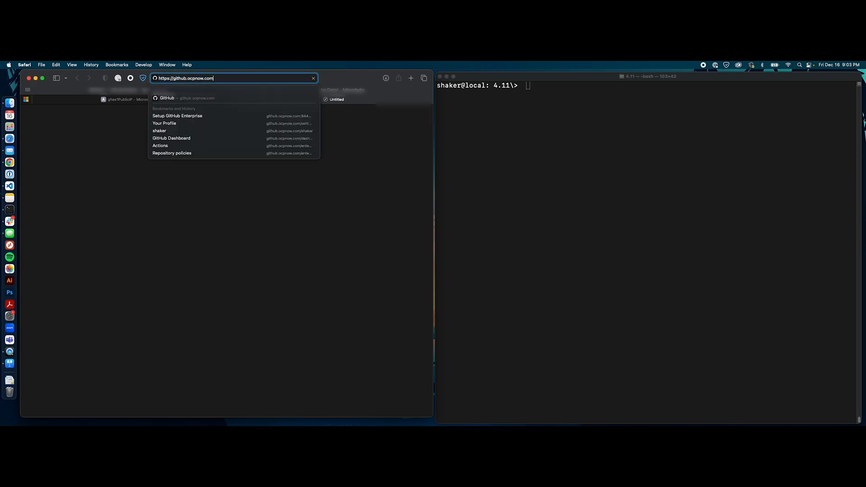
pyautogui.press('Return')
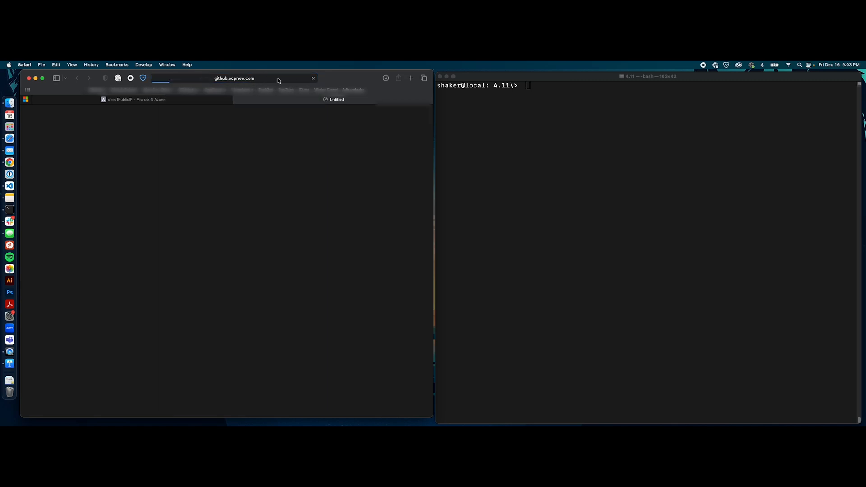
pyautogui.moveTo(232, 94)
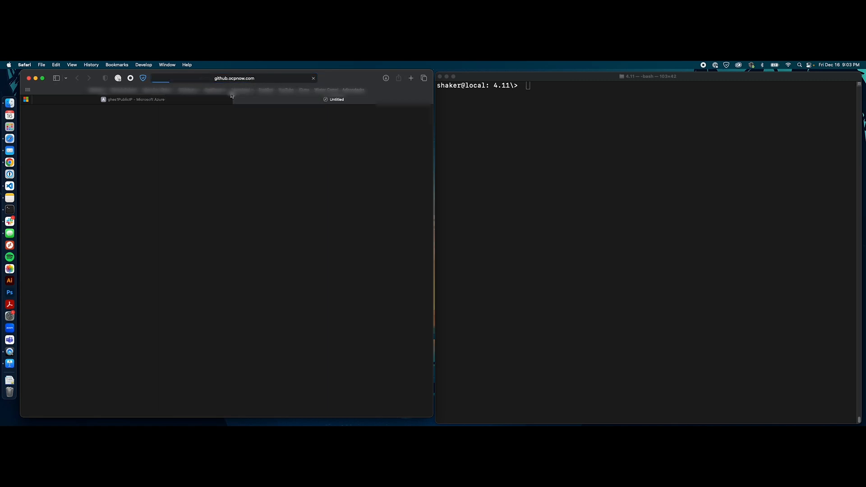
# Step: Copy 20.115.27.230 from the Azure tab, load it and continue past the certificate warning
pyautogui.click(132, 100)
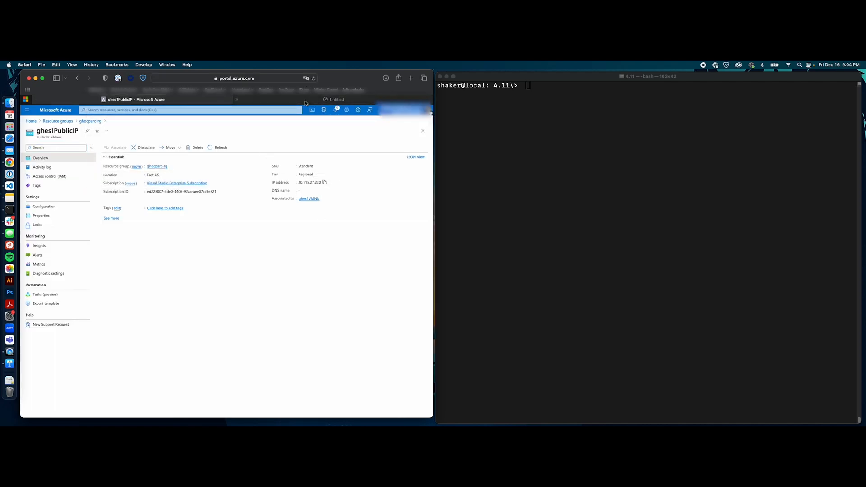
pyautogui.click(234, 77)
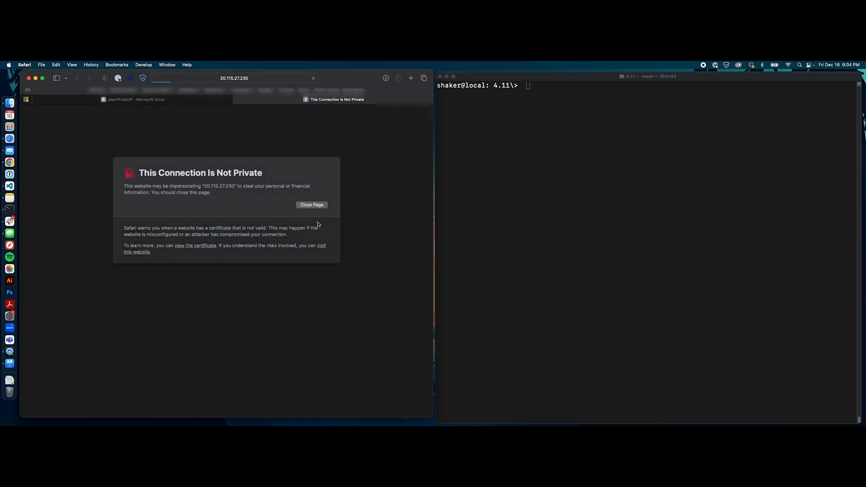
pyautogui.click(136, 252)
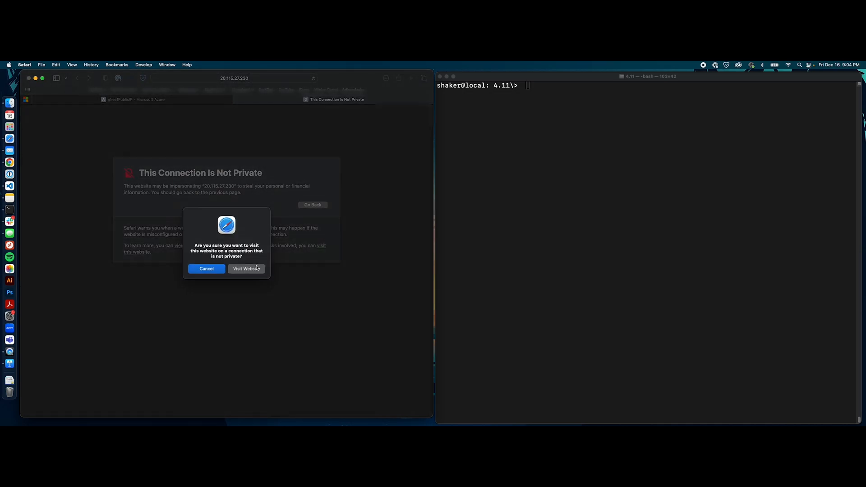
pyautogui.click(245, 269)
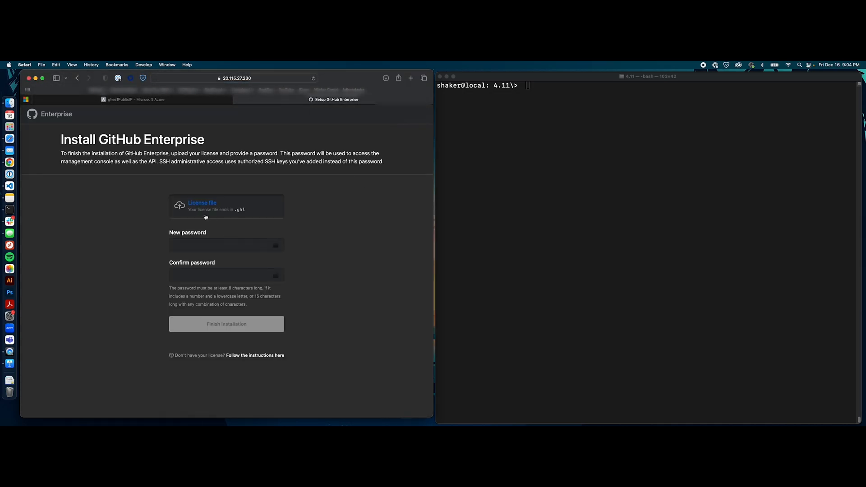
# Step: Upload the .ghl license file from the 4.11 folder
pyautogui.click(226, 206)
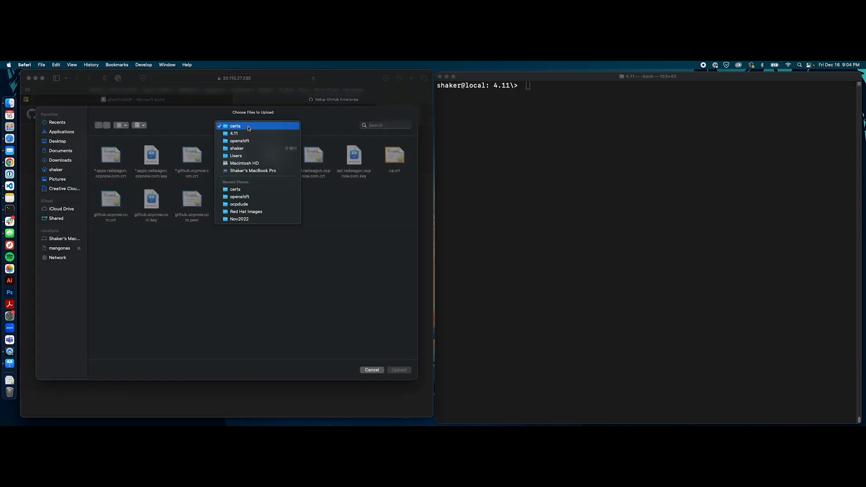
pyautogui.click(234, 133)
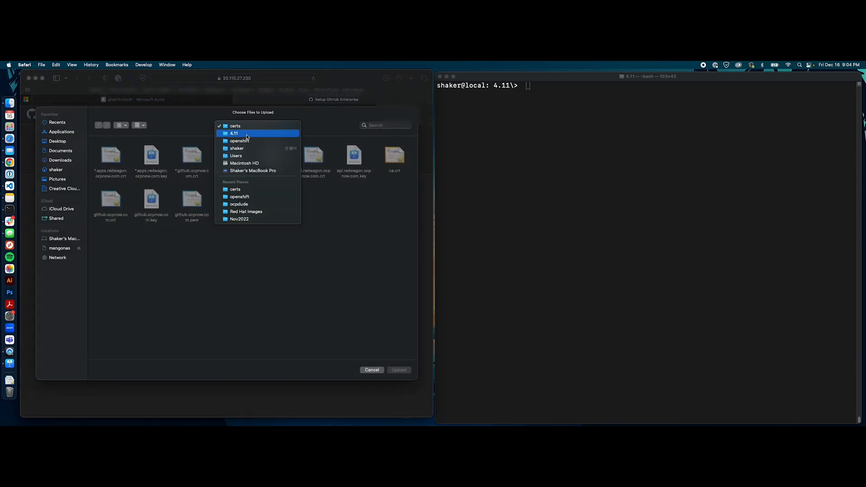
pyautogui.click(239, 140)
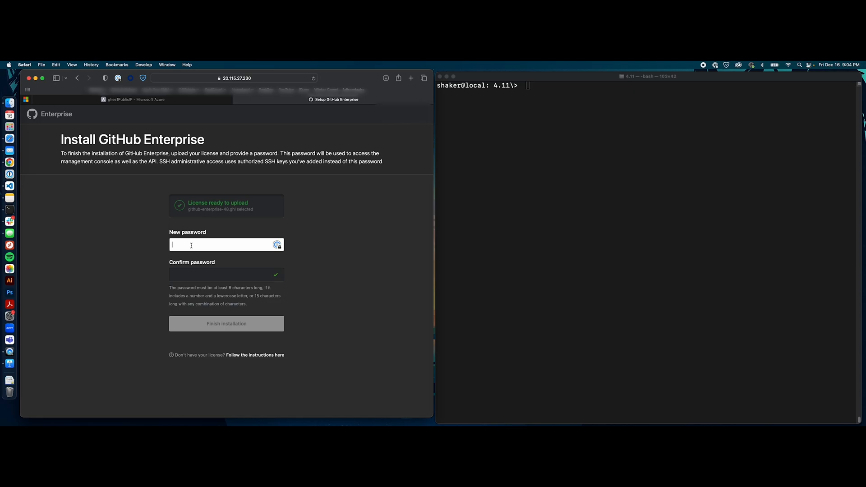
# Step: Set the management password, finish installation and decline saving it to the keychain
pyautogui.write('password')
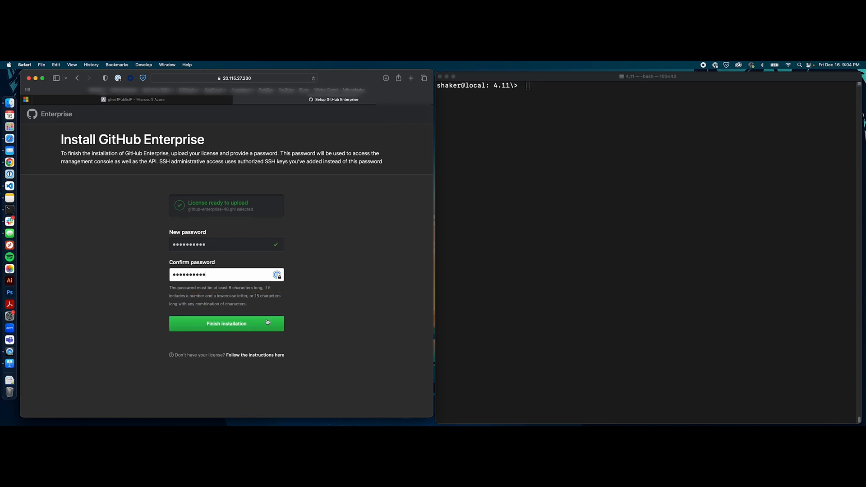
pyautogui.click(226, 322)
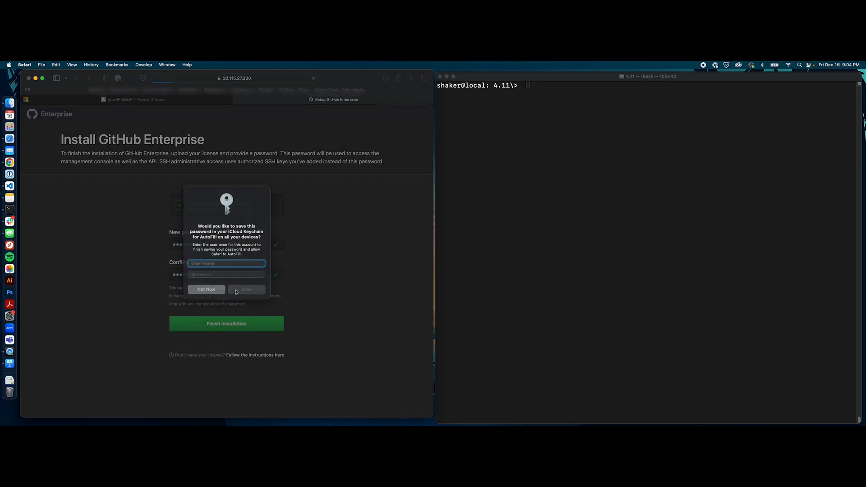
pyautogui.click(206, 288)
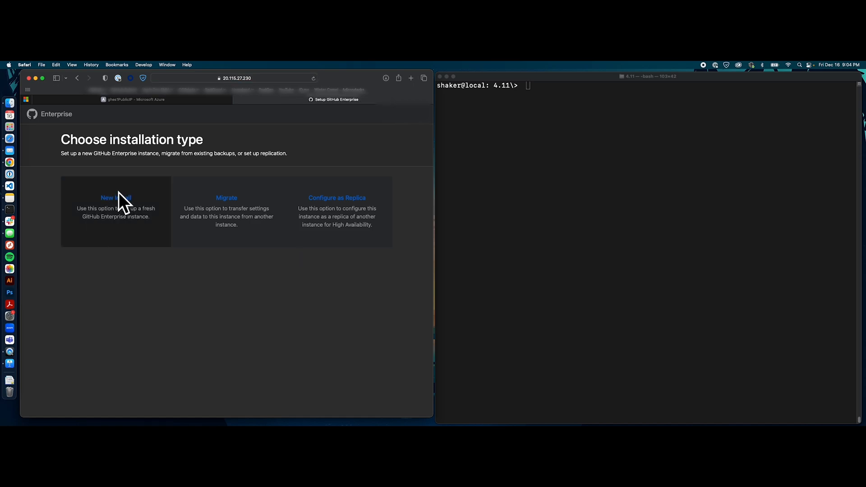
# Step: Start a new GitHub Enterprise install with hostname github.ocpnow.com
pyautogui.click(115, 197)
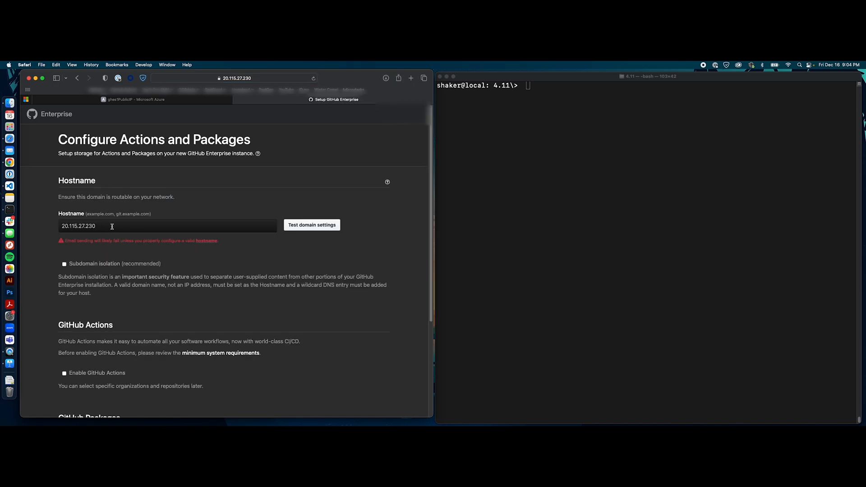
pyautogui.write('git')
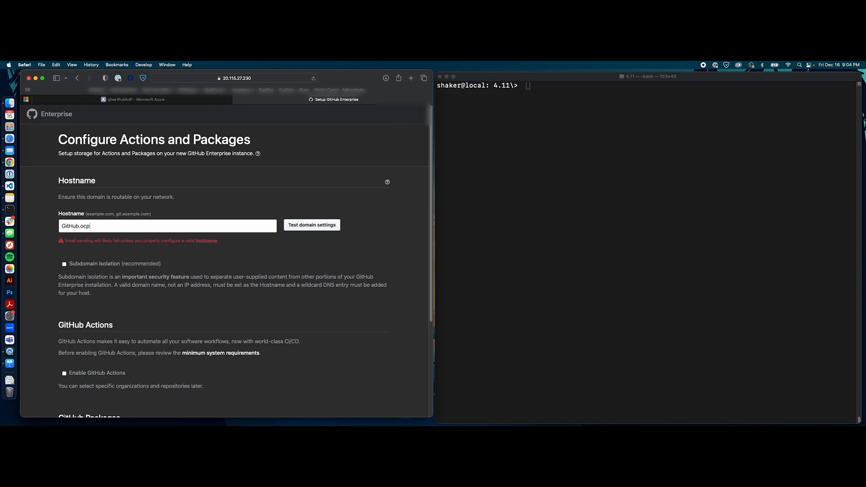
pyautogui.write('now.com')
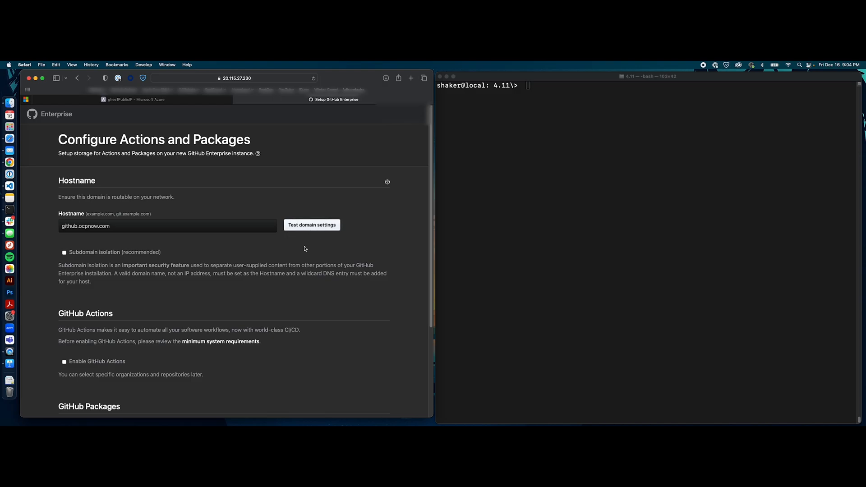
# Step: Test the hostname's DNS and SSL settings, then enable subdomain isolation
pyautogui.click(311, 225)
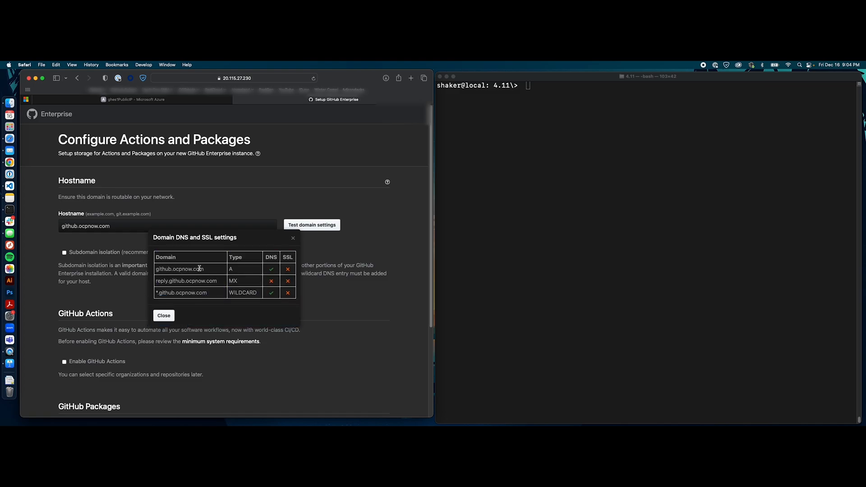
pyautogui.moveTo(273, 291)
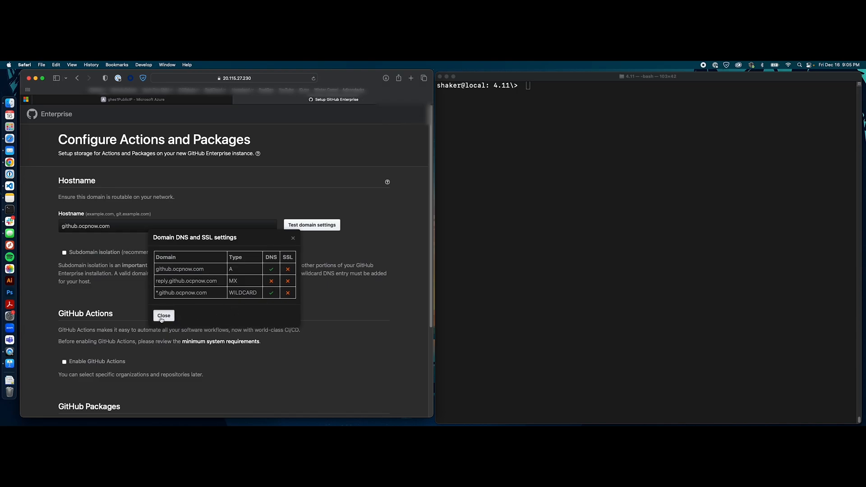
pyautogui.click(163, 316)
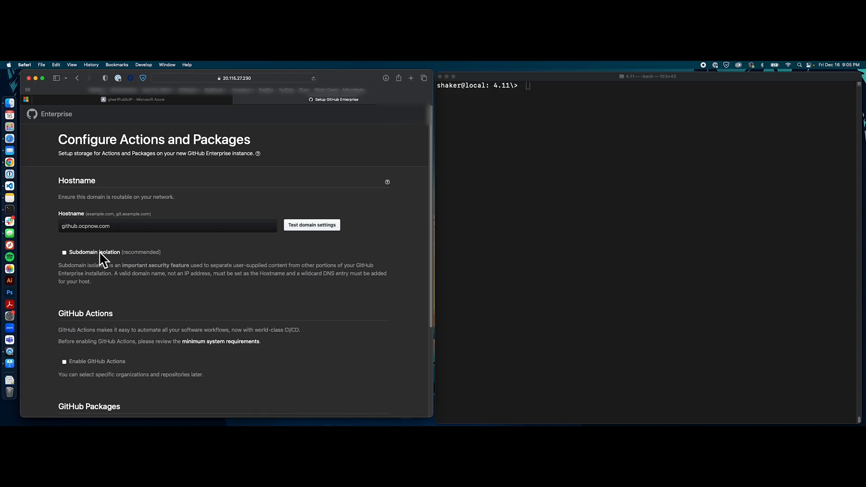
pyautogui.click(64, 253)
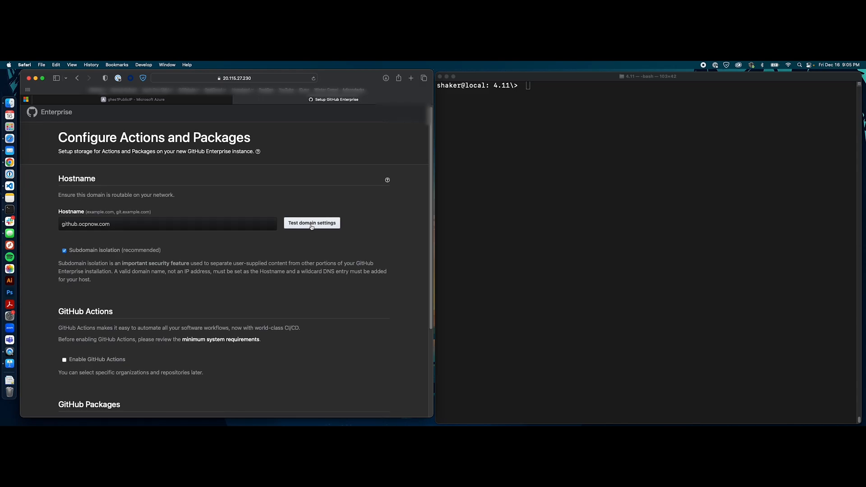
# Step: Retest DNS and SSL including subdomains and dismiss the results
pyautogui.click(311, 223)
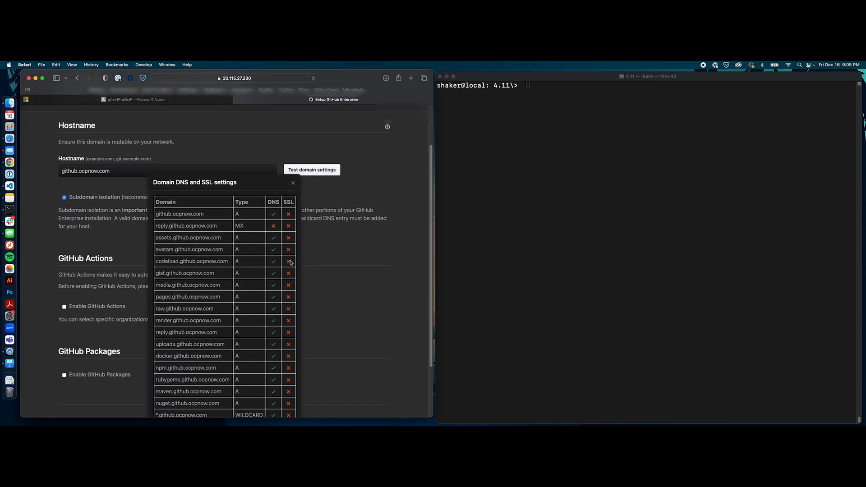
pyautogui.scroll(-3)
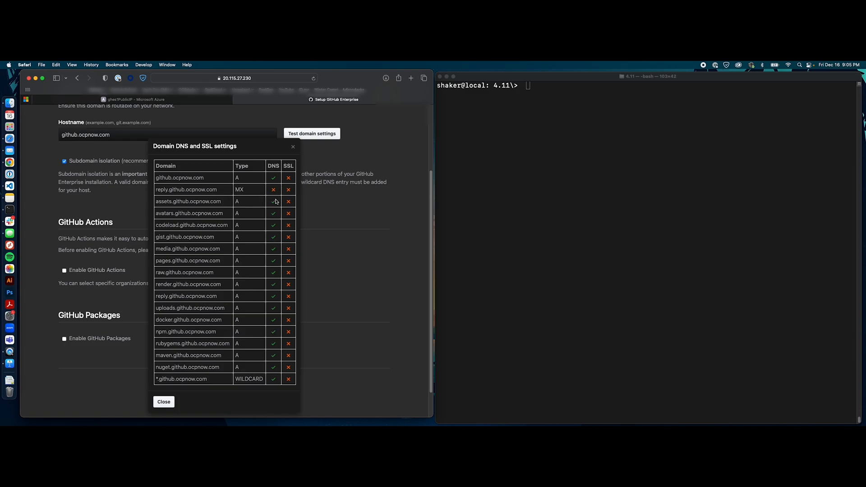
pyautogui.moveTo(275, 215)
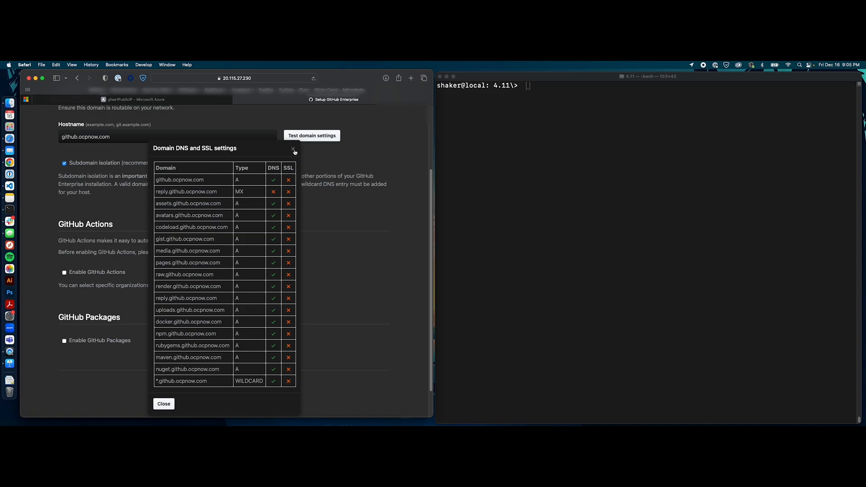
pyautogui.moveTo(326, 255)
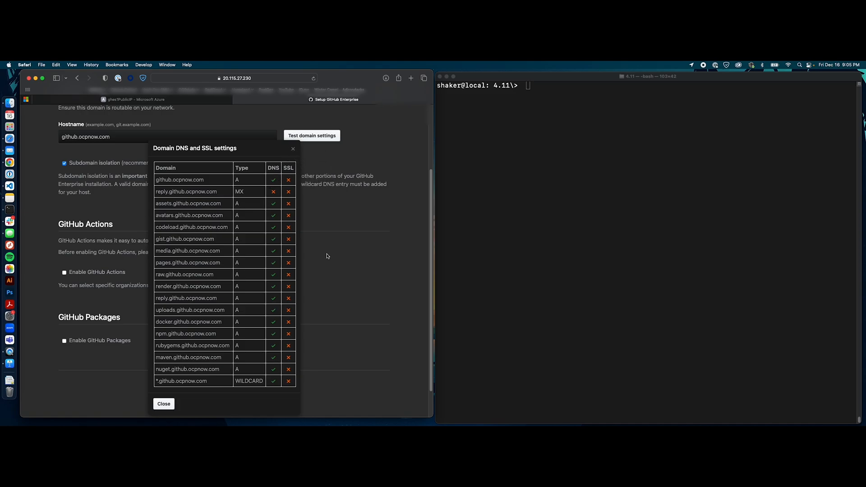
pyautogui.click(163, 404)
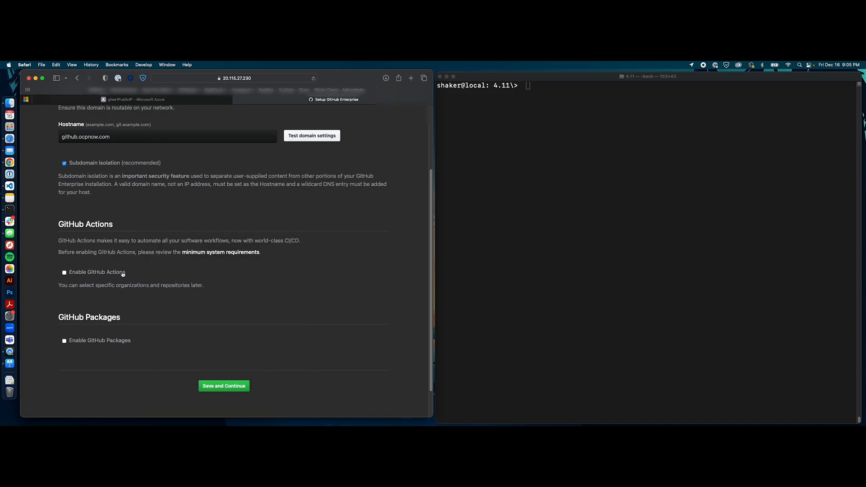
# Step: Enable GitHub Actions and bring up the ghocparc-rg resource group in Azure
pyautogui.scroll(-3)
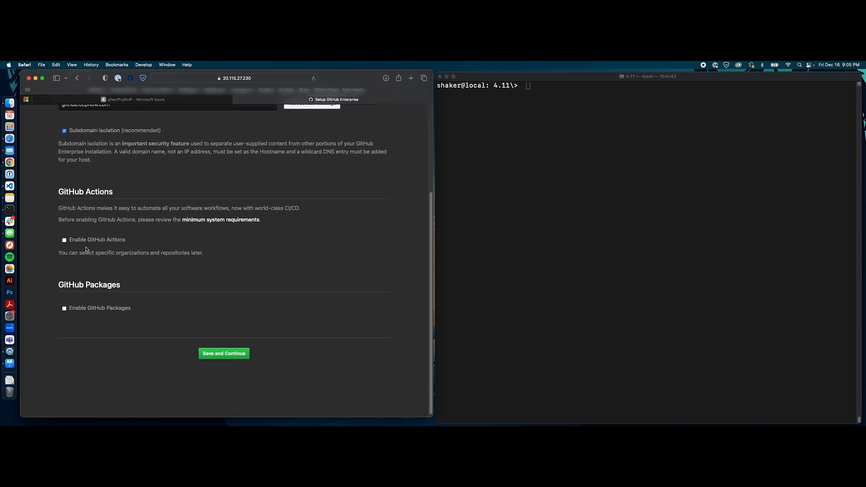
pyautogui.click(64, 240)
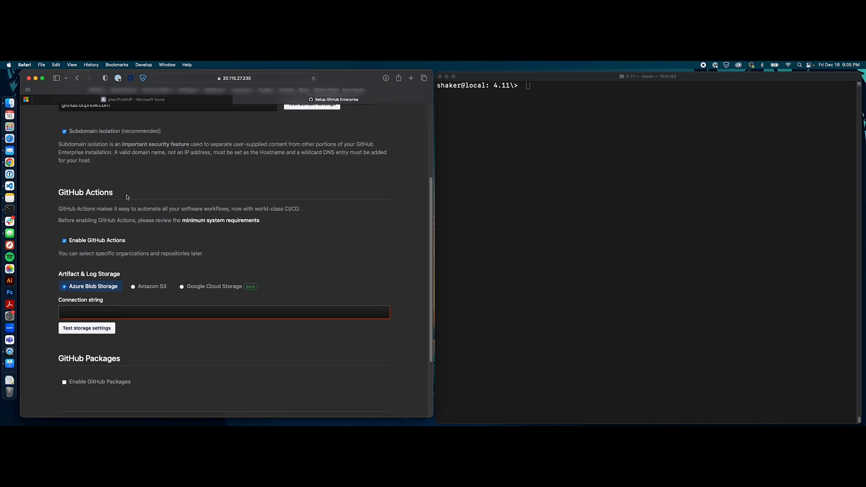
pyautogui.click(132, 99)
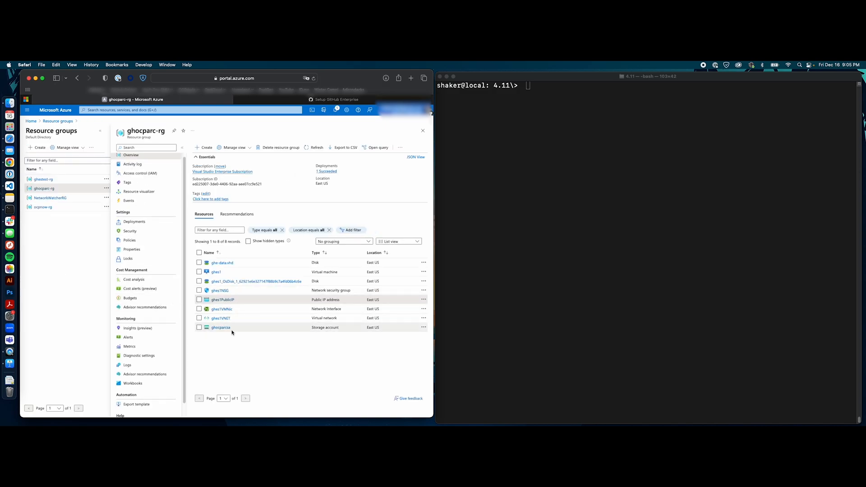
# Step: Reveal the key1 connection string of the ghocparcsa storage account under Access keys
pyautogui.click(220, 326)
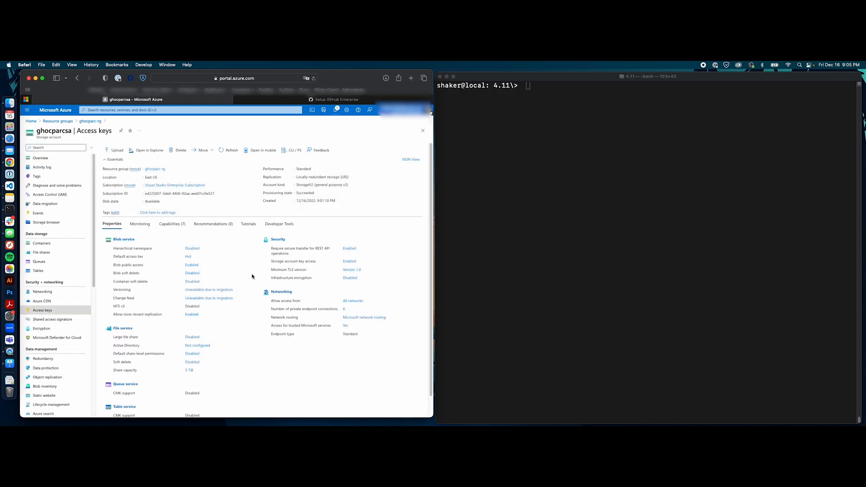
pyautogui.click(42, 309)
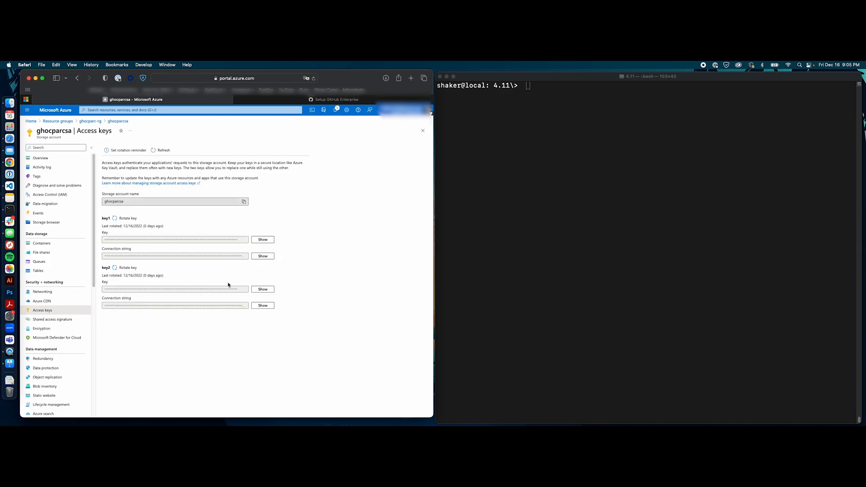
pyautogui.click(262, 256)
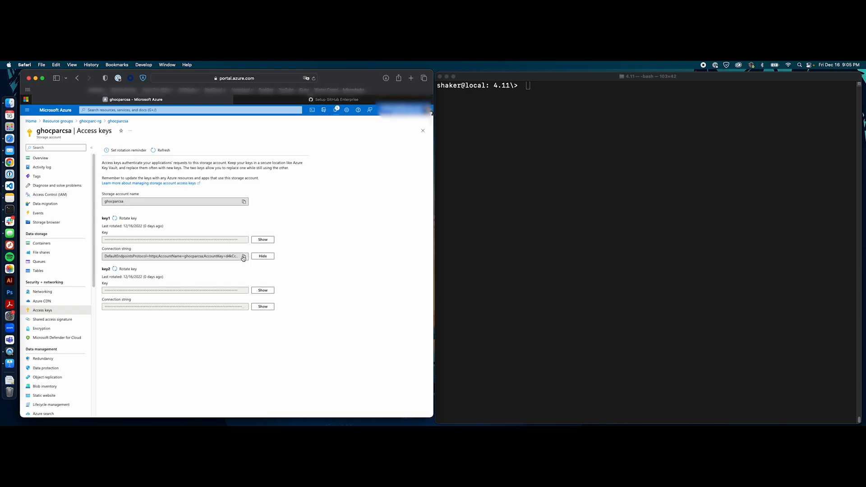
pyautogui.moveTo(251, 100)
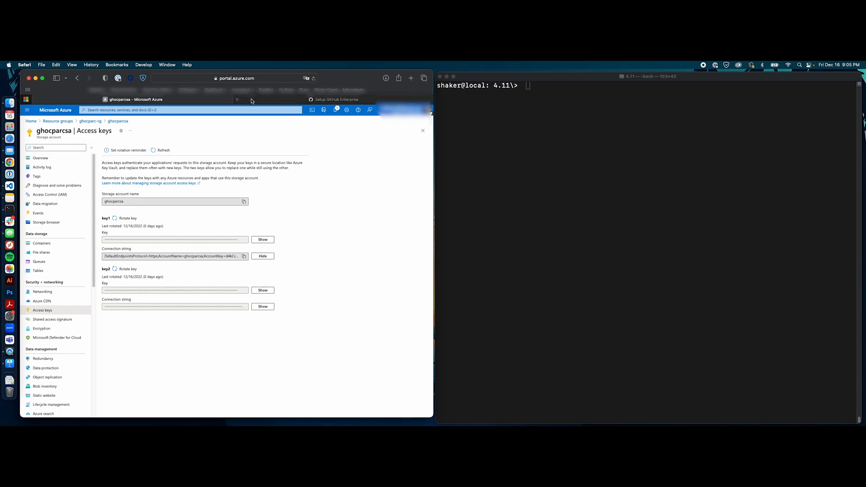
# Step: Copy the ghocparcsa connection string into the GitHub Actions Azure Blob Storage field
pyautogui.click(337, 99)
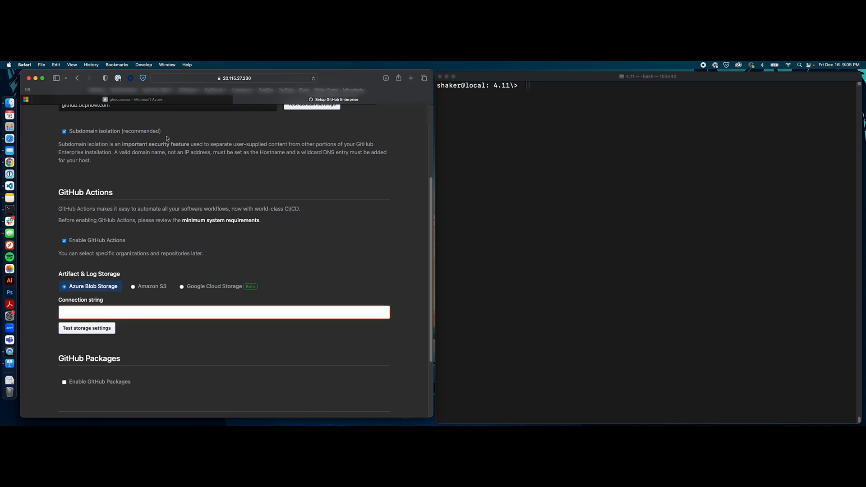
pyautogui.click(134, 99)
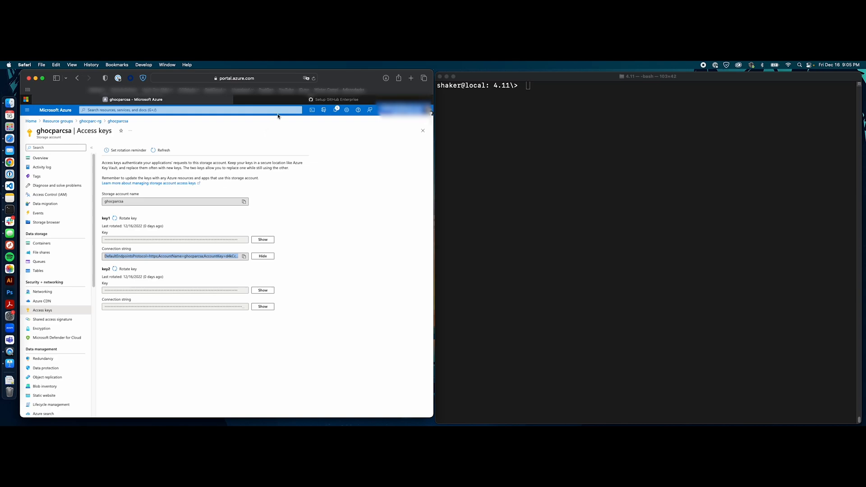
pyautogui.click(337, 99)
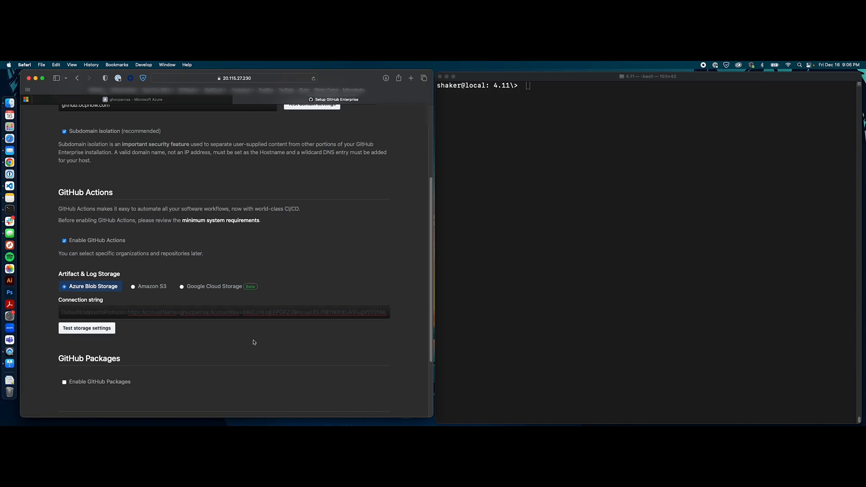
# Step: Validate the Actions storage settings successfully, then save and continue to the Settings page
pyautogui.click(87, 328)
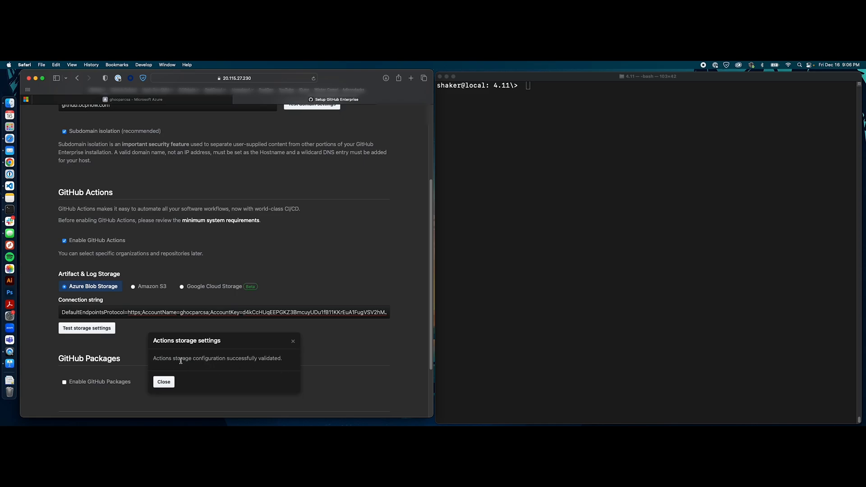
pyautogui.click(163, 382)
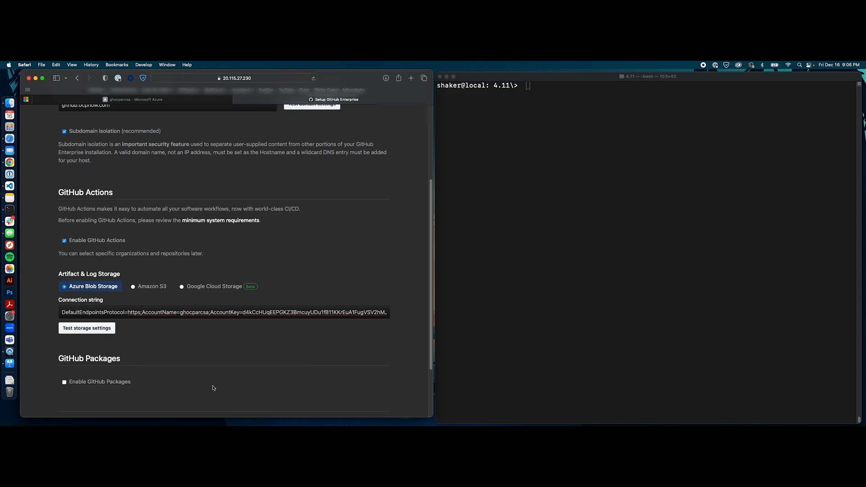
pyautogui.scroll(-3)
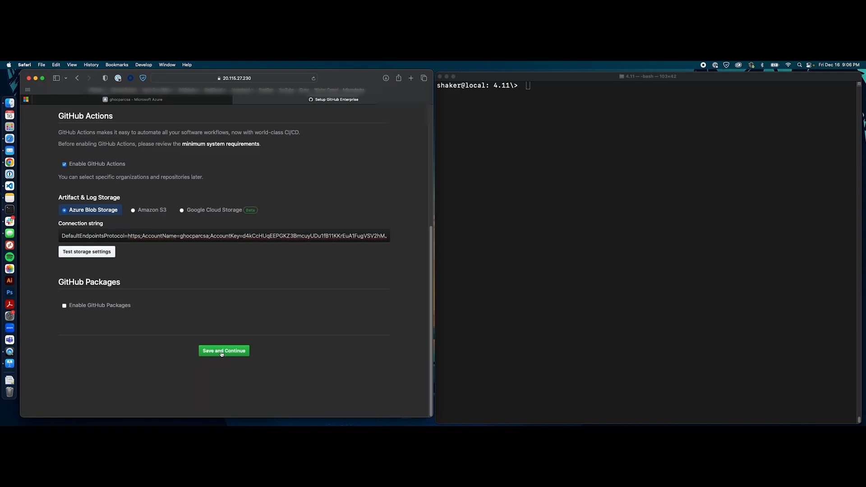
pyautogui.click(224, 351)
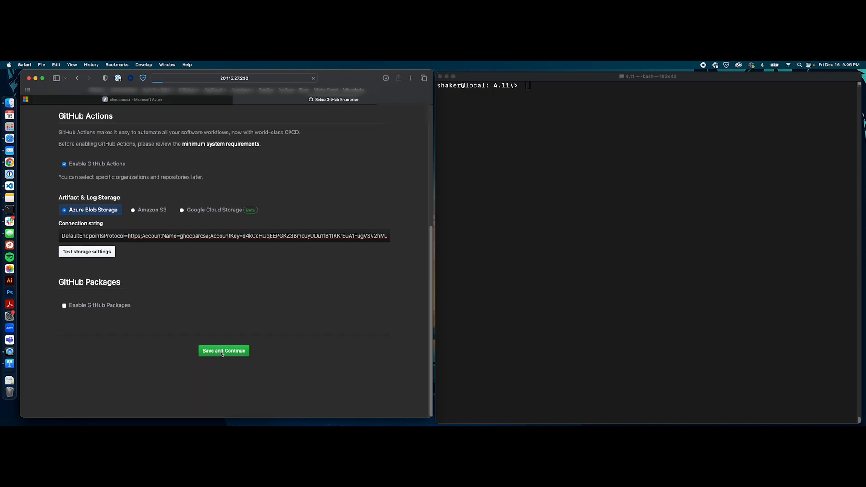
pyautogui.click(223, 351)
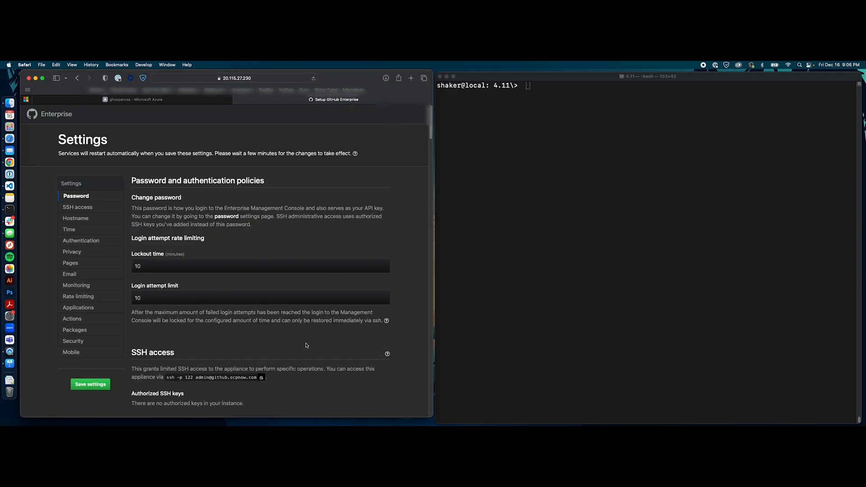
# Step: Navigate the Settings page to the Authentication section showing TLS options and the current certificate
pyautogui.scroll(-3)
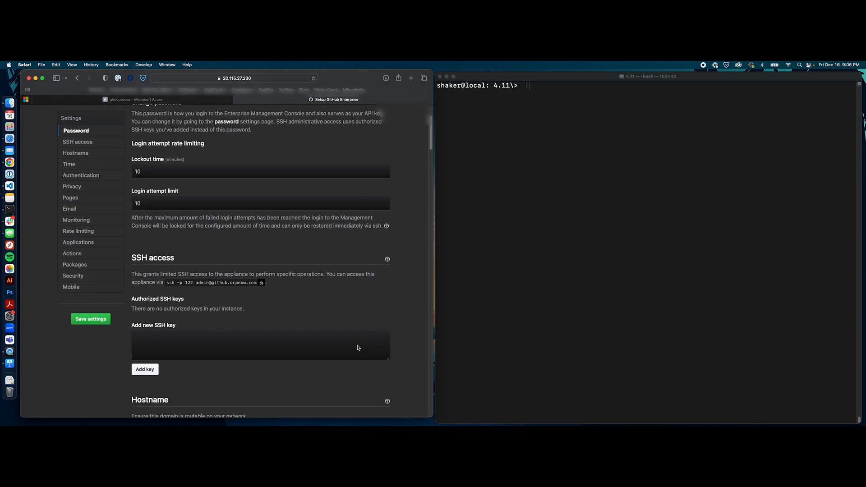
pyautogui.scroll(3)
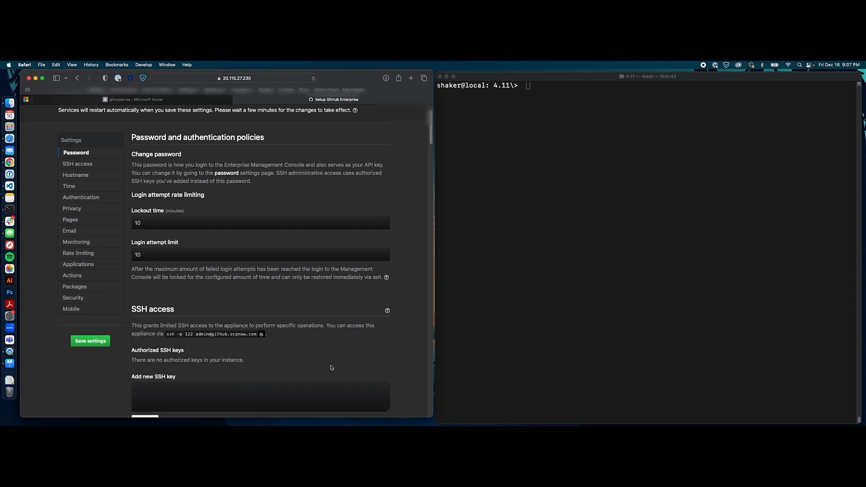
pyautogui.scroll(3)
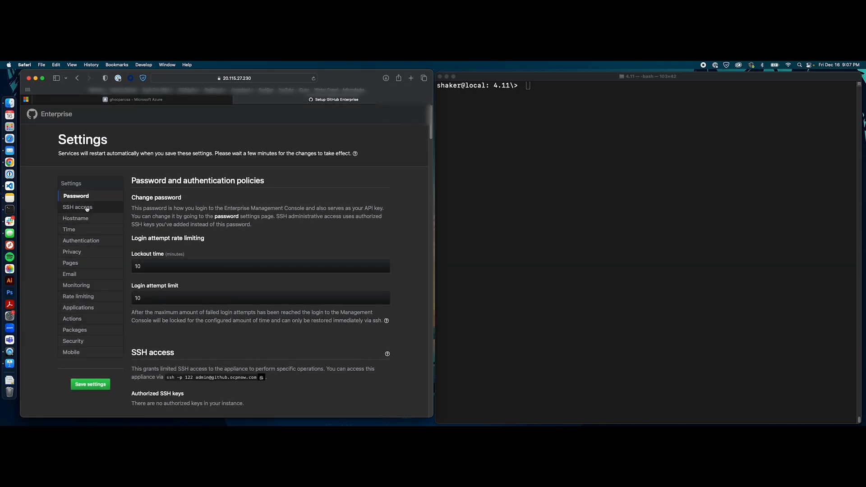
pyautogui.click(78, 207)
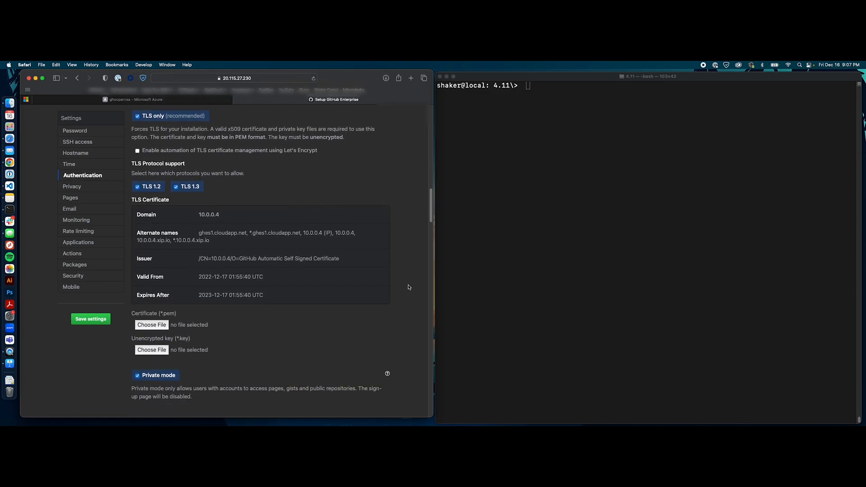
# Step: Upload github.ocpnow.com.pem from the certs folder as the TLS certificate
pyautogui.click(152, 323)
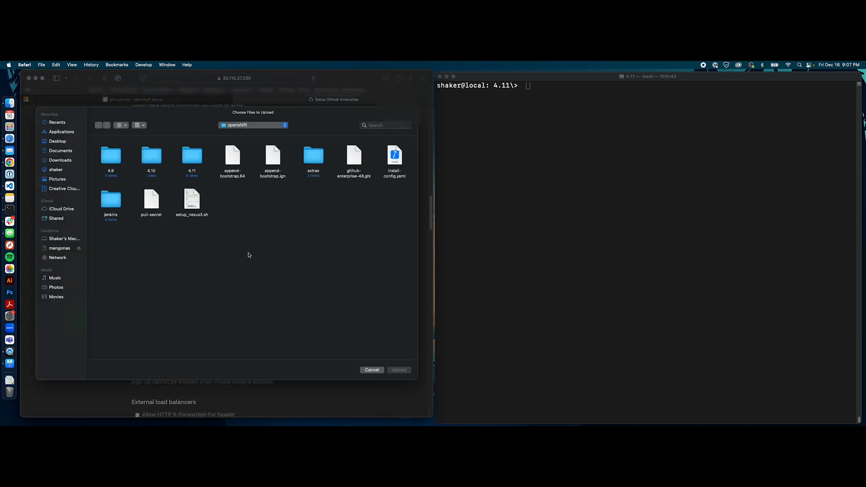
pyautogui.click(253, 124)
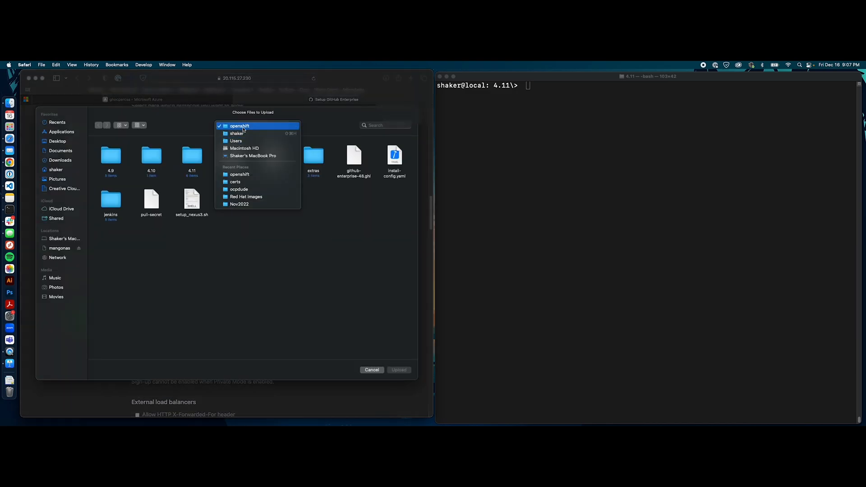
pyautogui.click(191, 155)
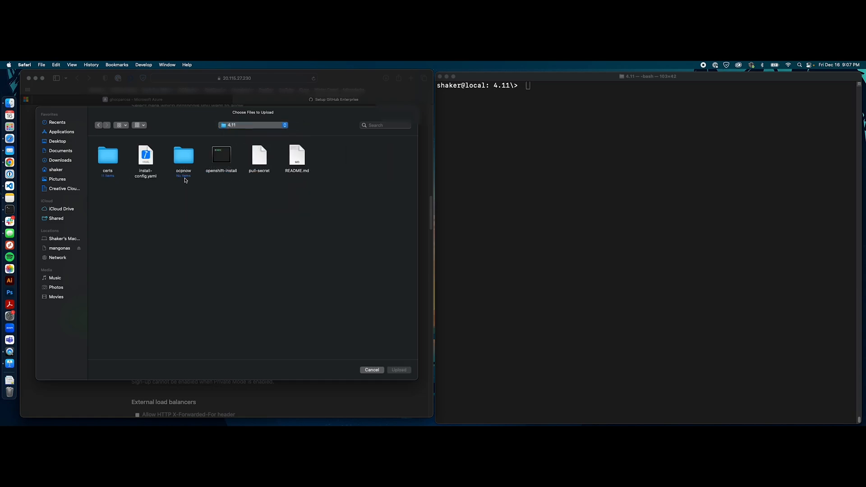
pyautogui.doubleClick(108, 154)
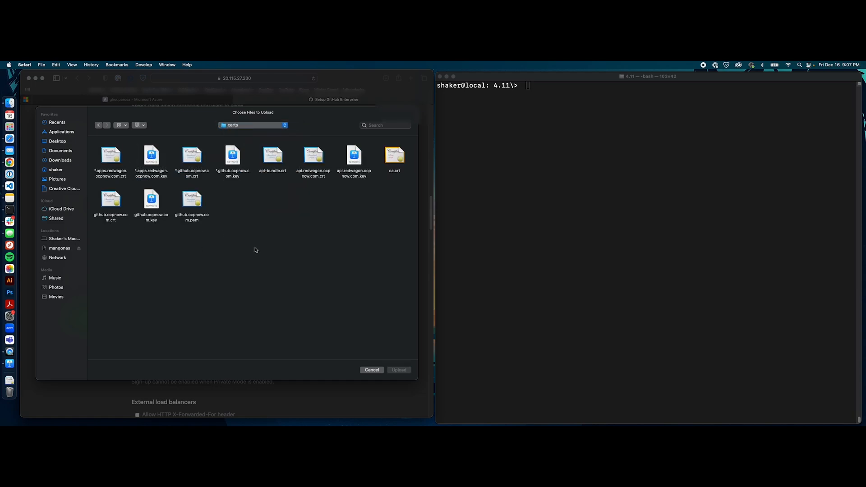
pyautogui.moveTo(217, 197)
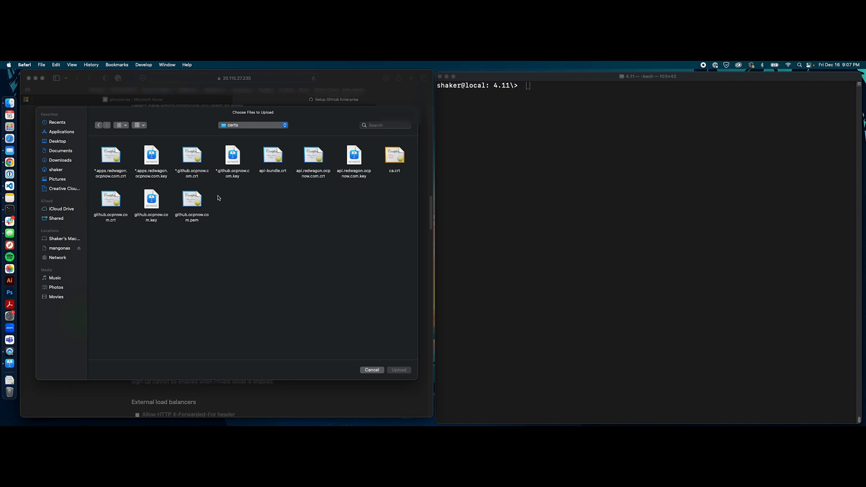
pyautogui.moveTo(200, 169)
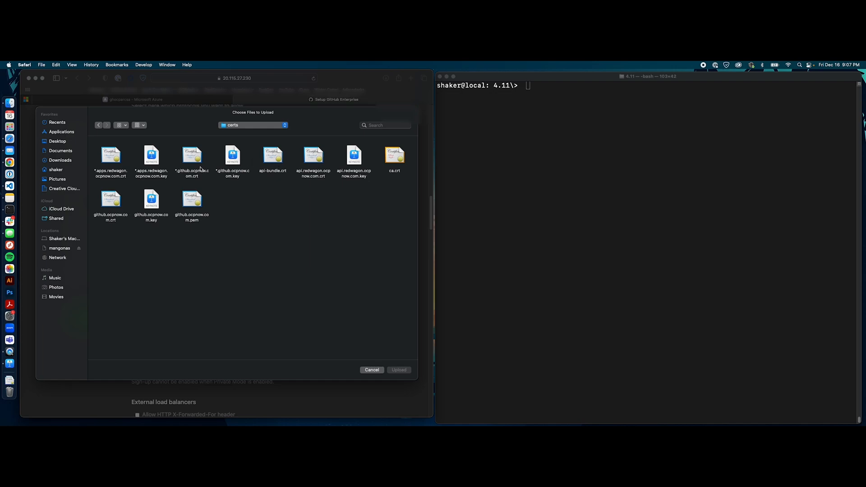
pyautogui.click(191, 200)
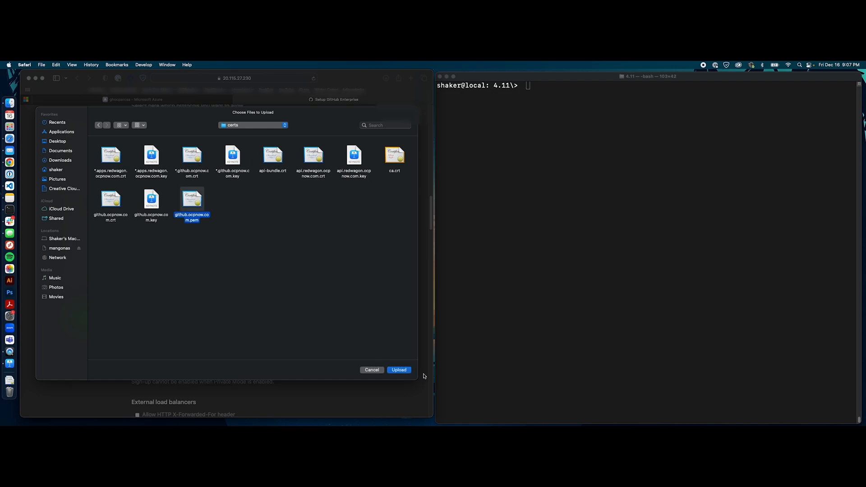
pyautogui.click(398, 370)
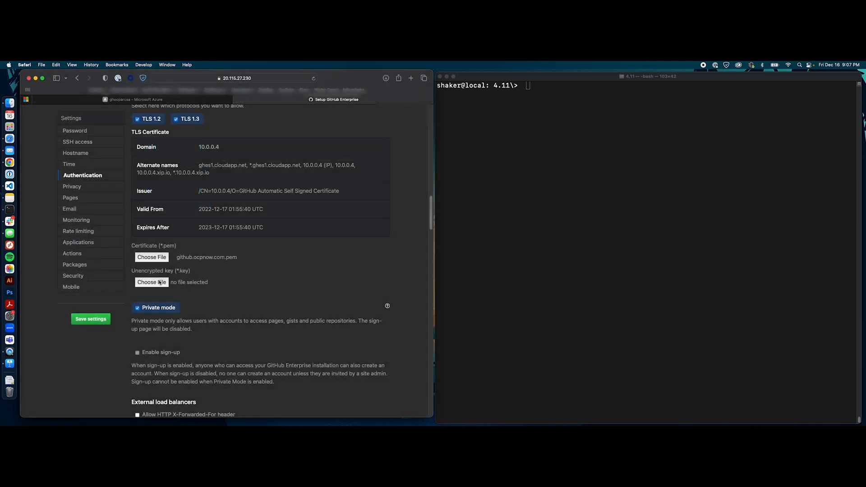
# Step: Upload github.ocpnow.com.key as the unencrypted private key
pyautogui.click(152, 283)
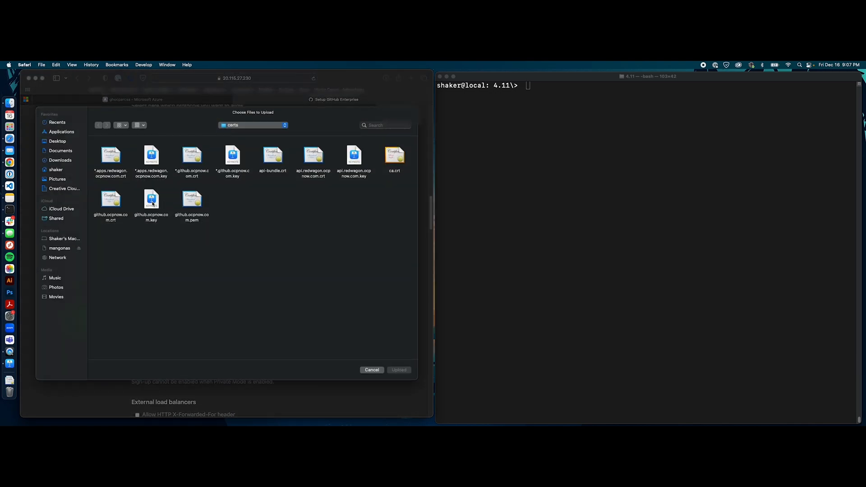
pyautogui.click(151, 200)
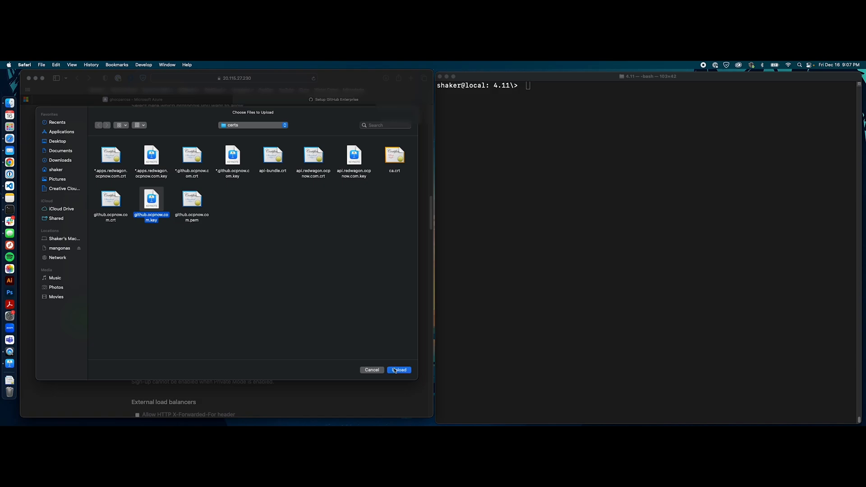
pyautogui.click(397, 369)
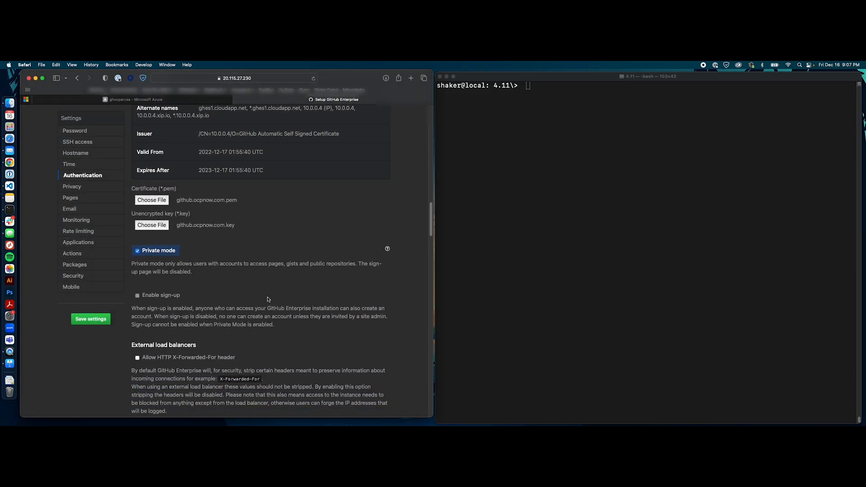
# Step: Save the console settings so the instance starts configuring and restarting at github.ocpnow.com
pyautogui.scroll(-3)
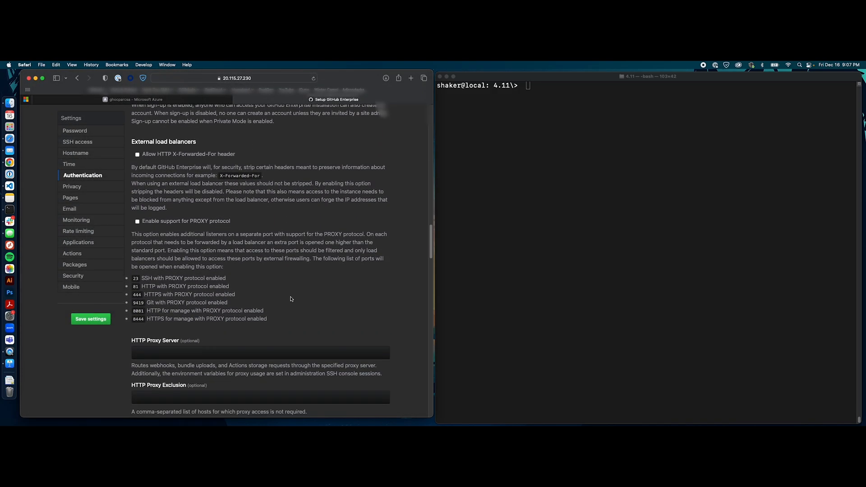
pyautogui.scroll(-3)
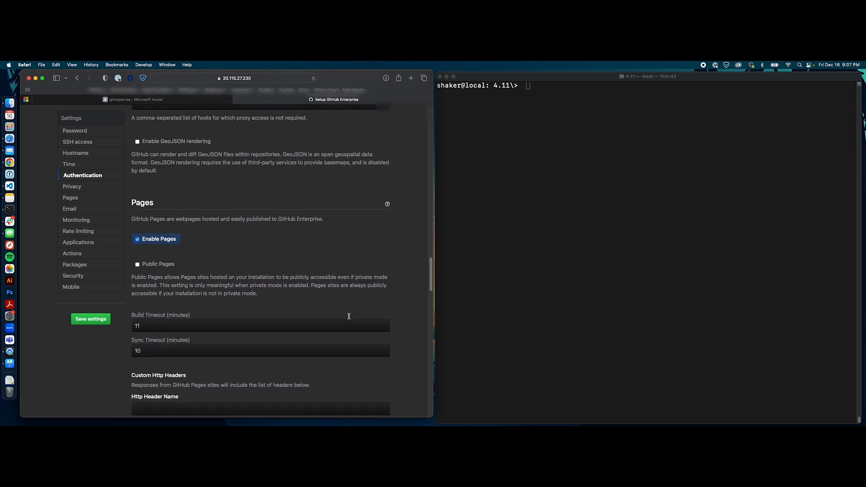
pyautogui.scroll(-3)
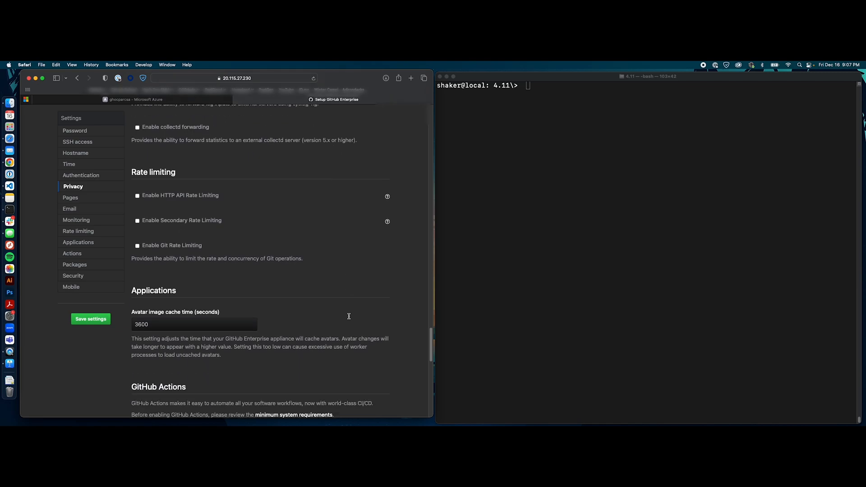
pyautogui.scroll(-3)
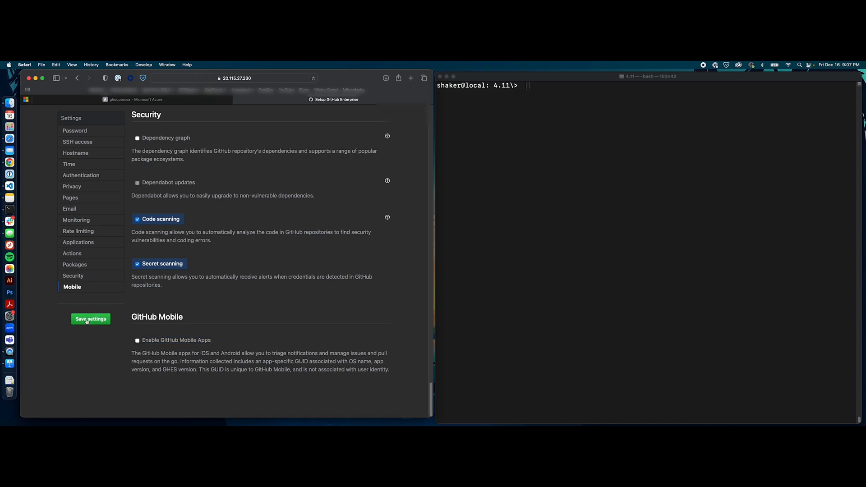
pyautogui.click(90, 318)
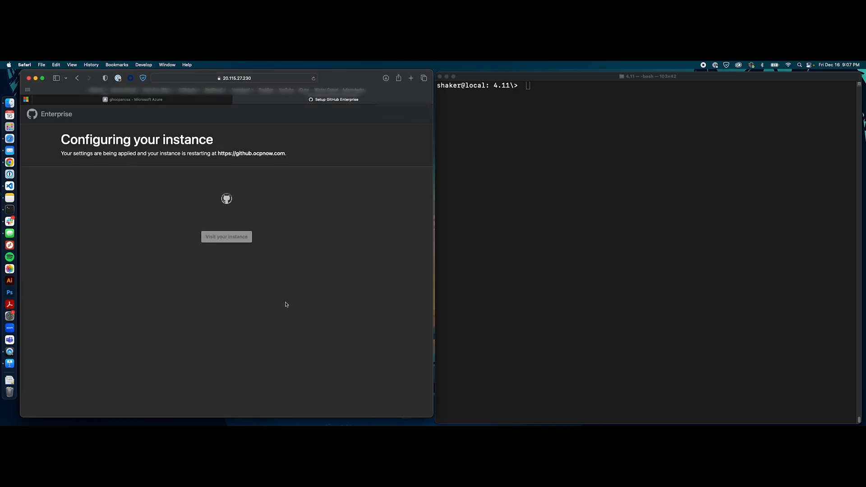
pyautogui.moveTo(336, 215)
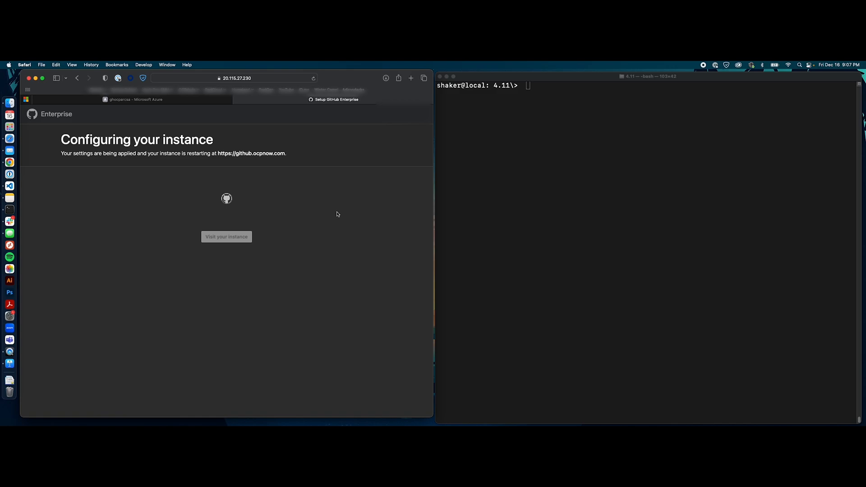
pyautogui.moveTo(353, 226)
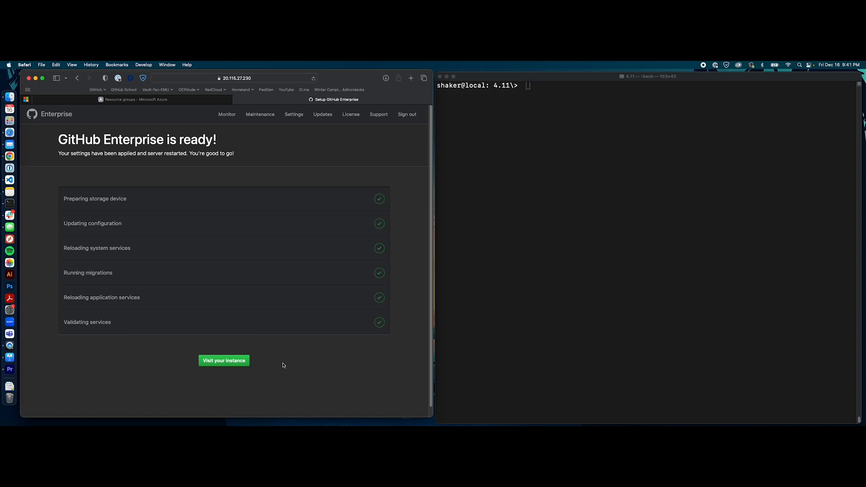
pyautogui.moveTo(224, 359)
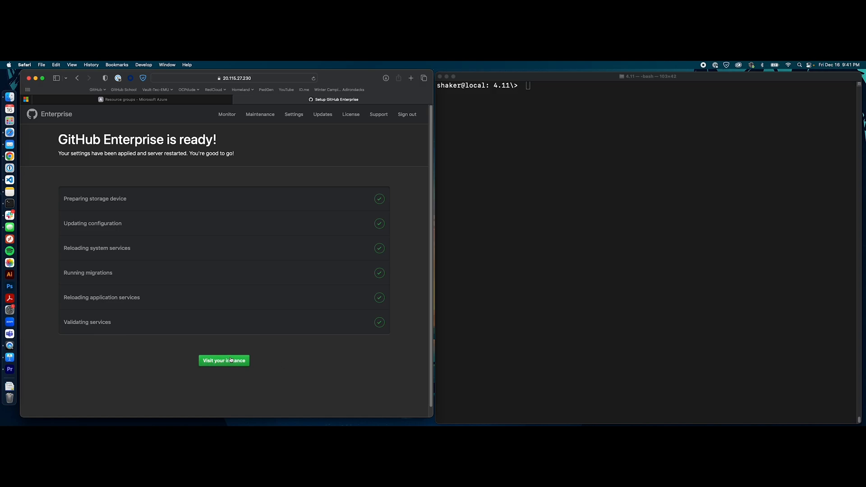
pyautogui.moveTo(242, 187)
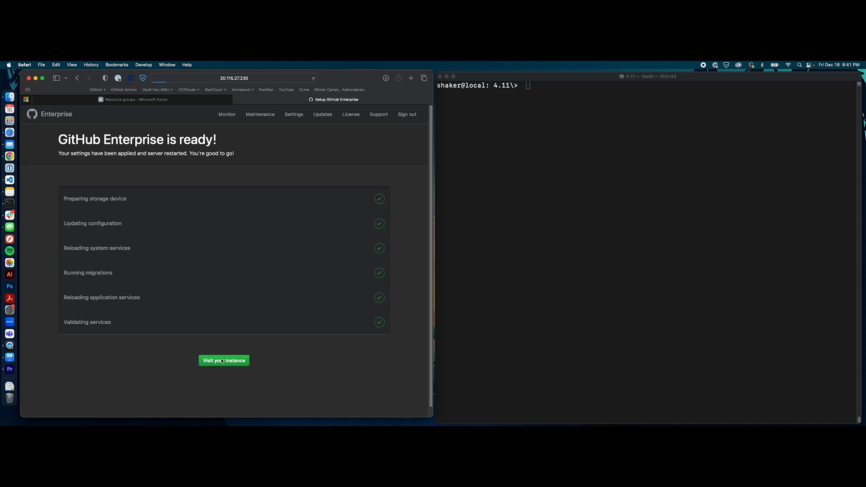
# Step: Visit the instance and create the gitadmin site administrator account with email and password
pyautogui.click(223, 360)
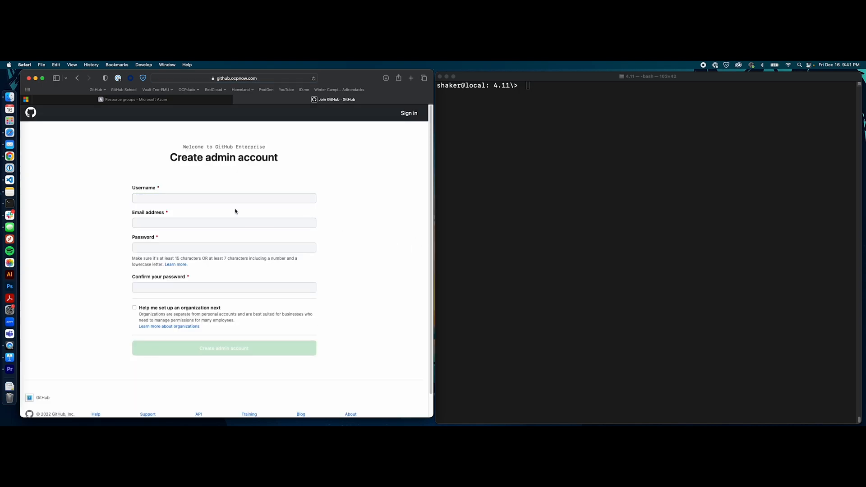
pyautogui.write('sh')
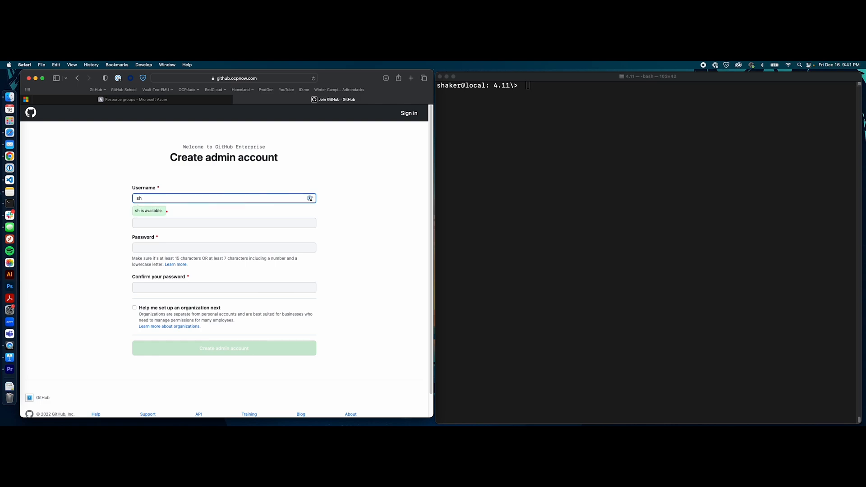
pyautogui.write('gitadmin')
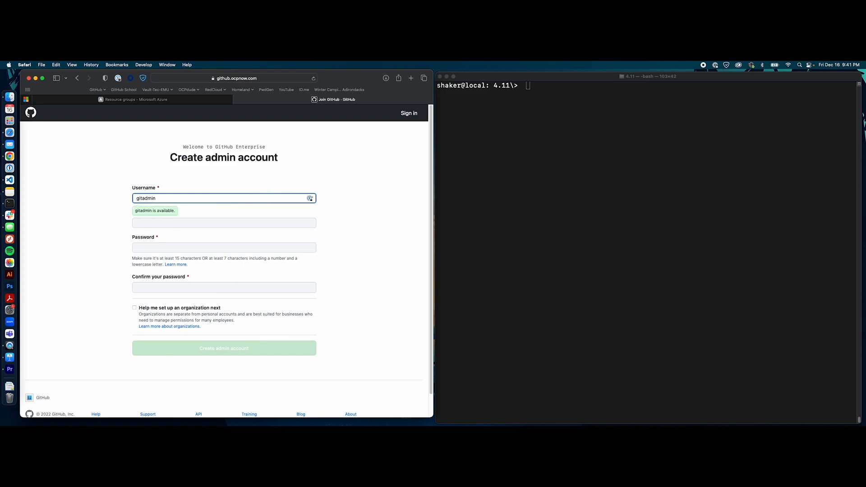
pyautogui.click(223, 223)
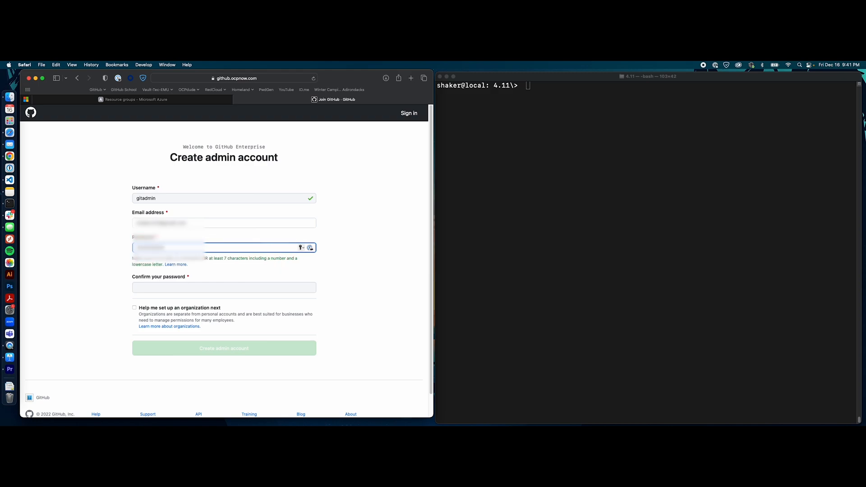
pyautogui.click(224, 287)
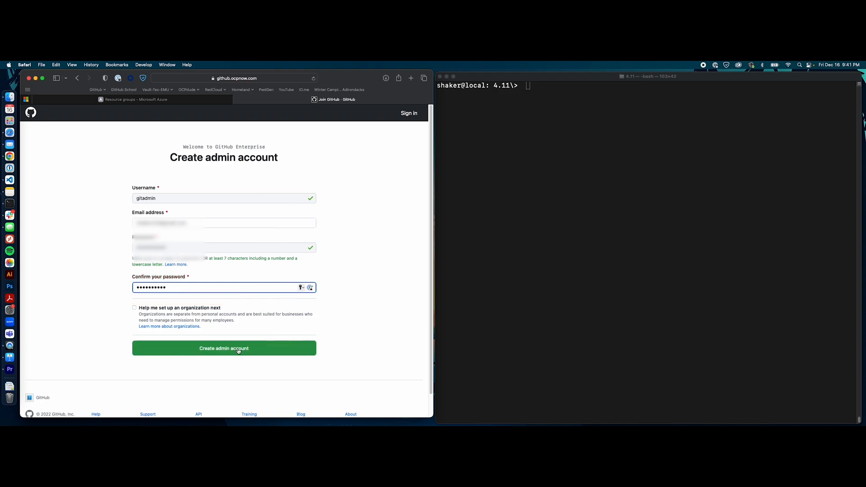
pyautogui.click(223, 348)
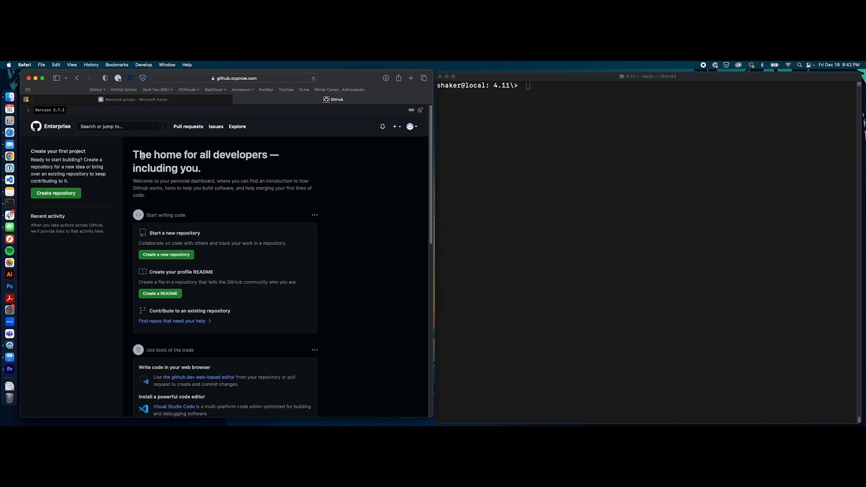
# Step: Go via the avatar menu to Enterprise settings, showing no organizations yet
pyautogui.click(409, 126)
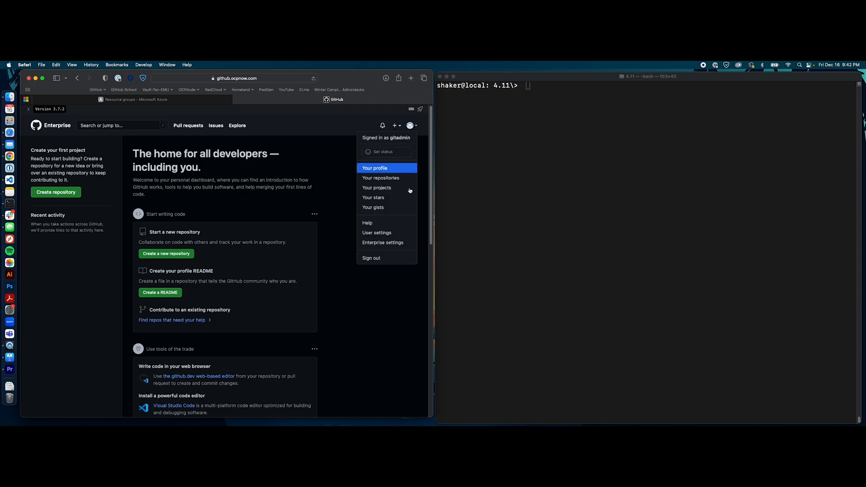
pyautogui.click(382, 242)
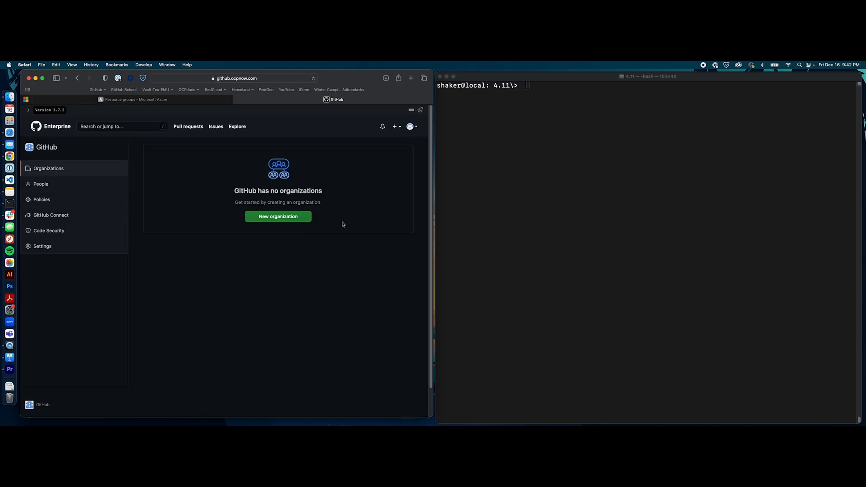
pyautogui.moveTo(58, 260)
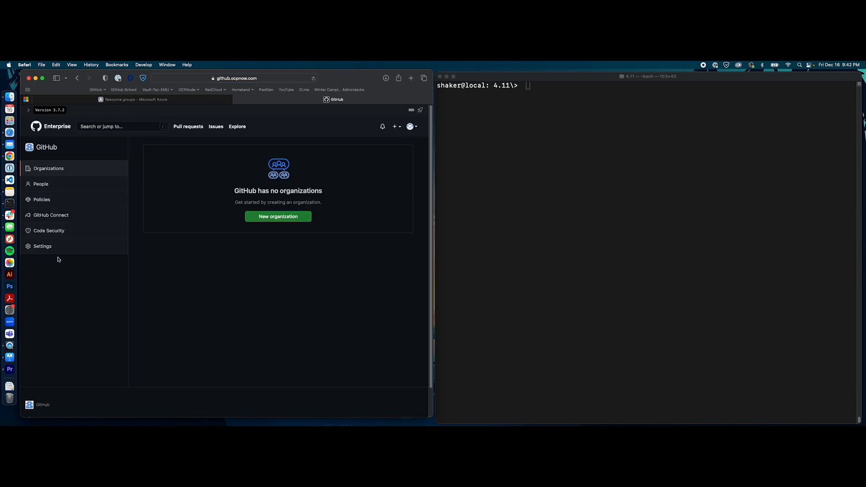
pyautogui.moveTo(162, 348)
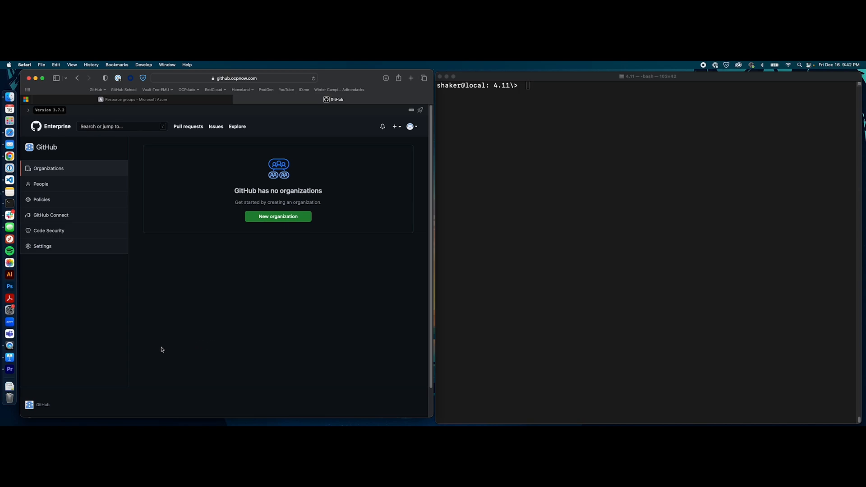
pyautogui.moveTo(210, 330)
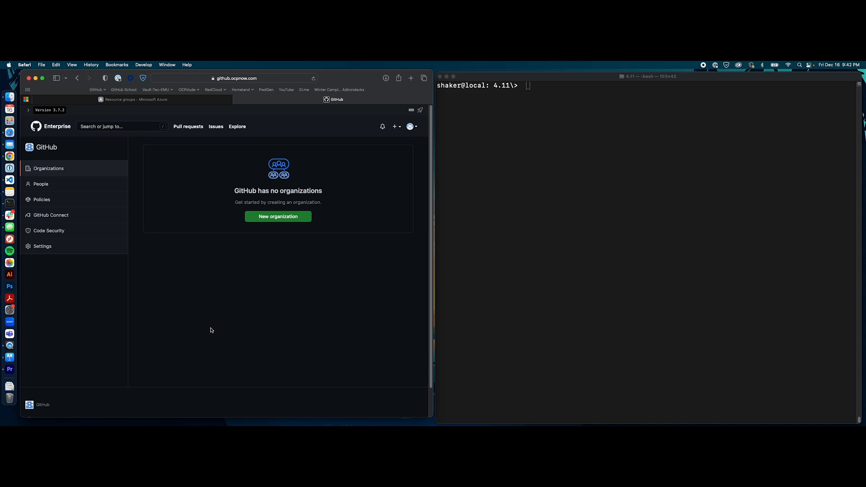
pyautogui.moveTo(338, 226)
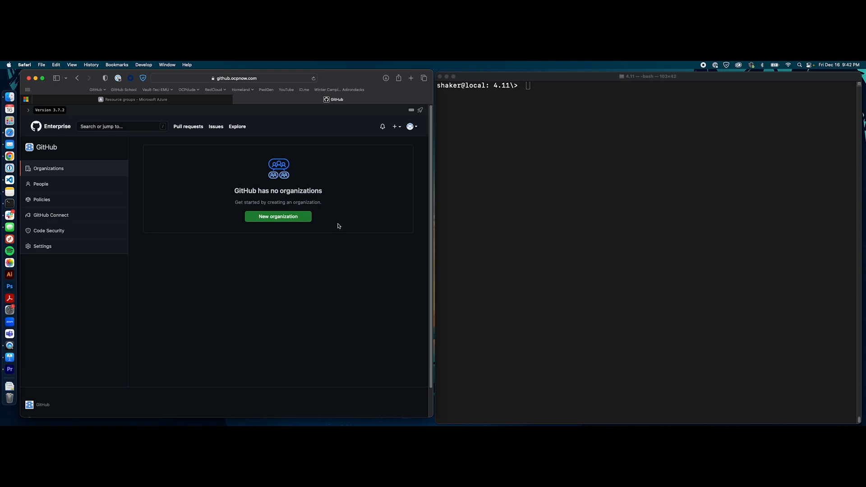
pyautogui.moveTo(251, 357)
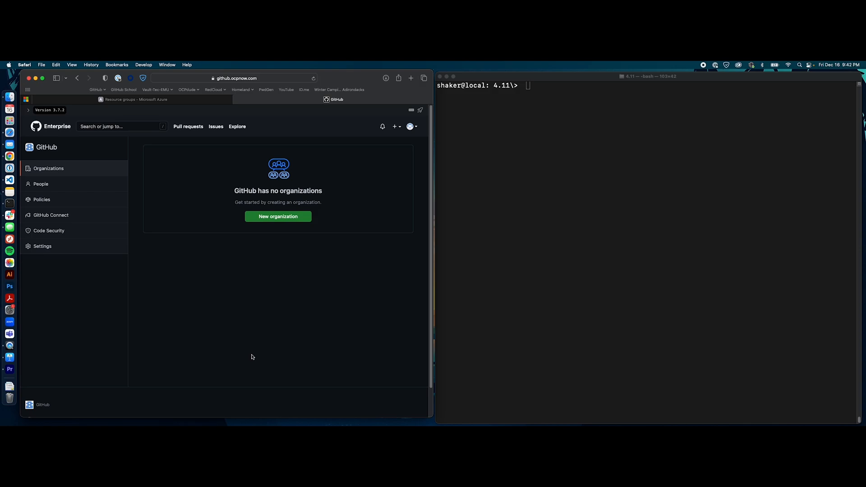
pyautogui.moveTo(179, 364)
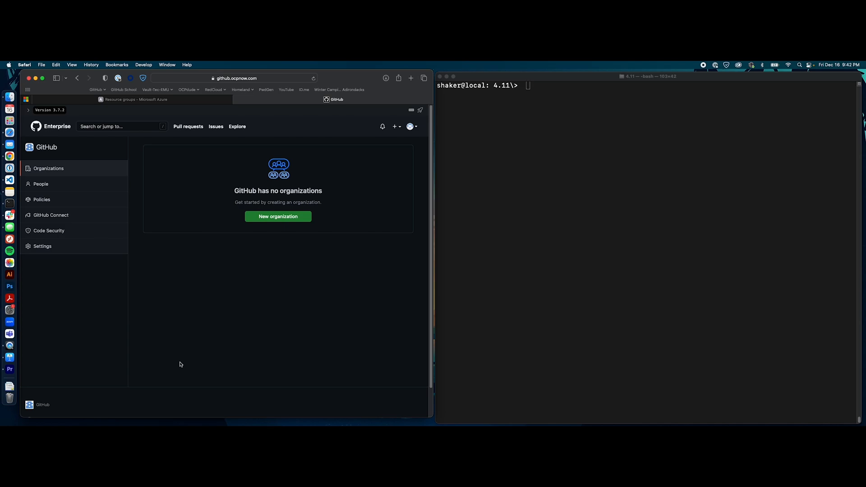
pyautogui.moveTo(191, 316)
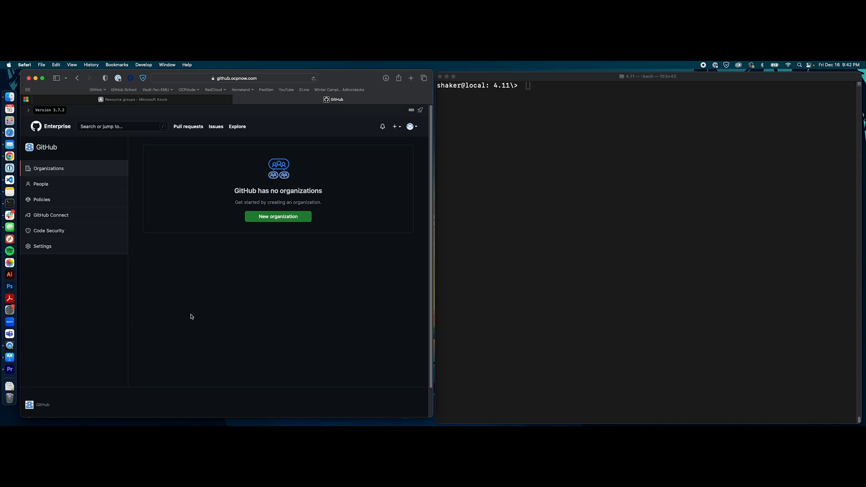
pyautogui.moveTo(245, 331)
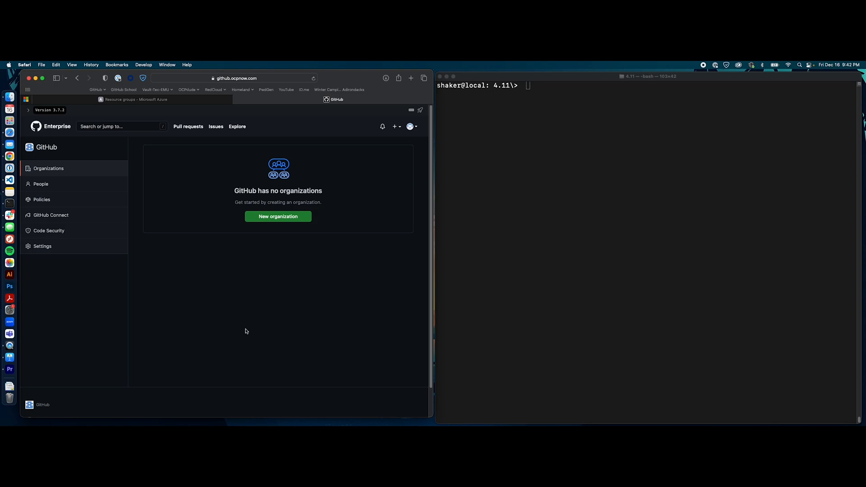
pyautogui.moveTo(268, 330)
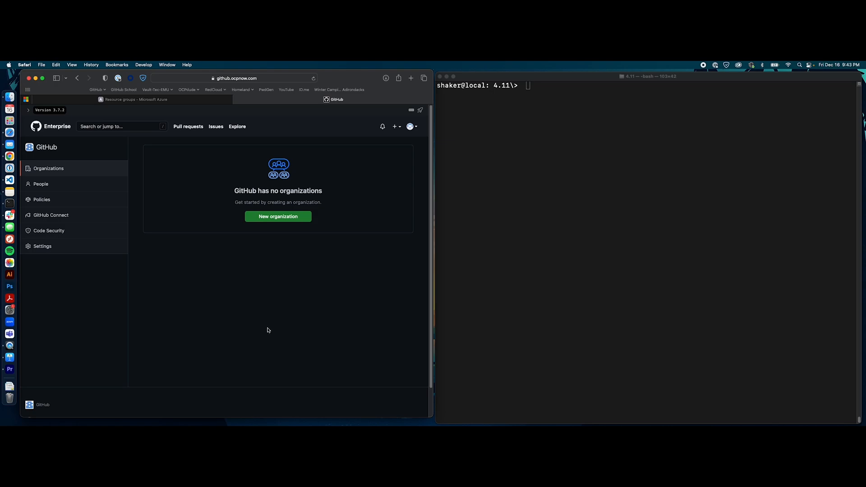
pyautogui.moveTo(263, 333)
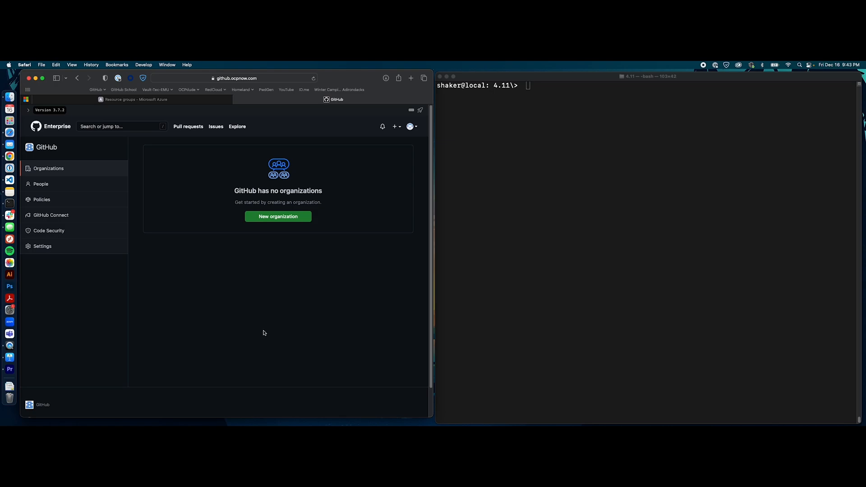